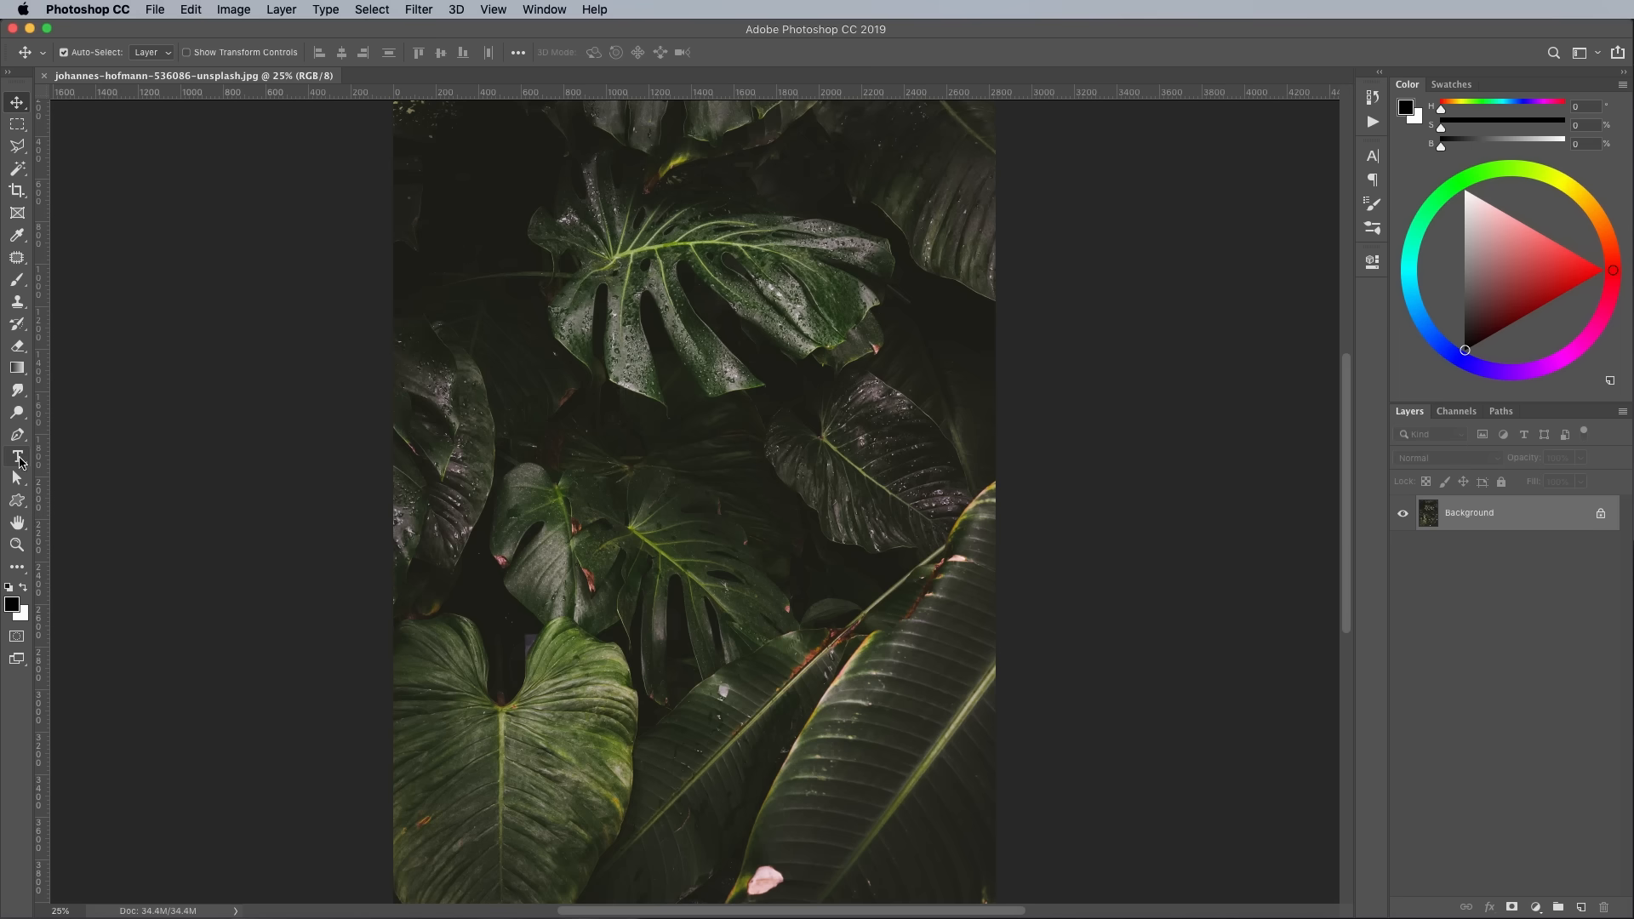
# - Add a Neonoir Slim script text layer reading 'Welcome to the Jungle' across the photo's centre
pyautogui.click(17, 458)
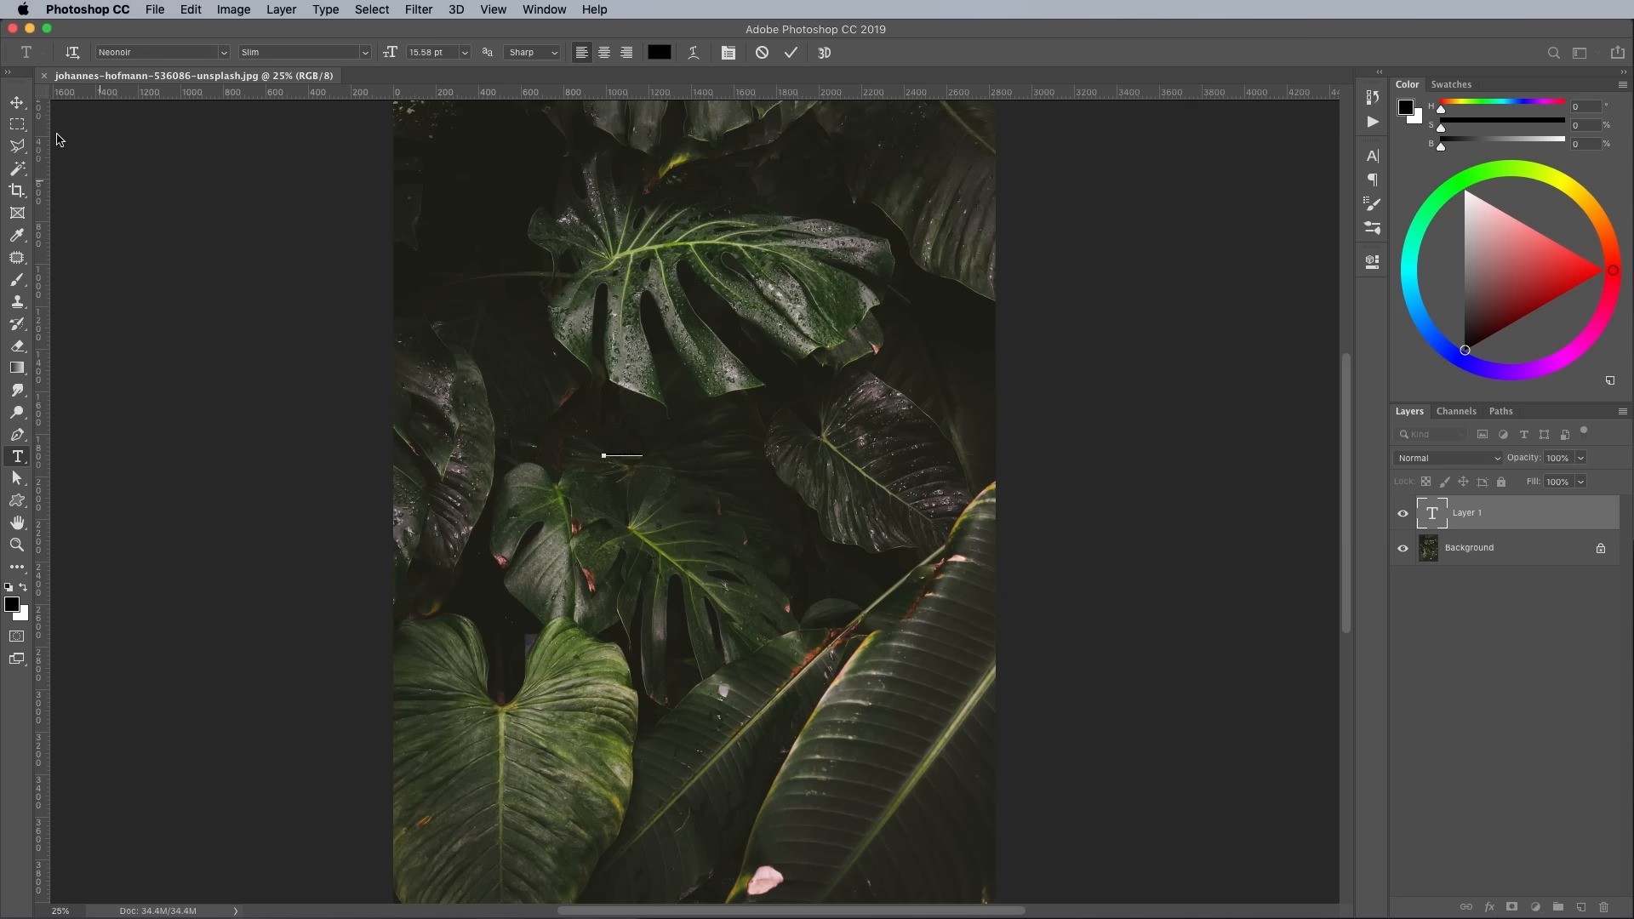
pyautogui.write('Welcome to the Jungle')
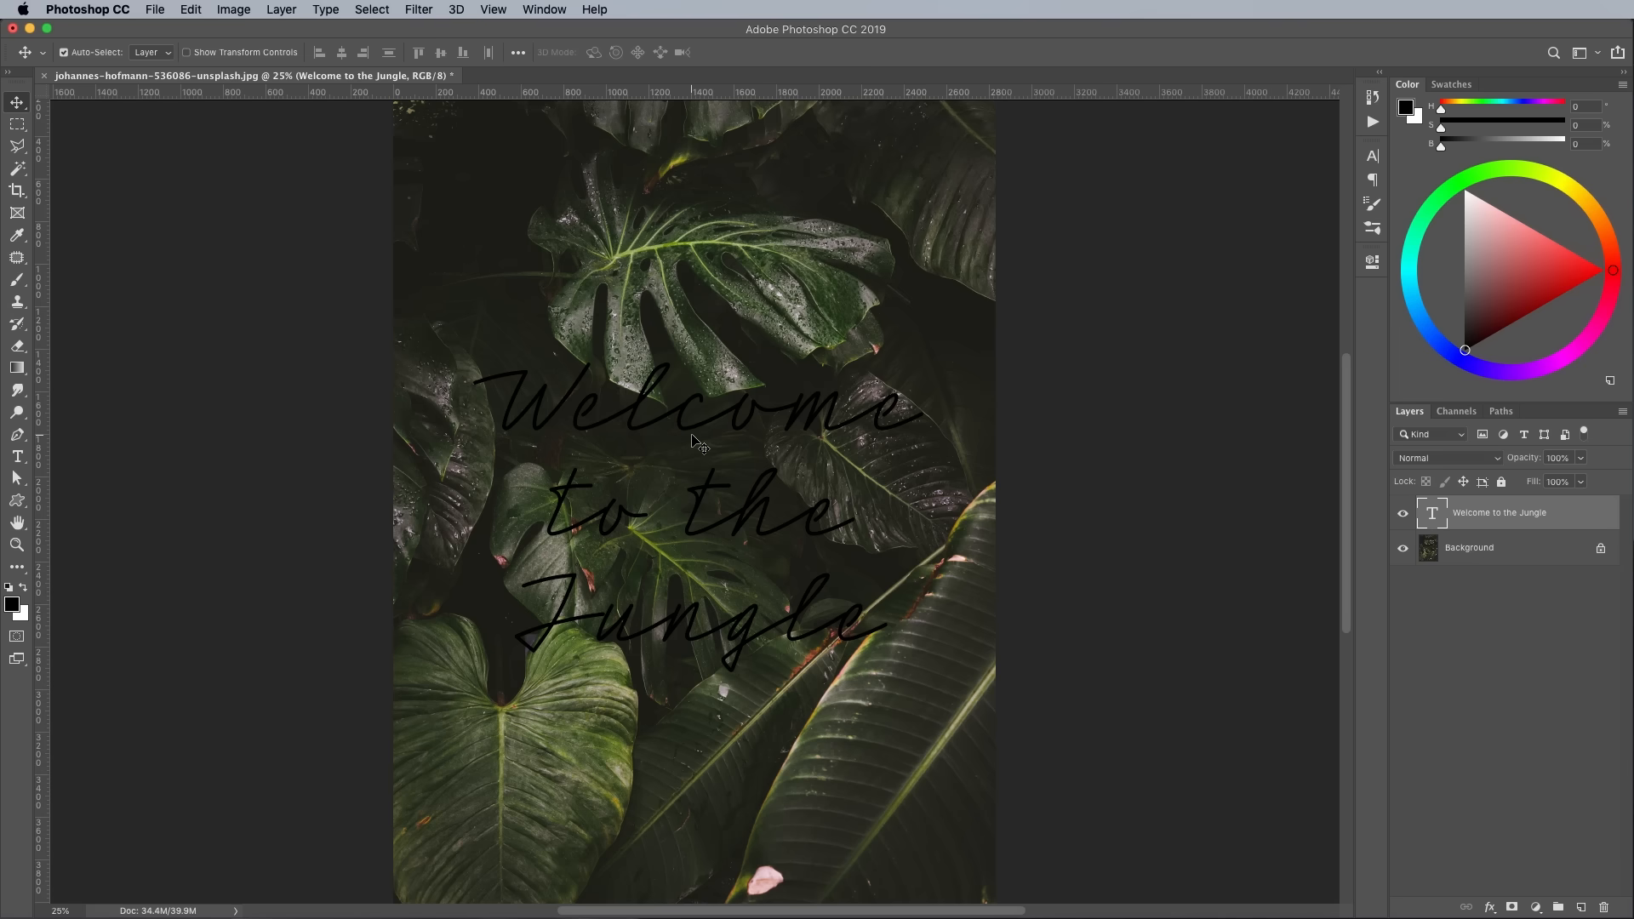
# - Skew the lettering with Free Transform so it rises toward the right, and commit
pyautogui.rightClick(698, 443)
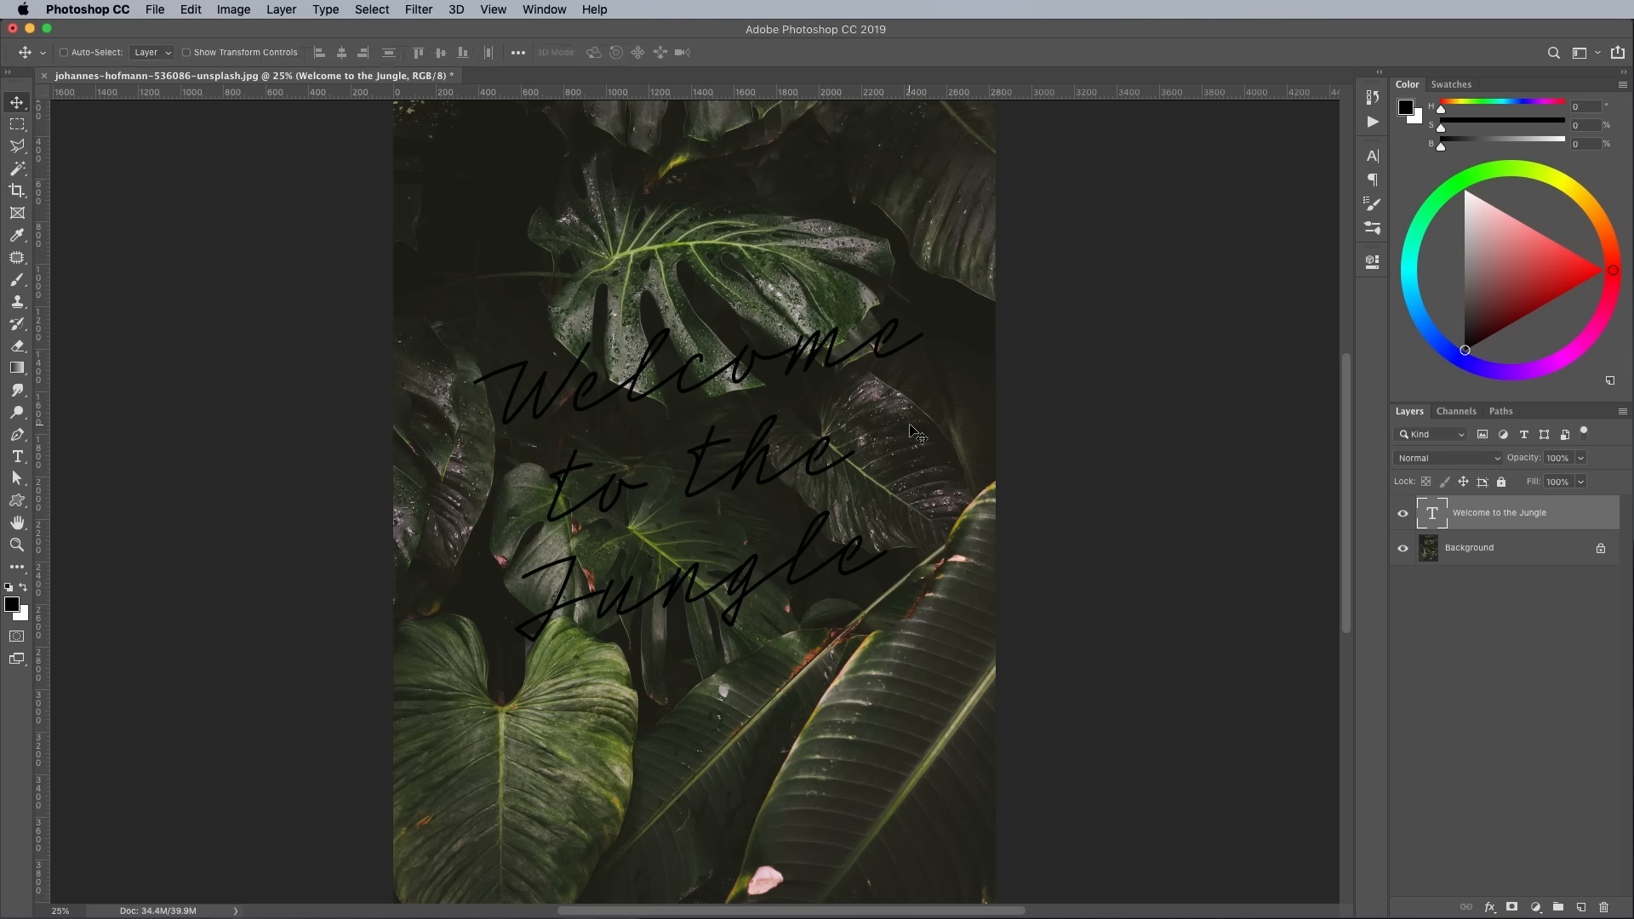
pyautogui.press('cmd+t')
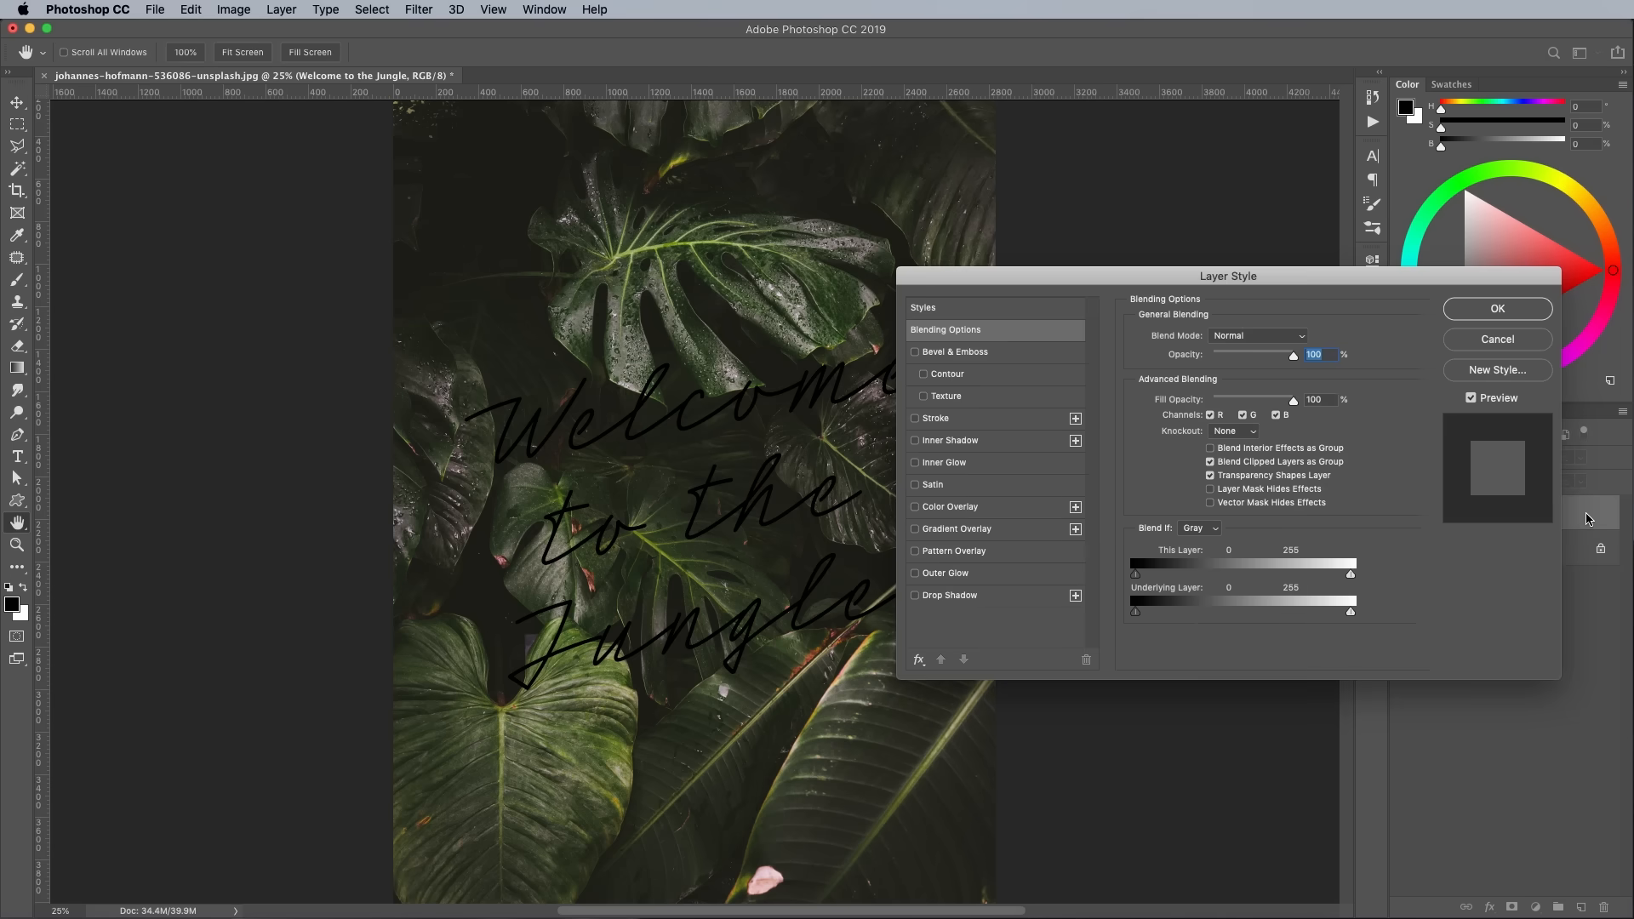
pyautogui.moveTo(1042, 494)
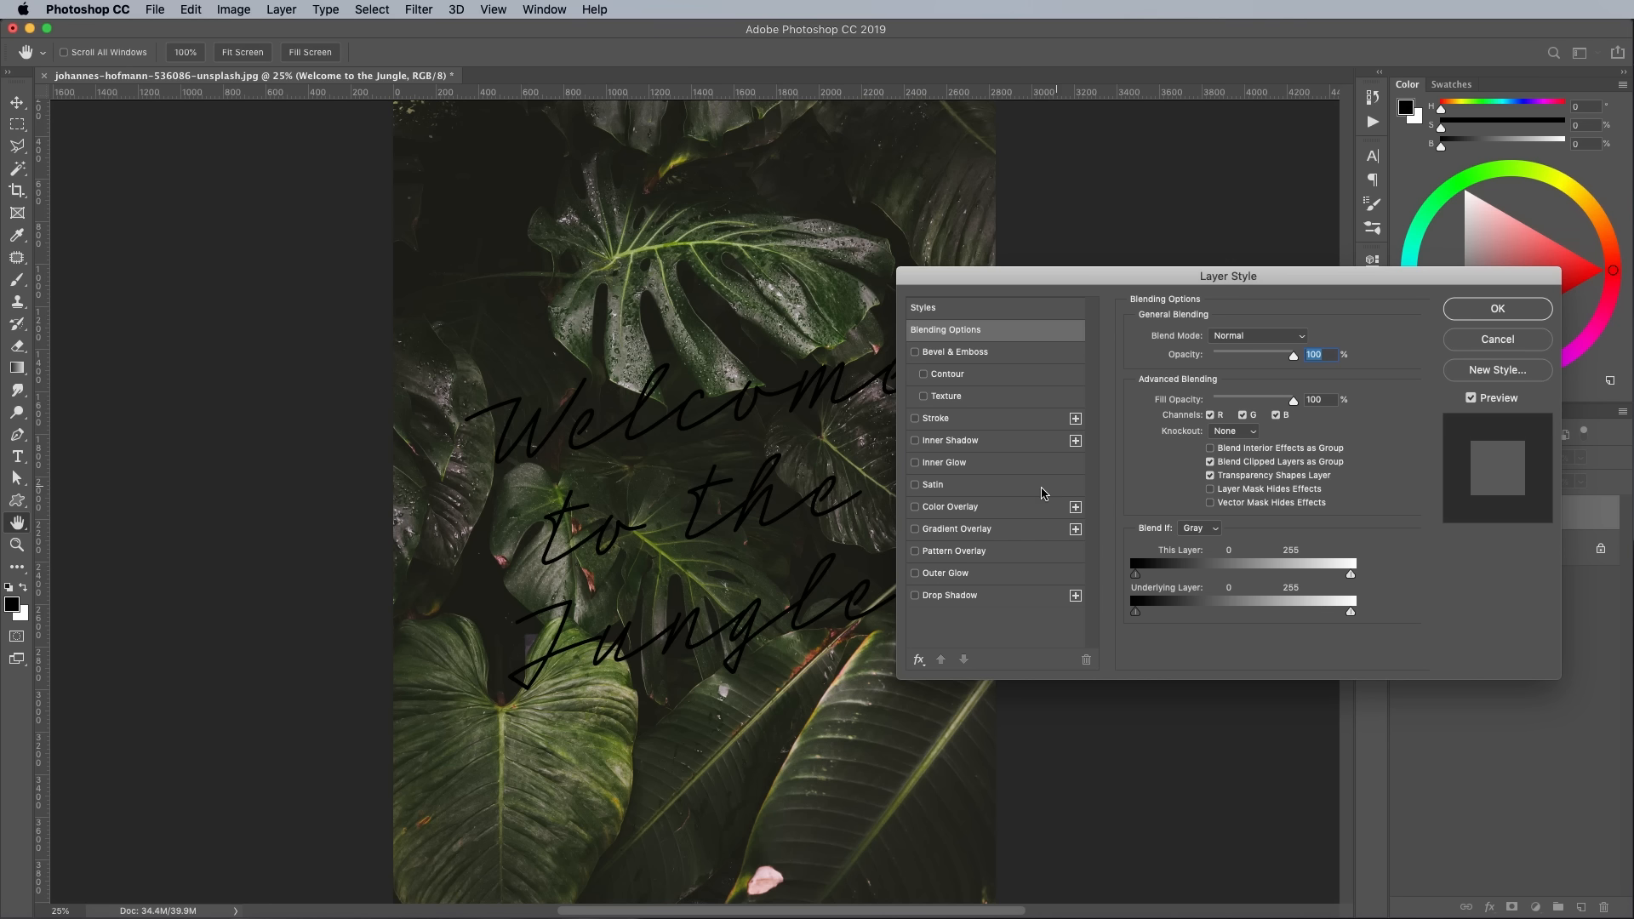
# - Give the text a Color Overlay in bright neon green 00ff60
pyautogui.click(914, 507)
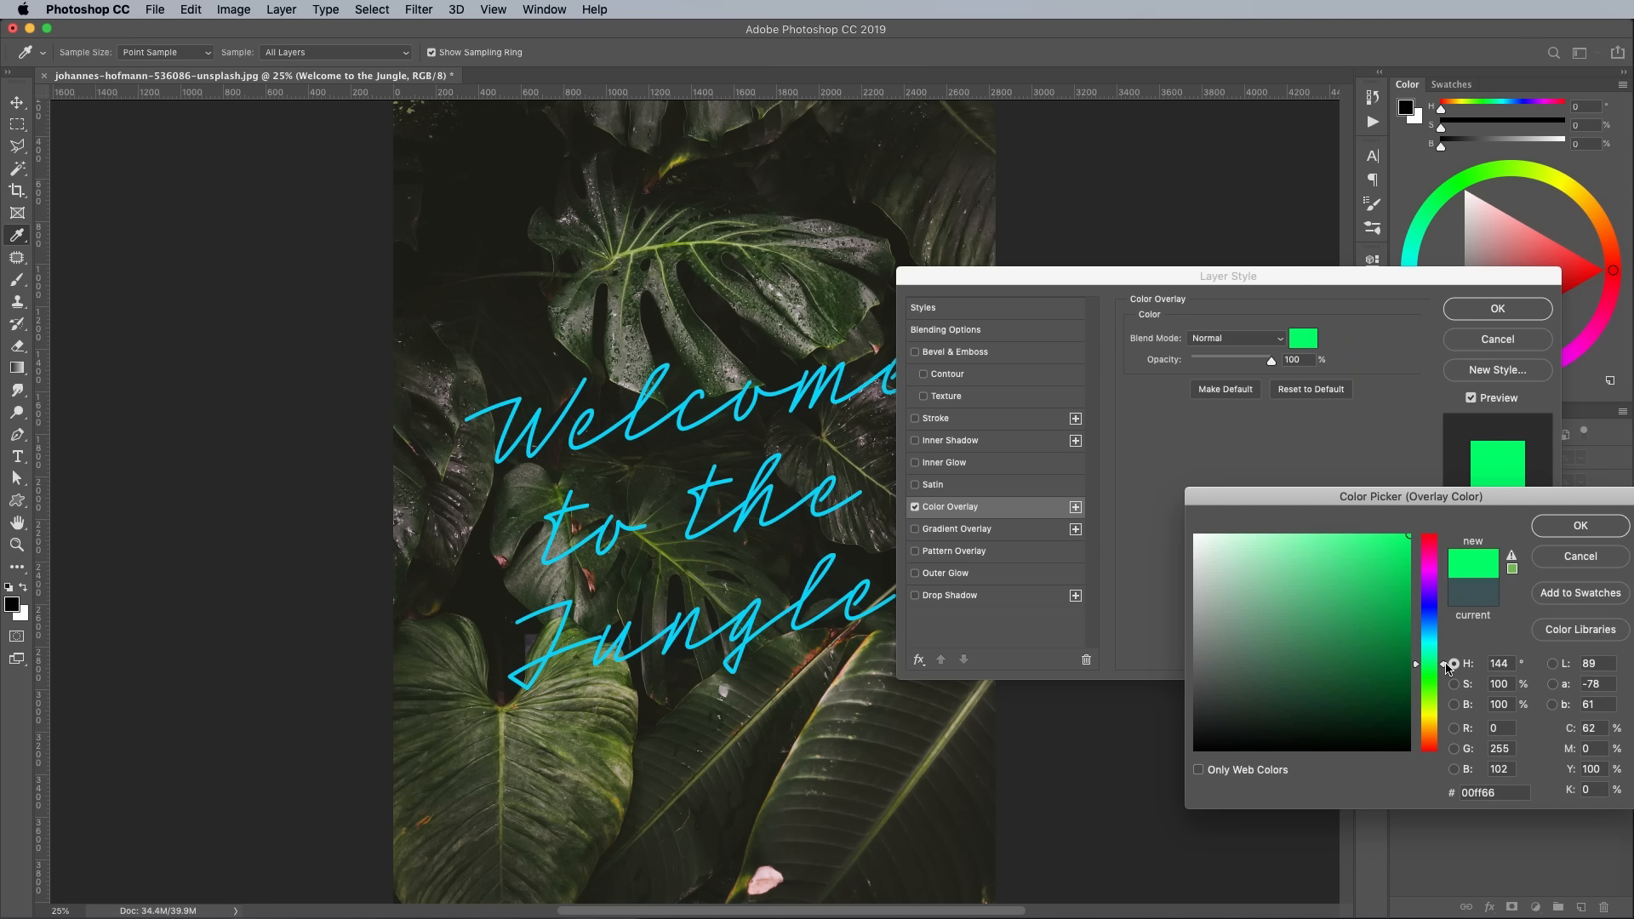
pyautogui.moveTo(1449, 664); pyautogui.dragTo(1449, 666)
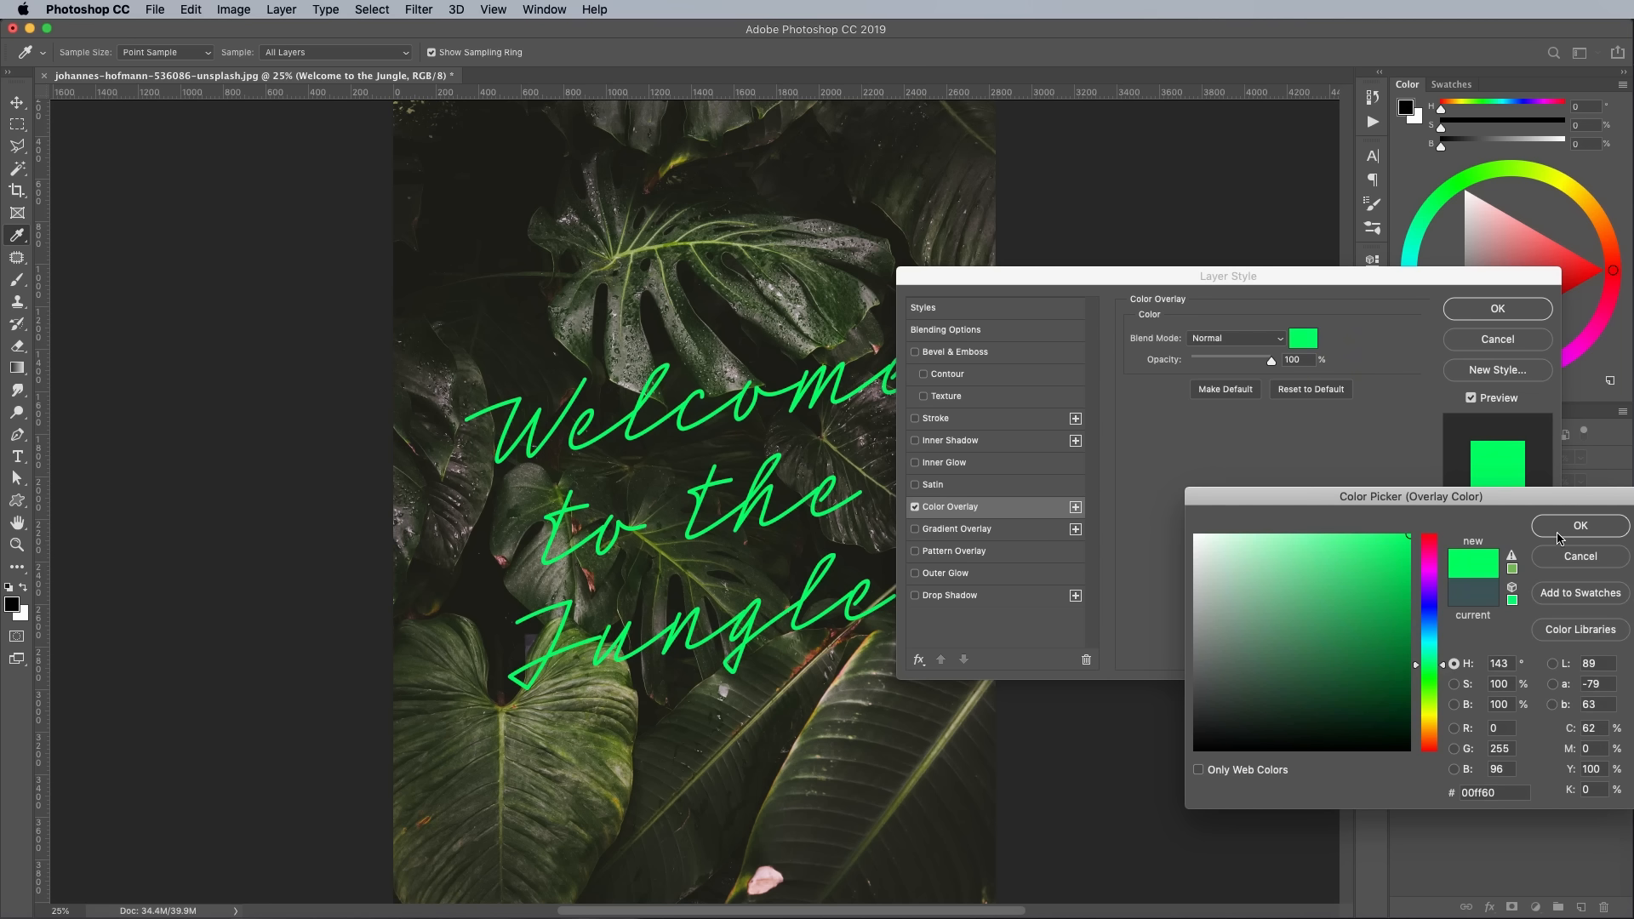
pyautogui.click(1580, 526)
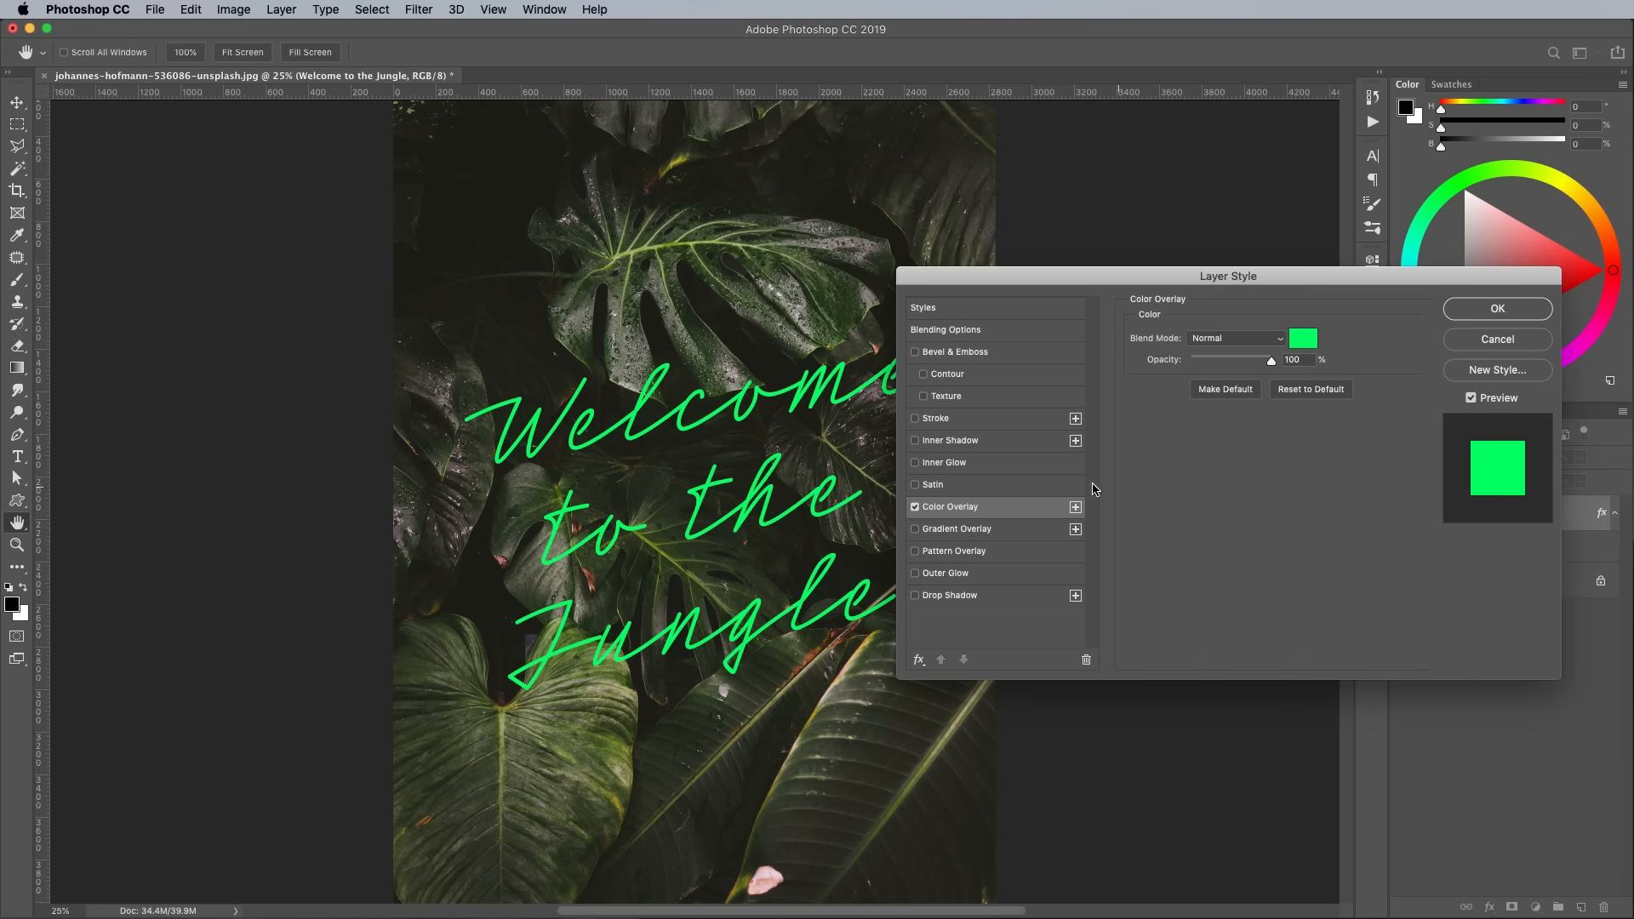
# - Add a white Inner Glow radiating from the centre of the letters
pyautogui.click(943, 461)
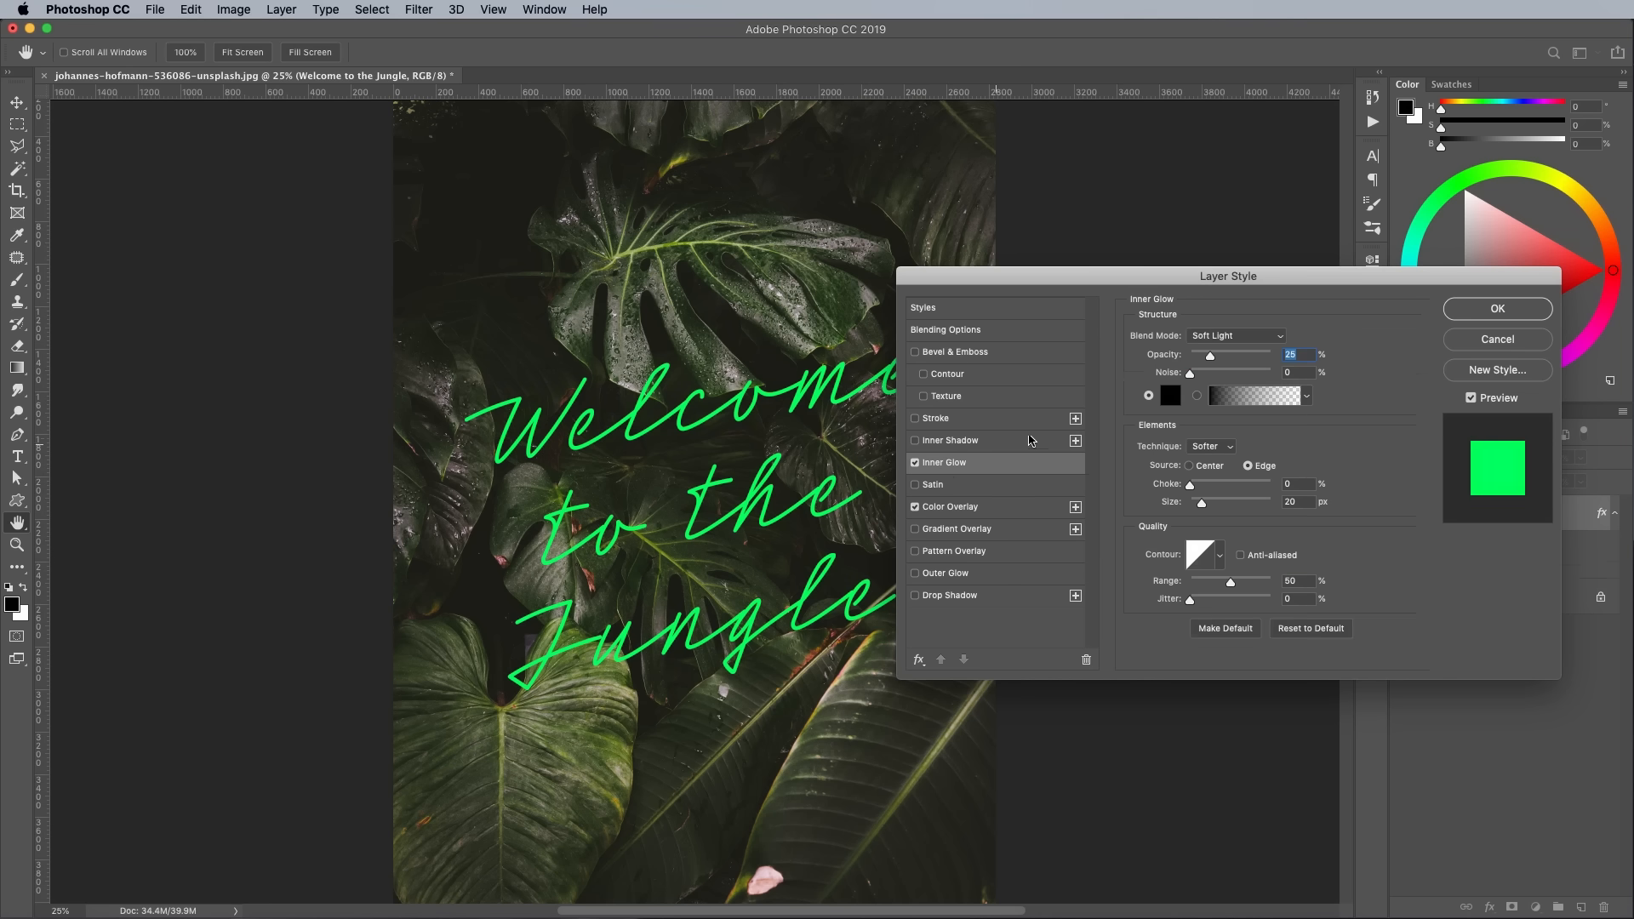
pyautogui.click(1171, 395)
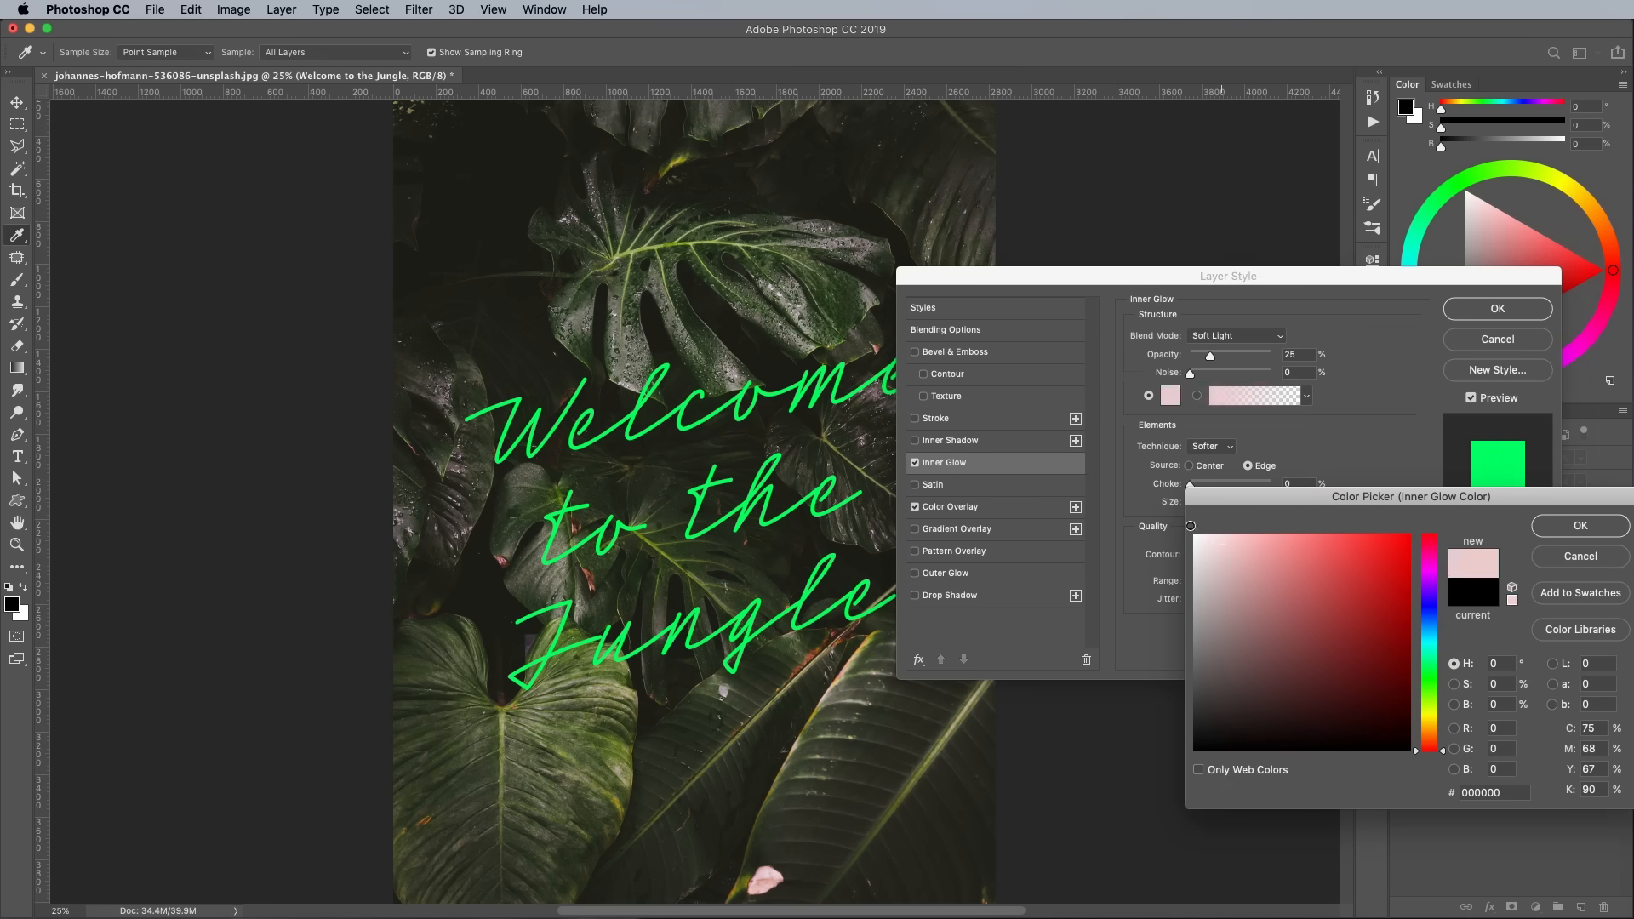
pyautogui.click(1580, 527)
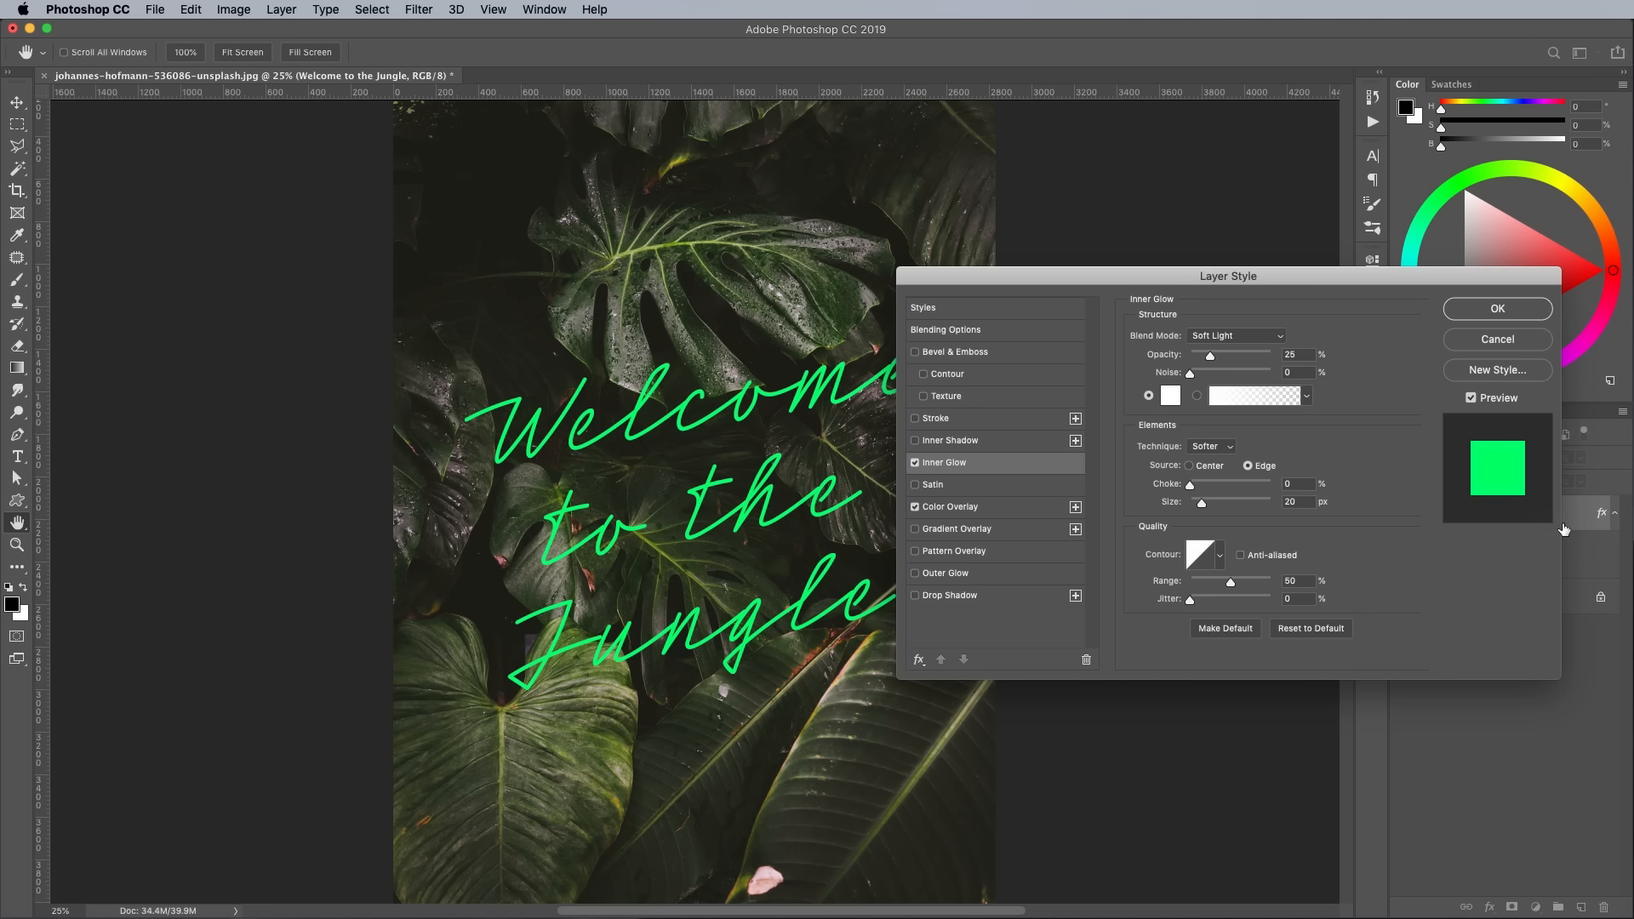
pyautogui.moveTo(1209, 470)
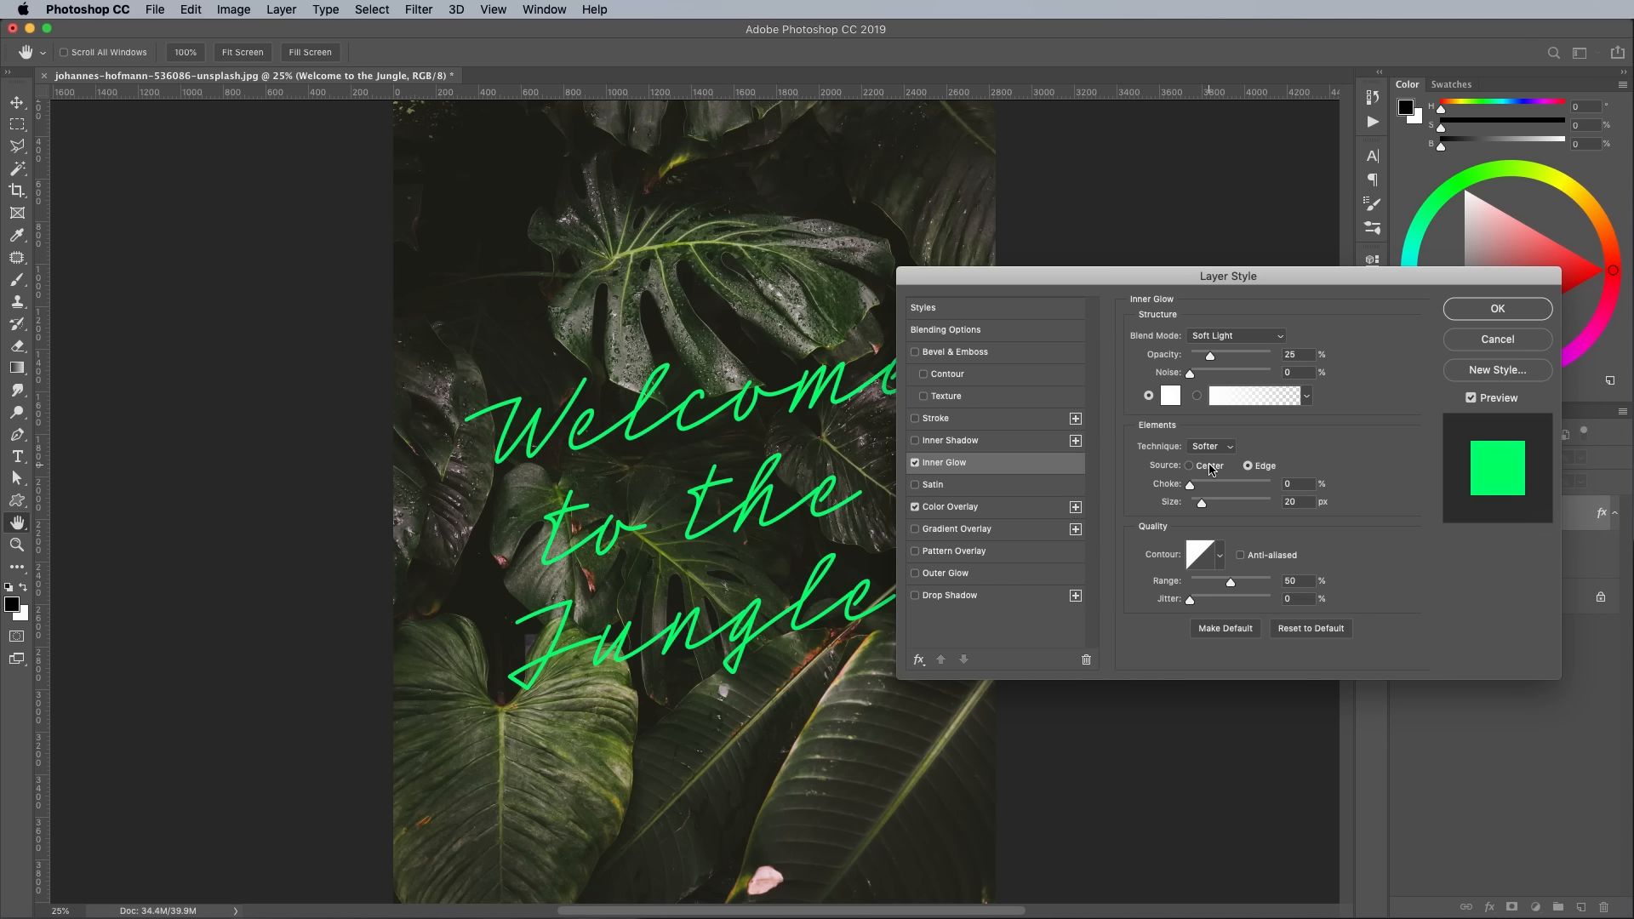
pyautogui.click(1190, 465)
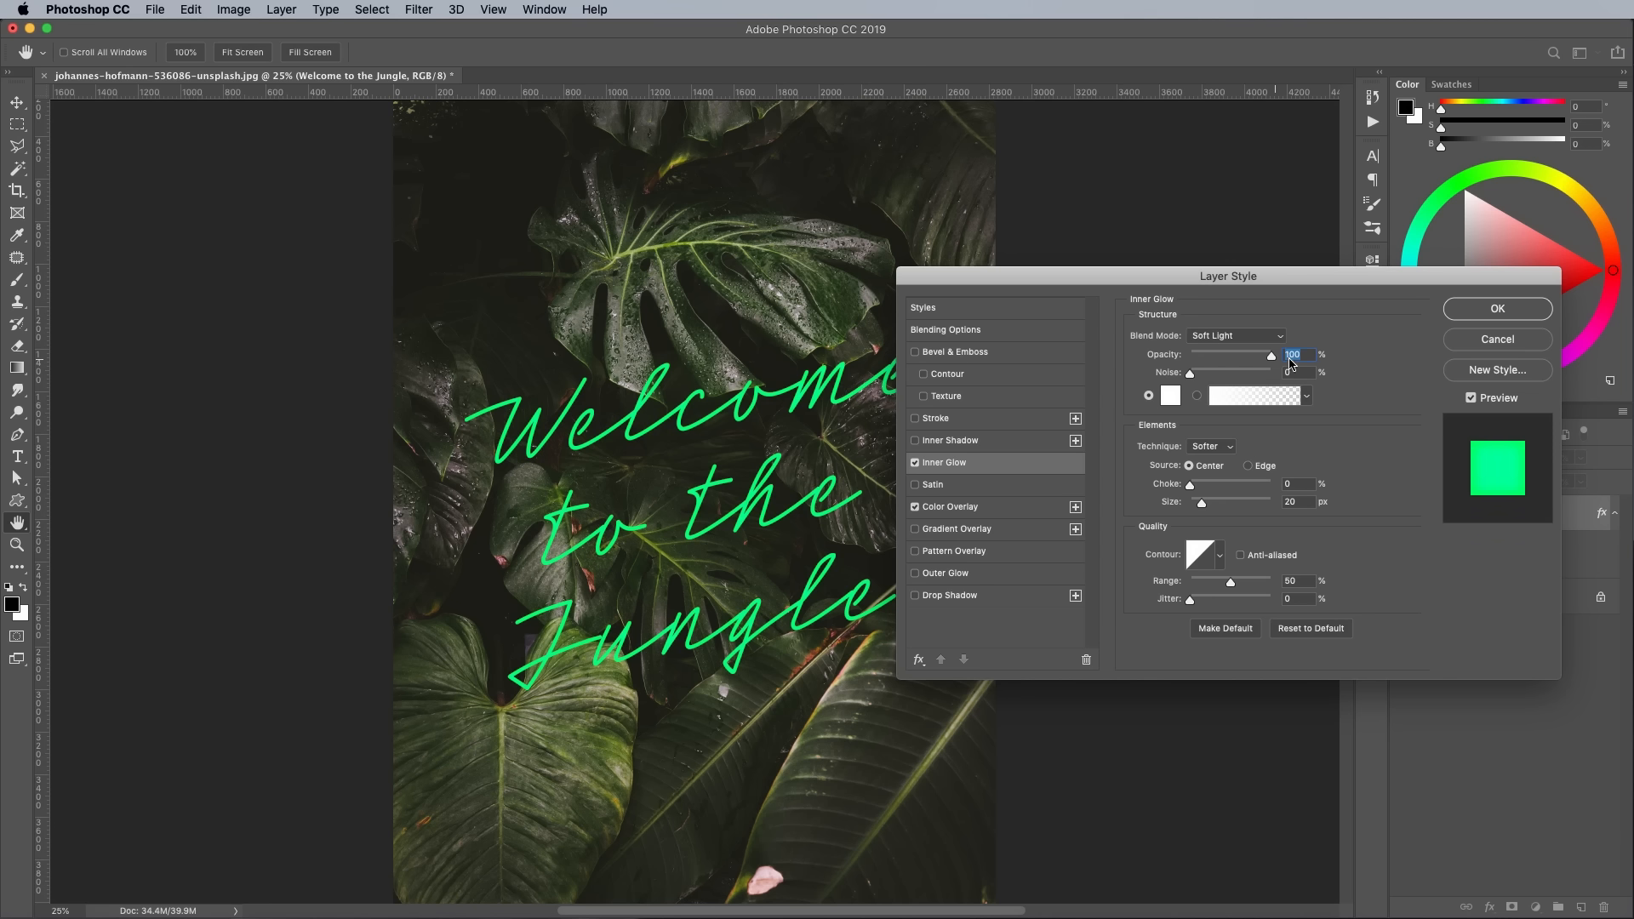
# - Set the inner glow to Linear Dodge (Add) at 100% opacity and about 10 px size
pyautogui.click(1236, 336)
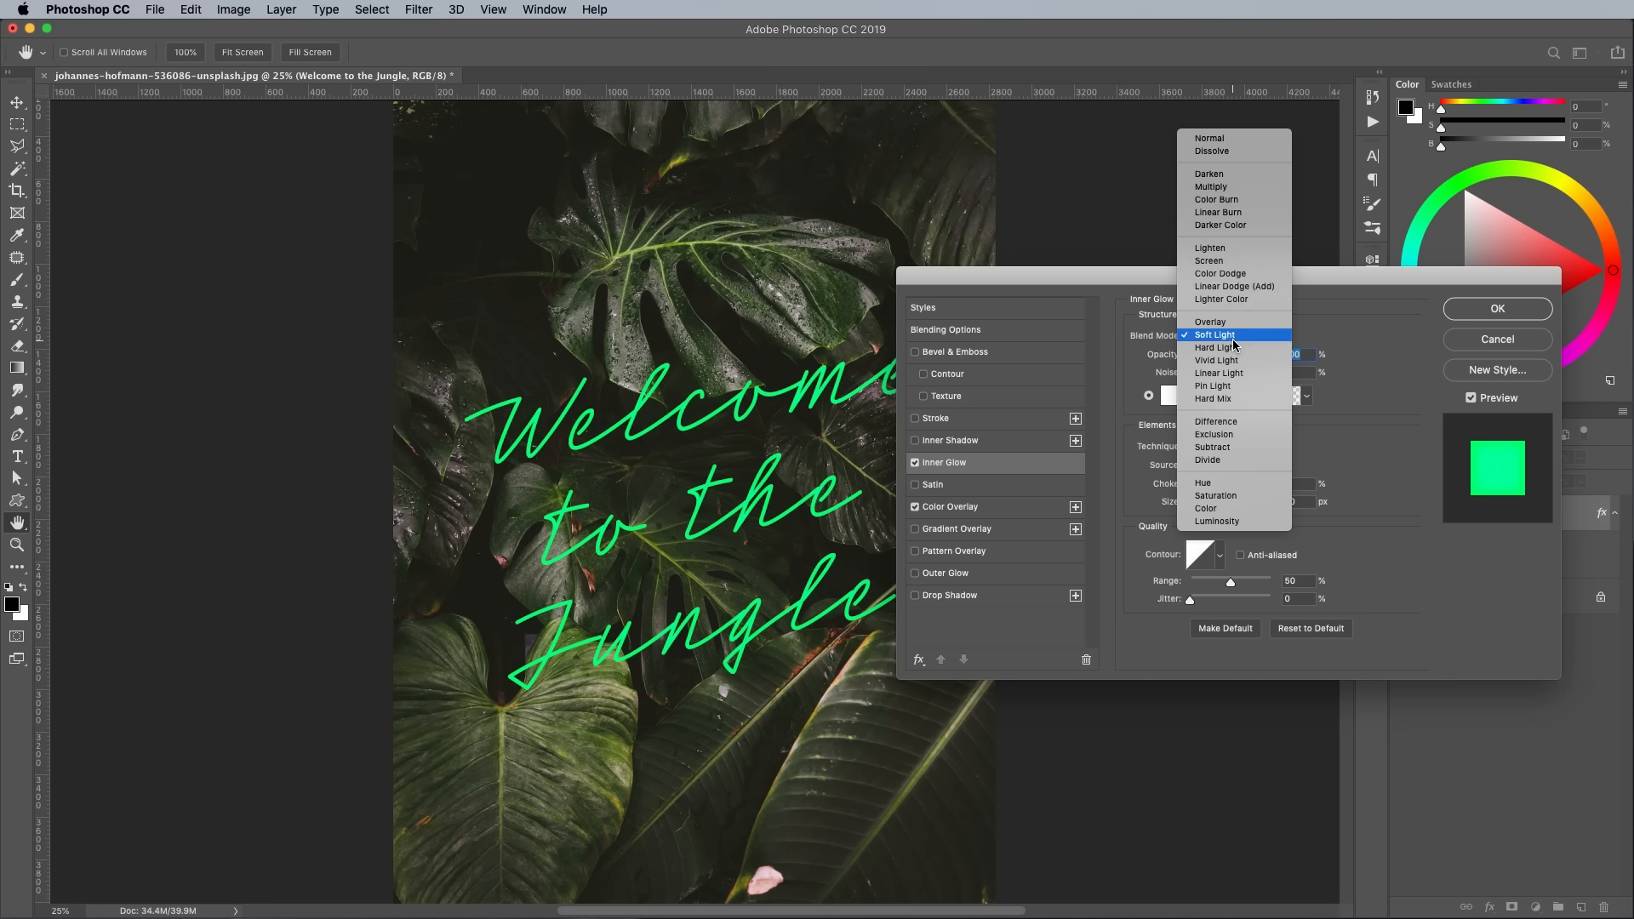
pyautogui.click(1235, 286)
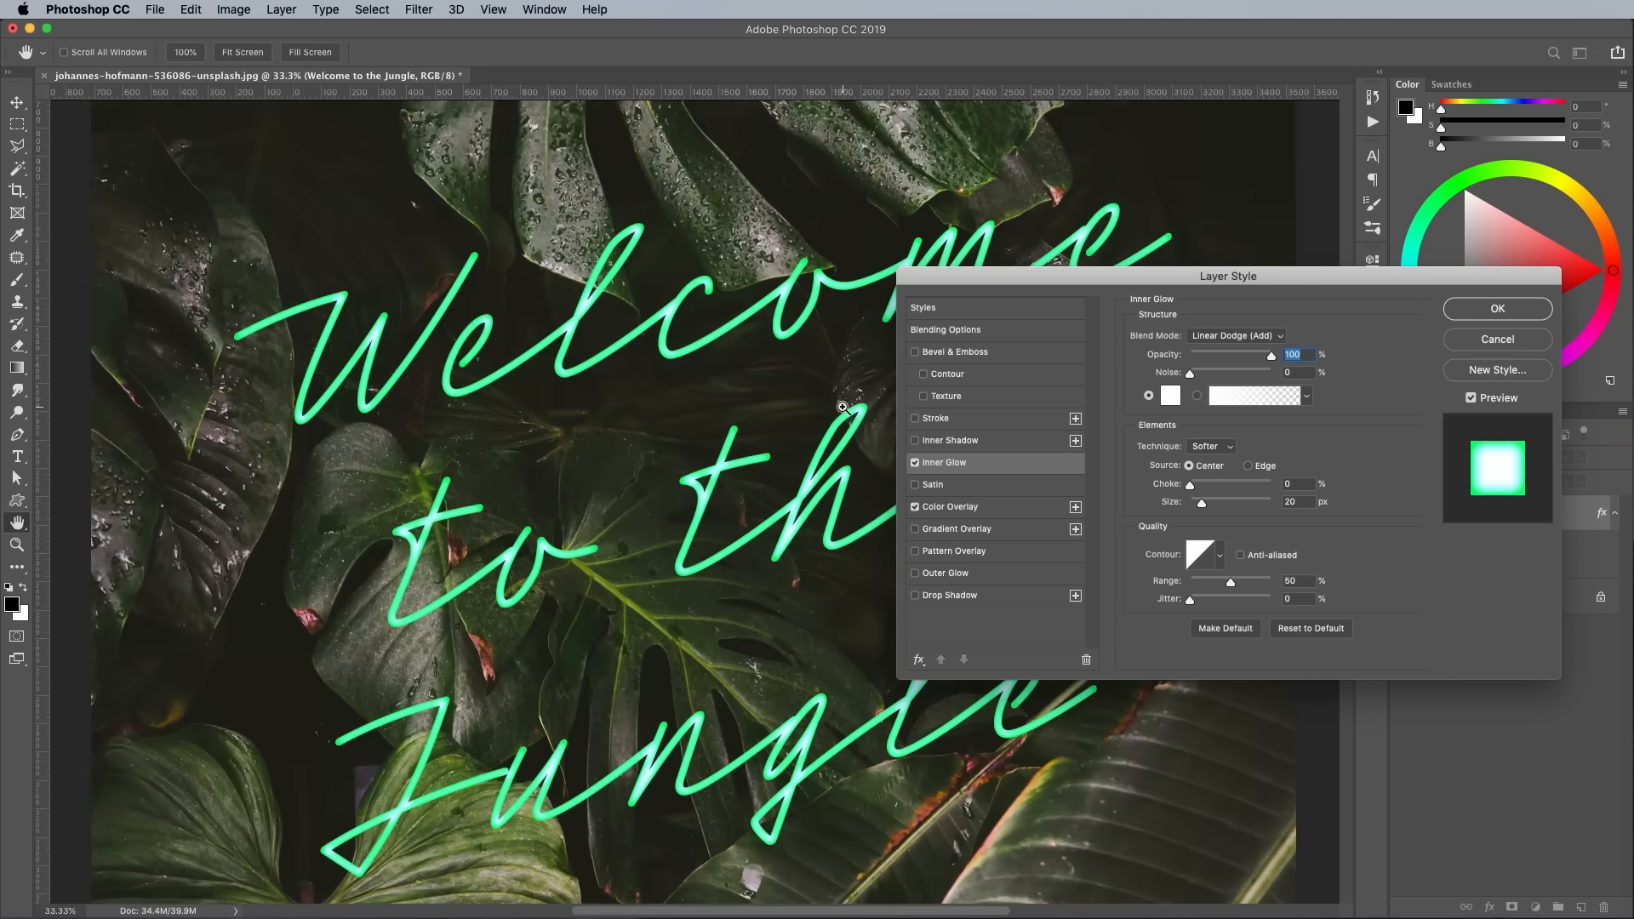
pyautogui.moveTo(1201, 501); pyautogui.dragTo(1211, 501)
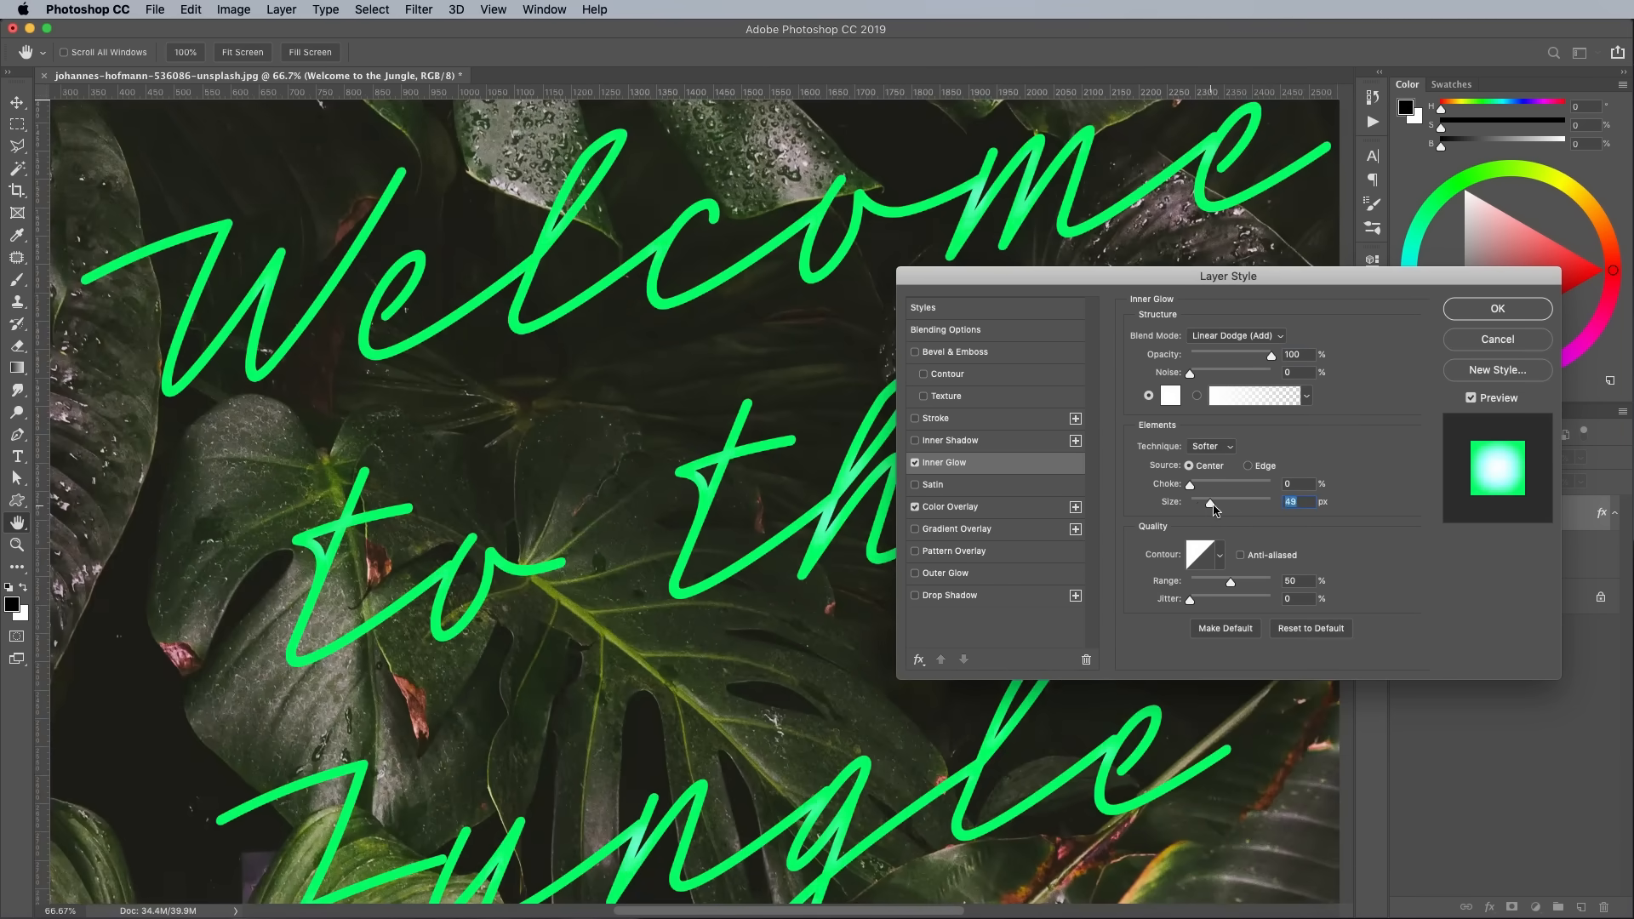
pyautogui.moveTo(1208, 501); pyautogui.dragTo(1193, 500)
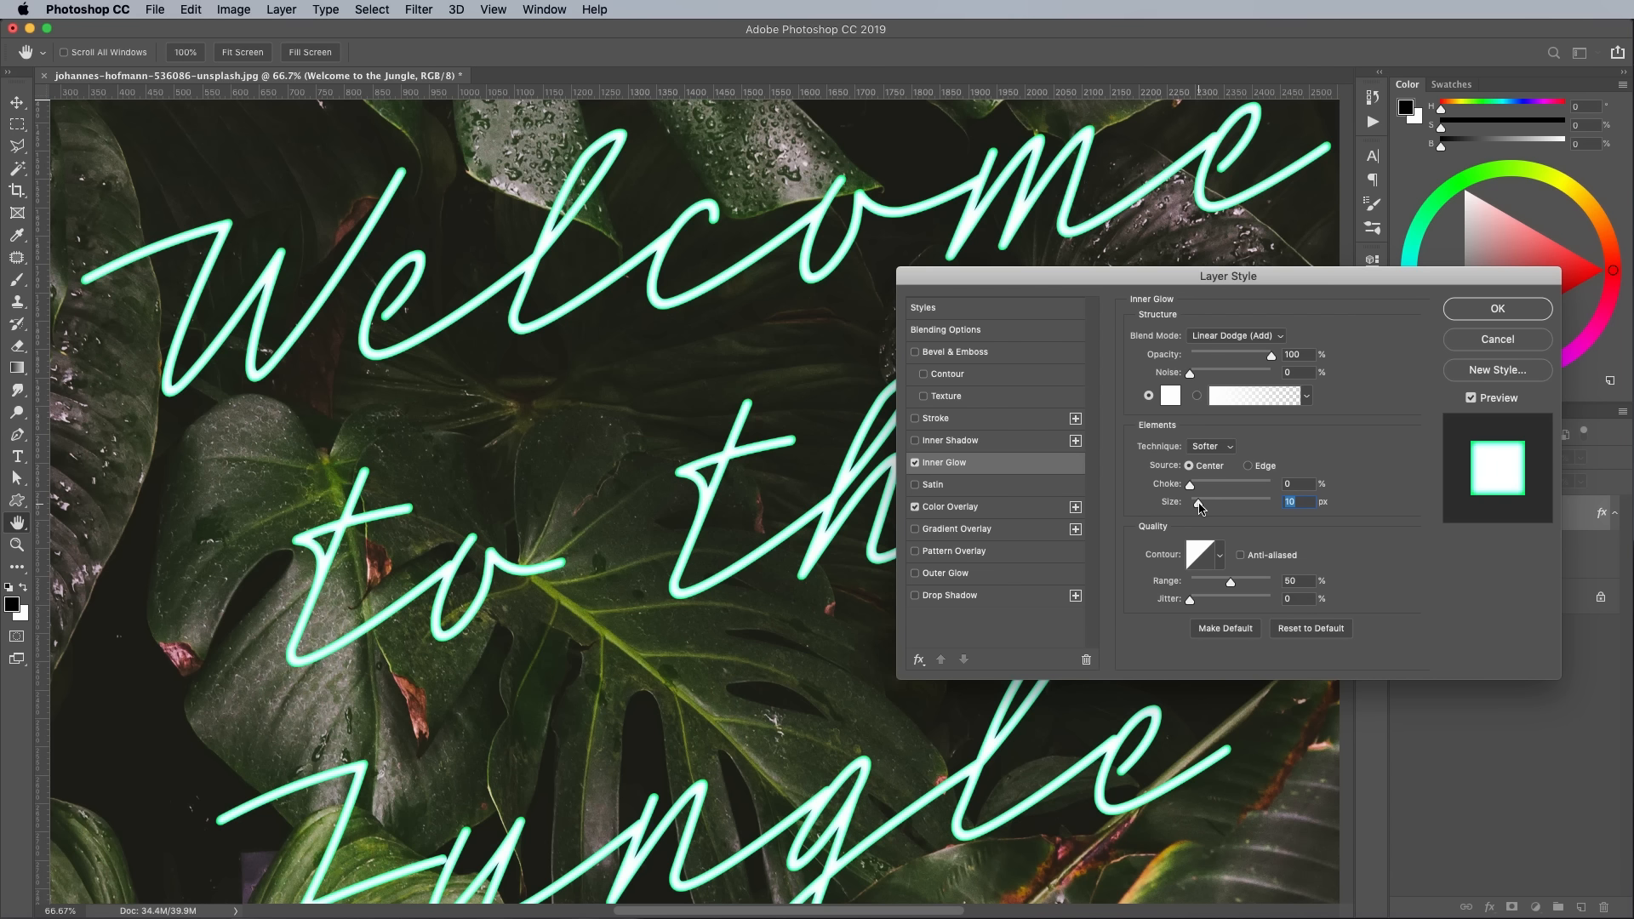
pyautogui.moveTo(1219, 552)
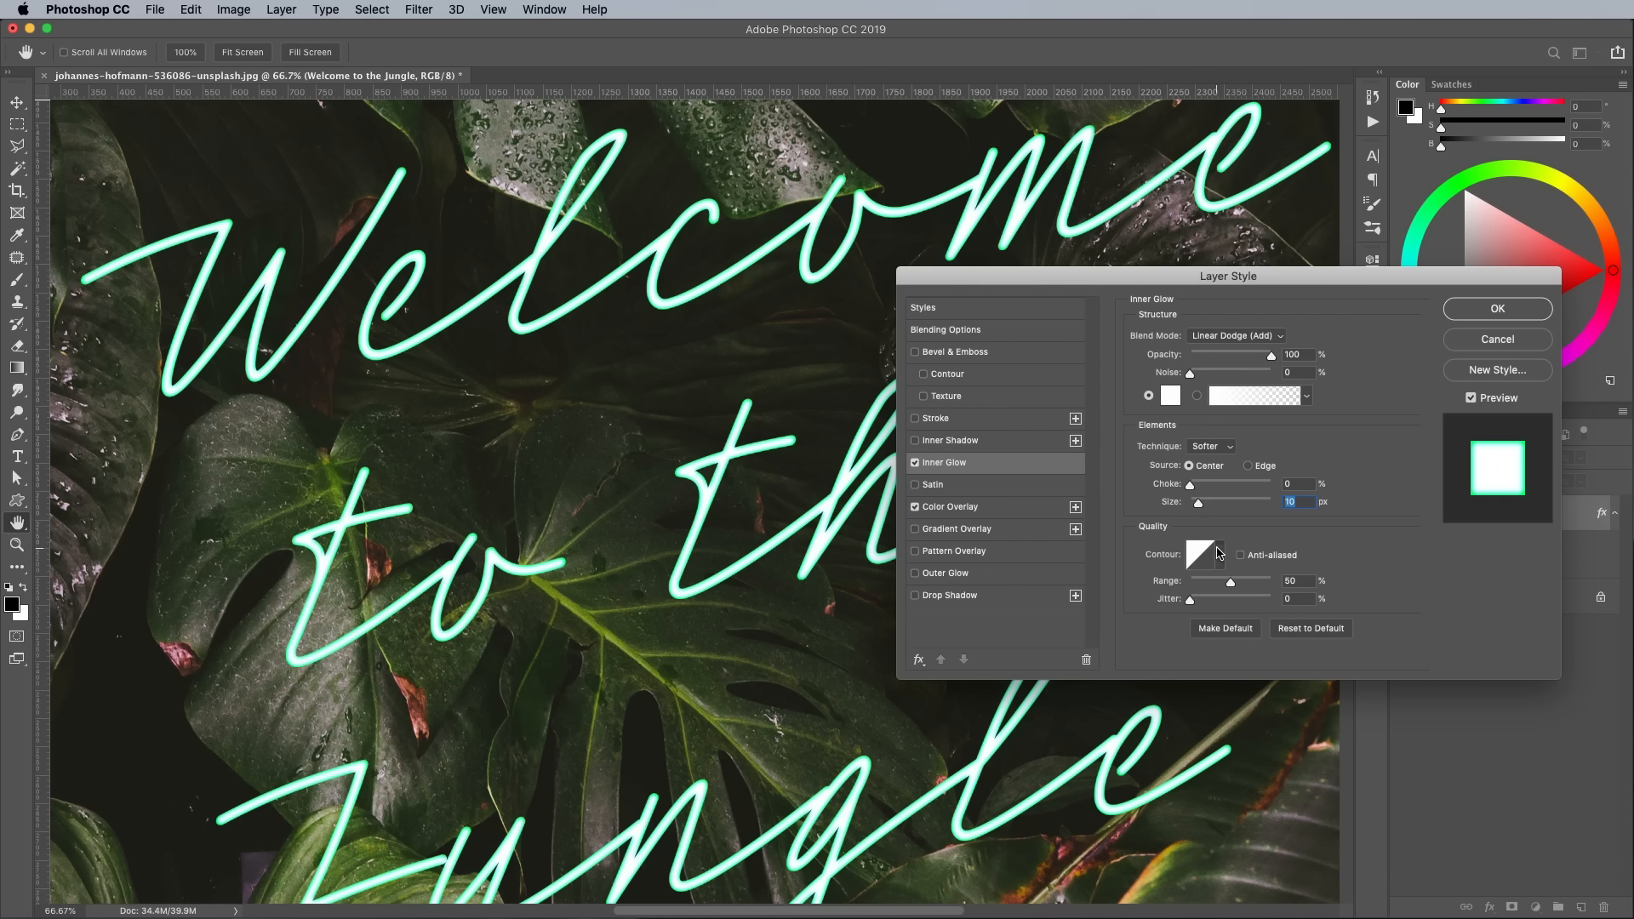
pyautogui.click(1201, 553)
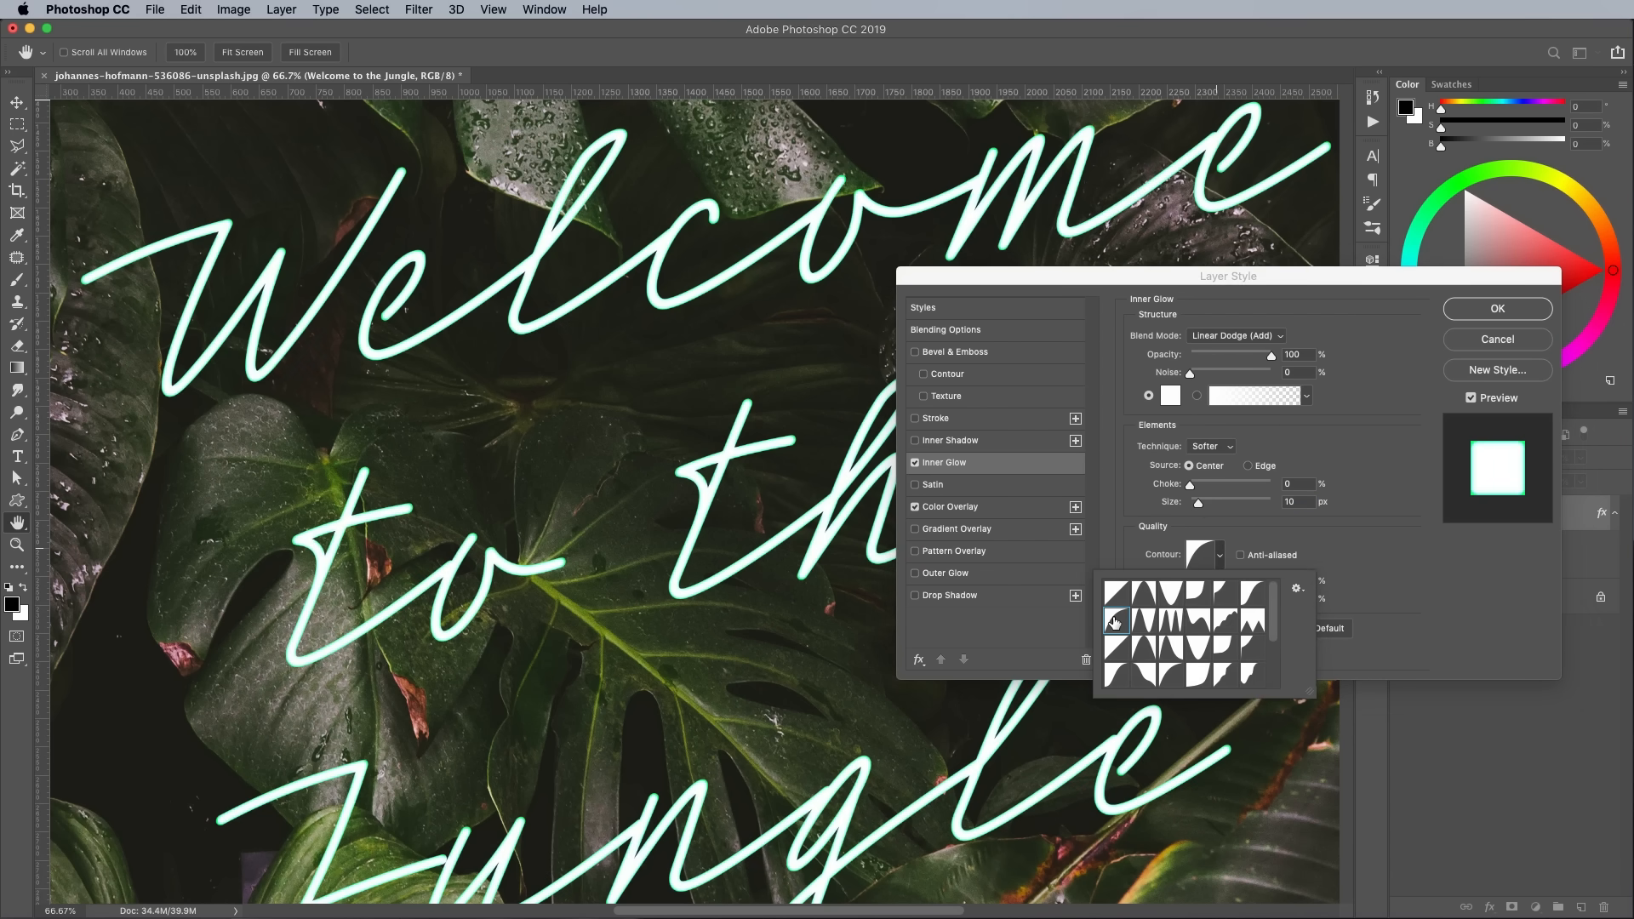
pyautogui.moveTo(1117, 623)
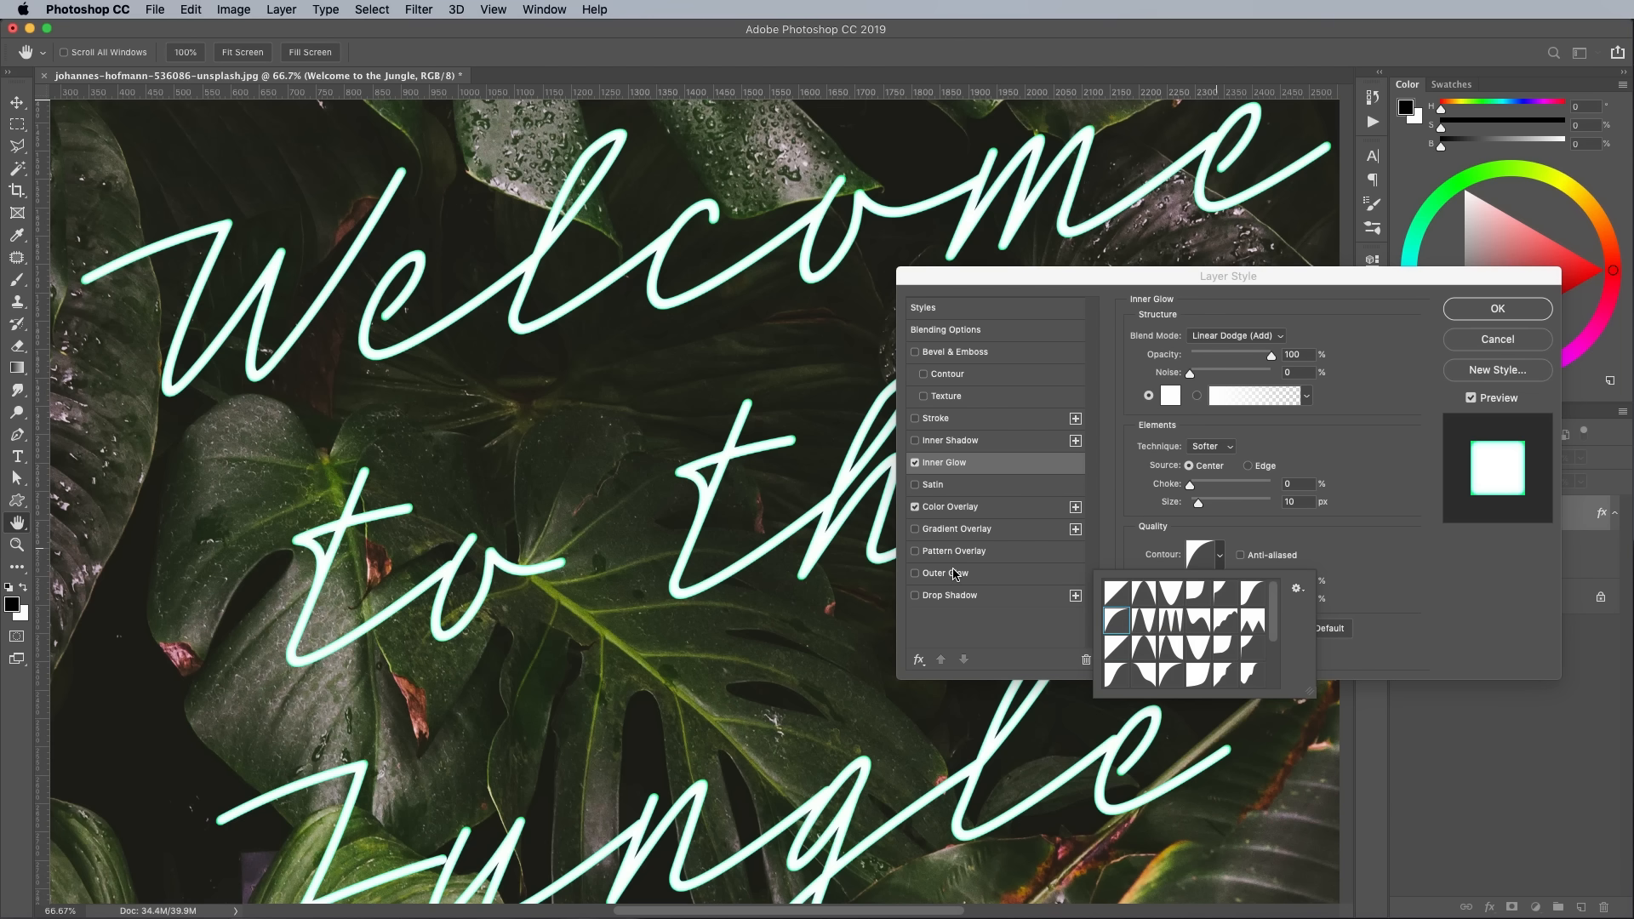
# - Add a green Outer Glow blended with Linear Dodge (Add)
pyautogui.click(945, 572)
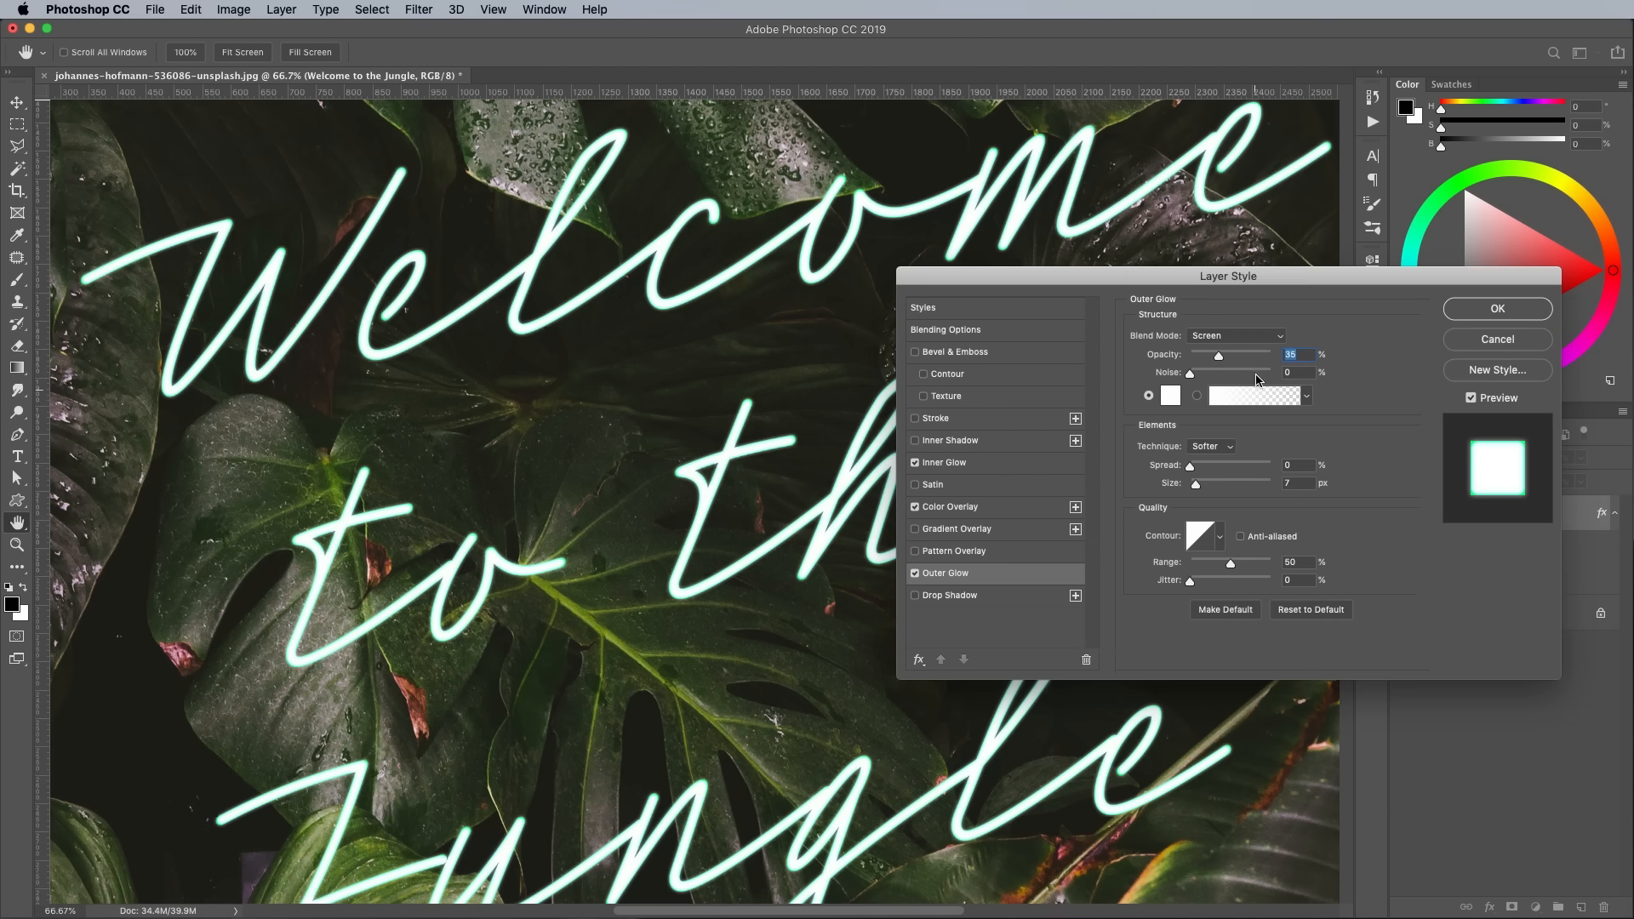
pyautogui.click(1170, 397)
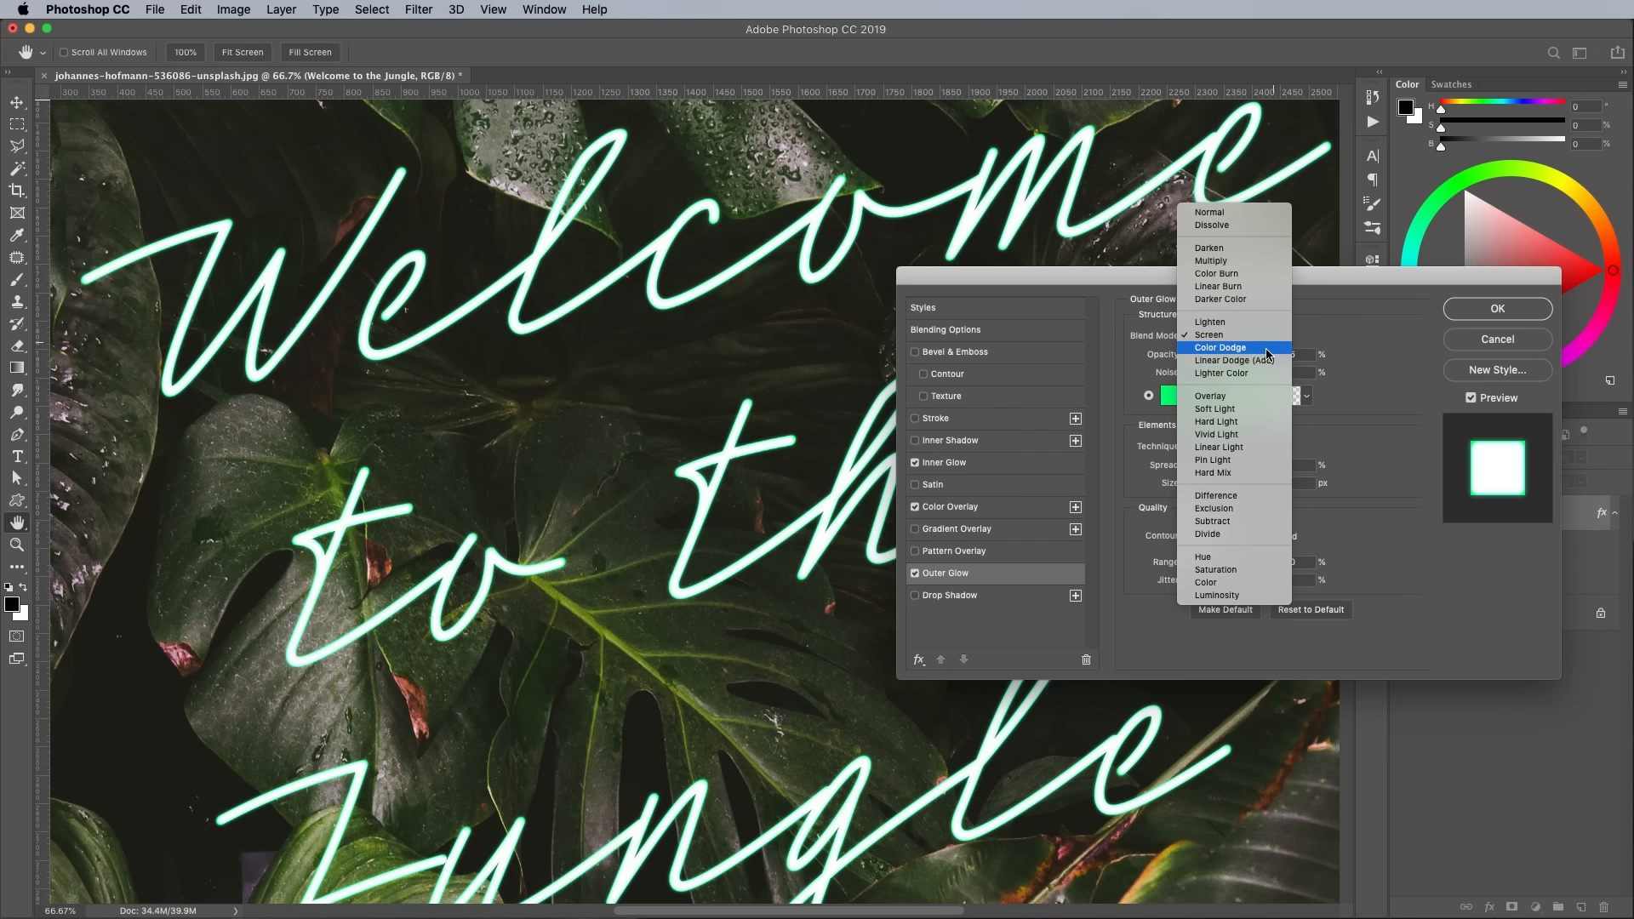
pyautogui.click(1220, 359)
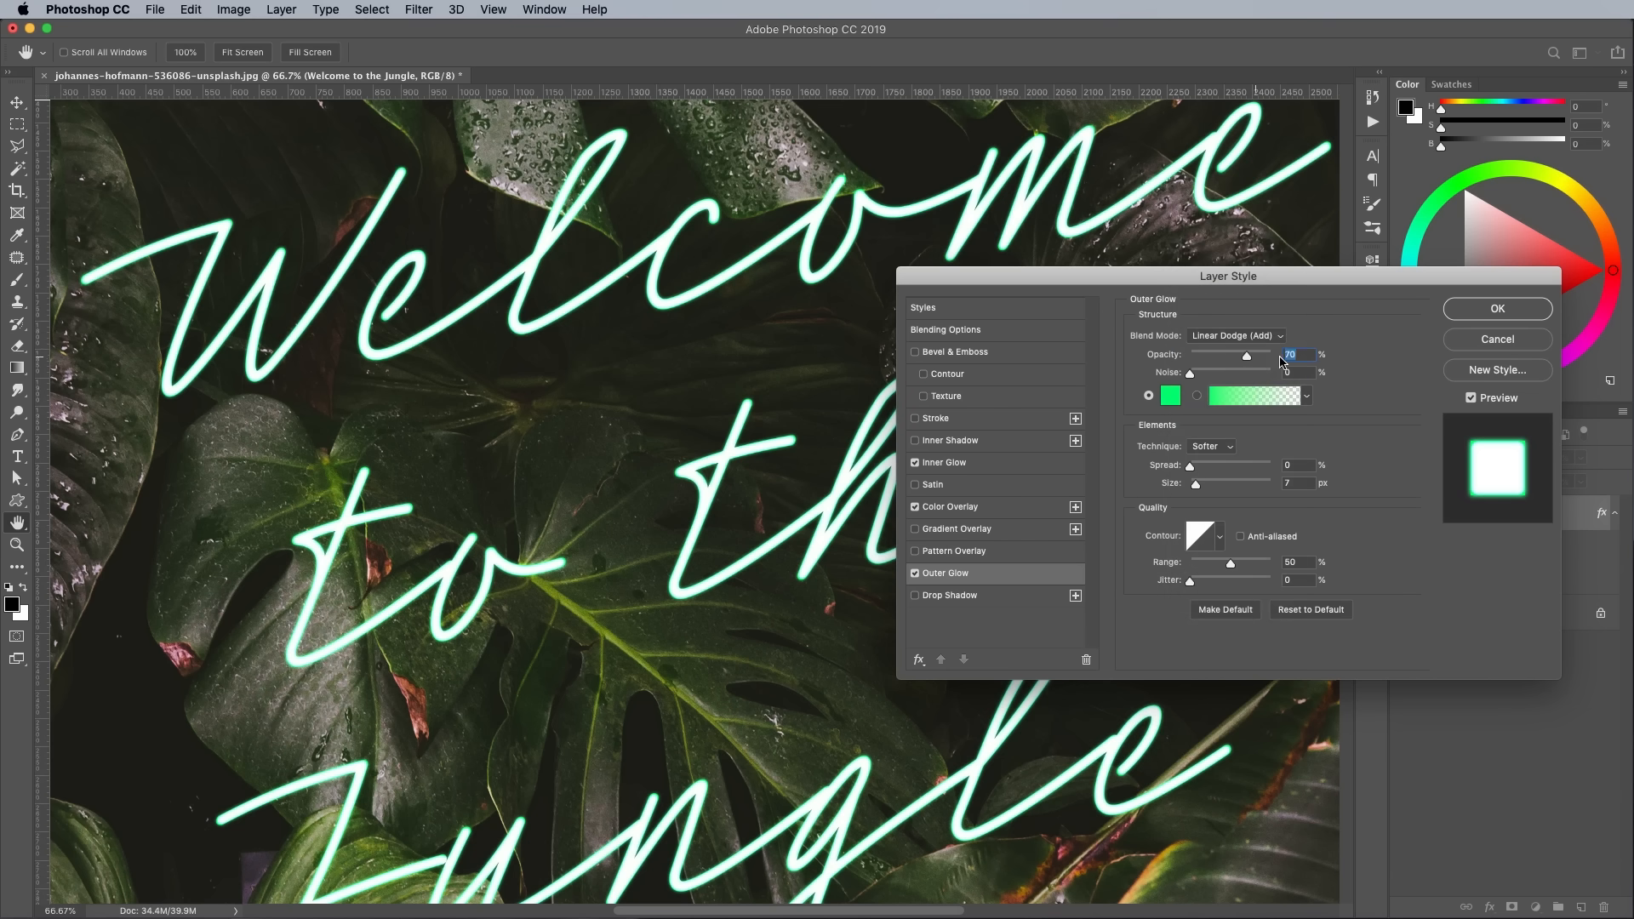
pyautogui.write('100')
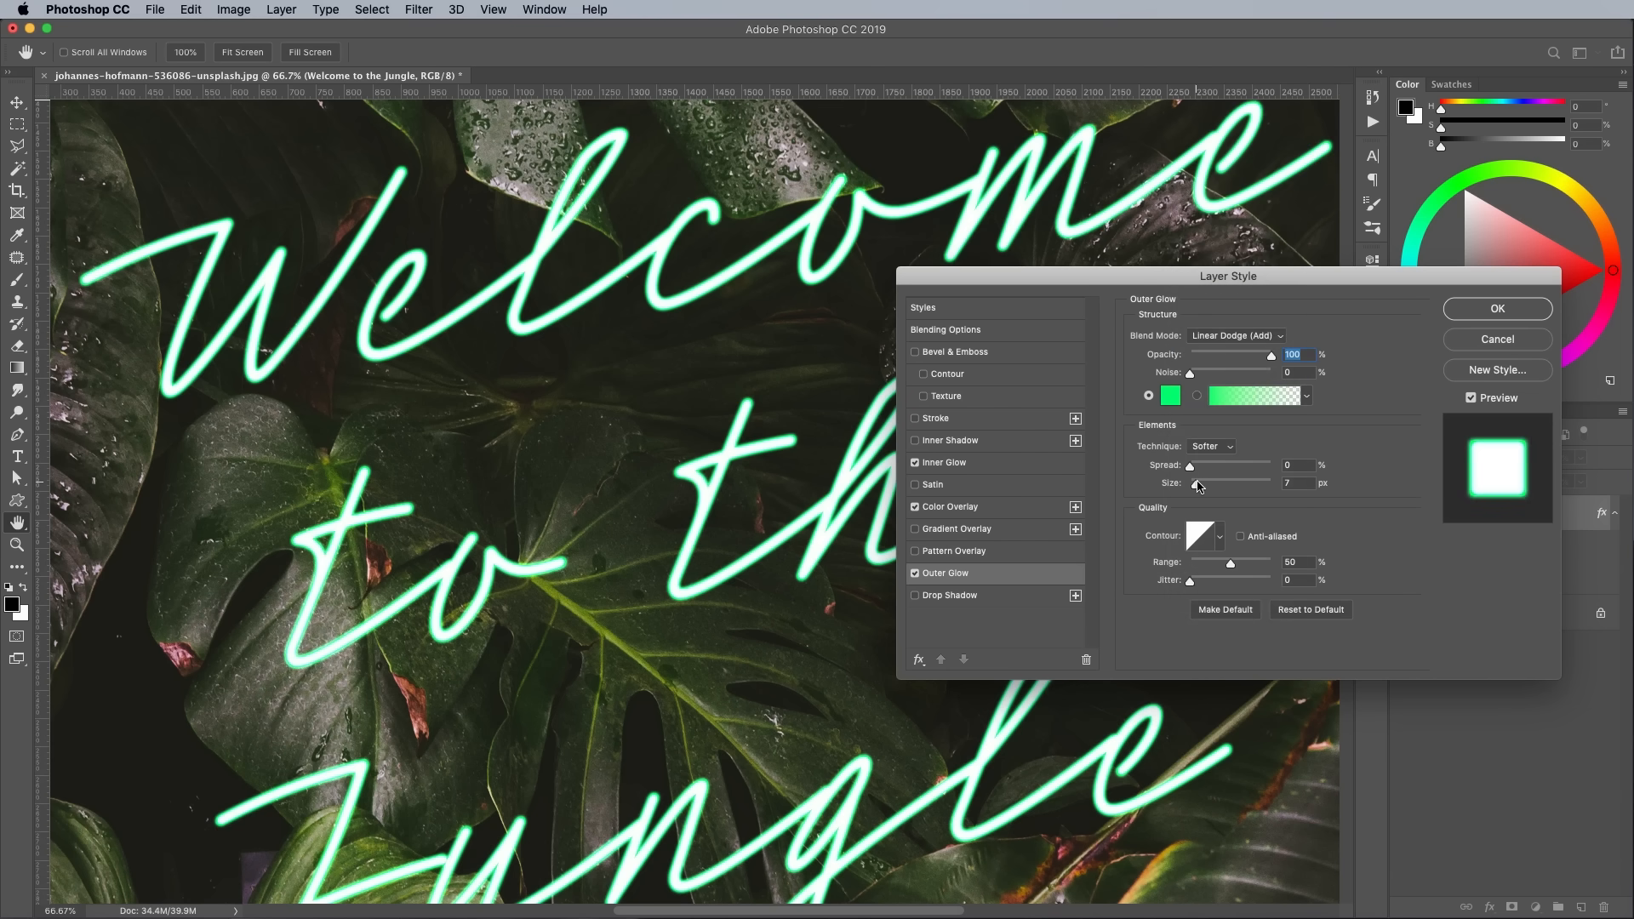
# - Widen the outer glow to about 18 px and settle its opacity at 60%
pyautogui.moveTo(1200, 482); pyautogui.dragTo(1210, 482)
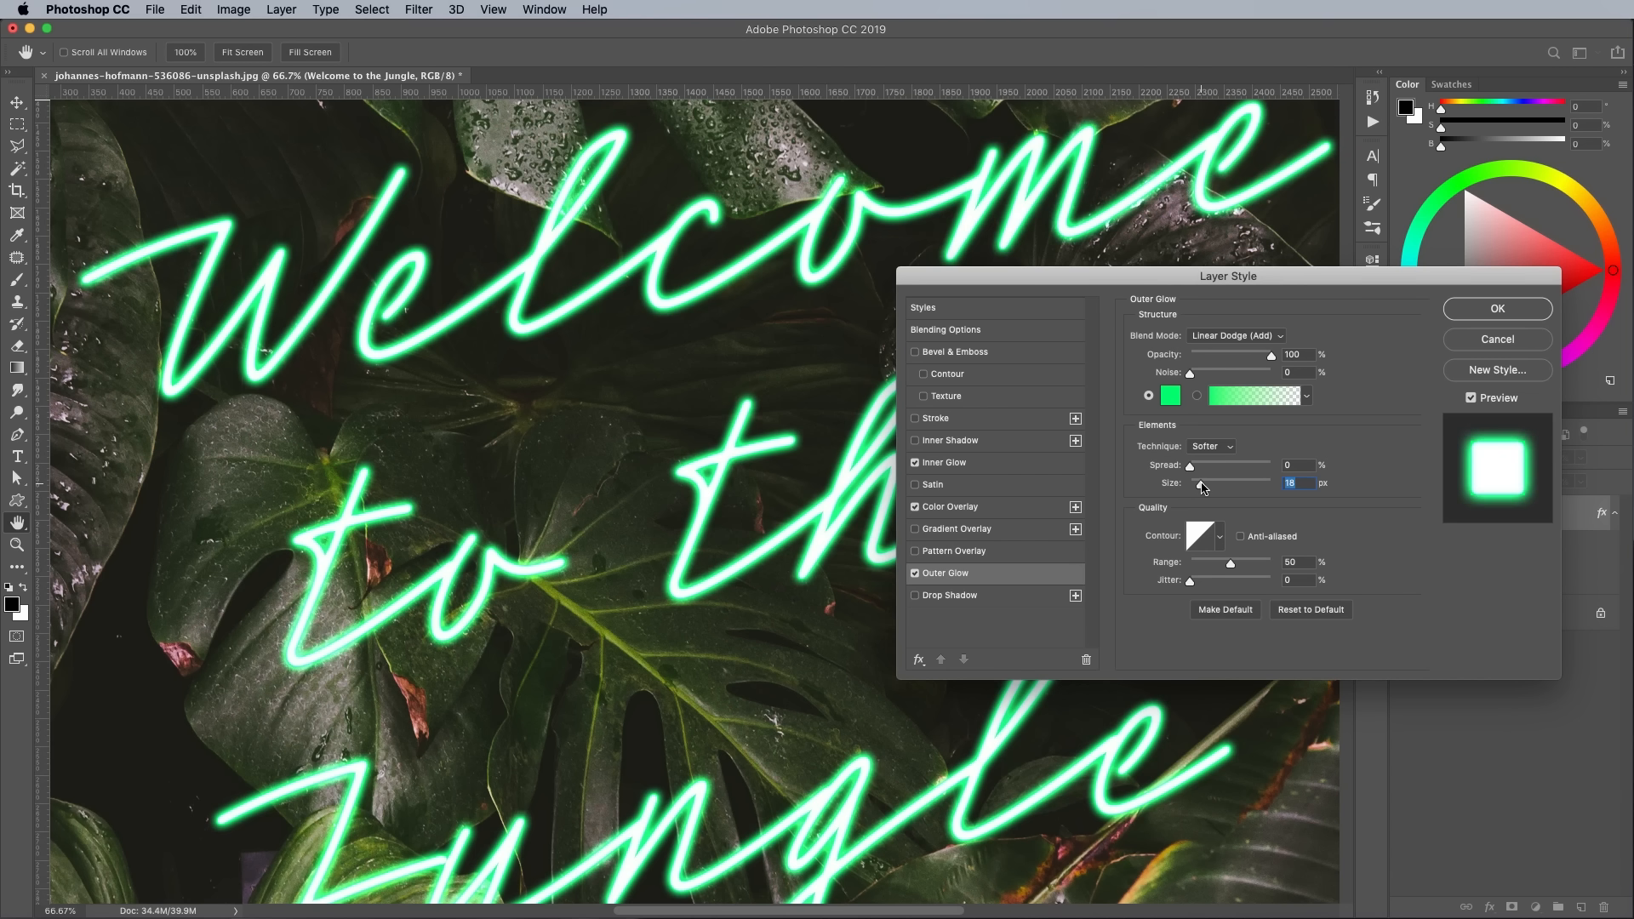
pyautogui.moveTo(1224, 351)
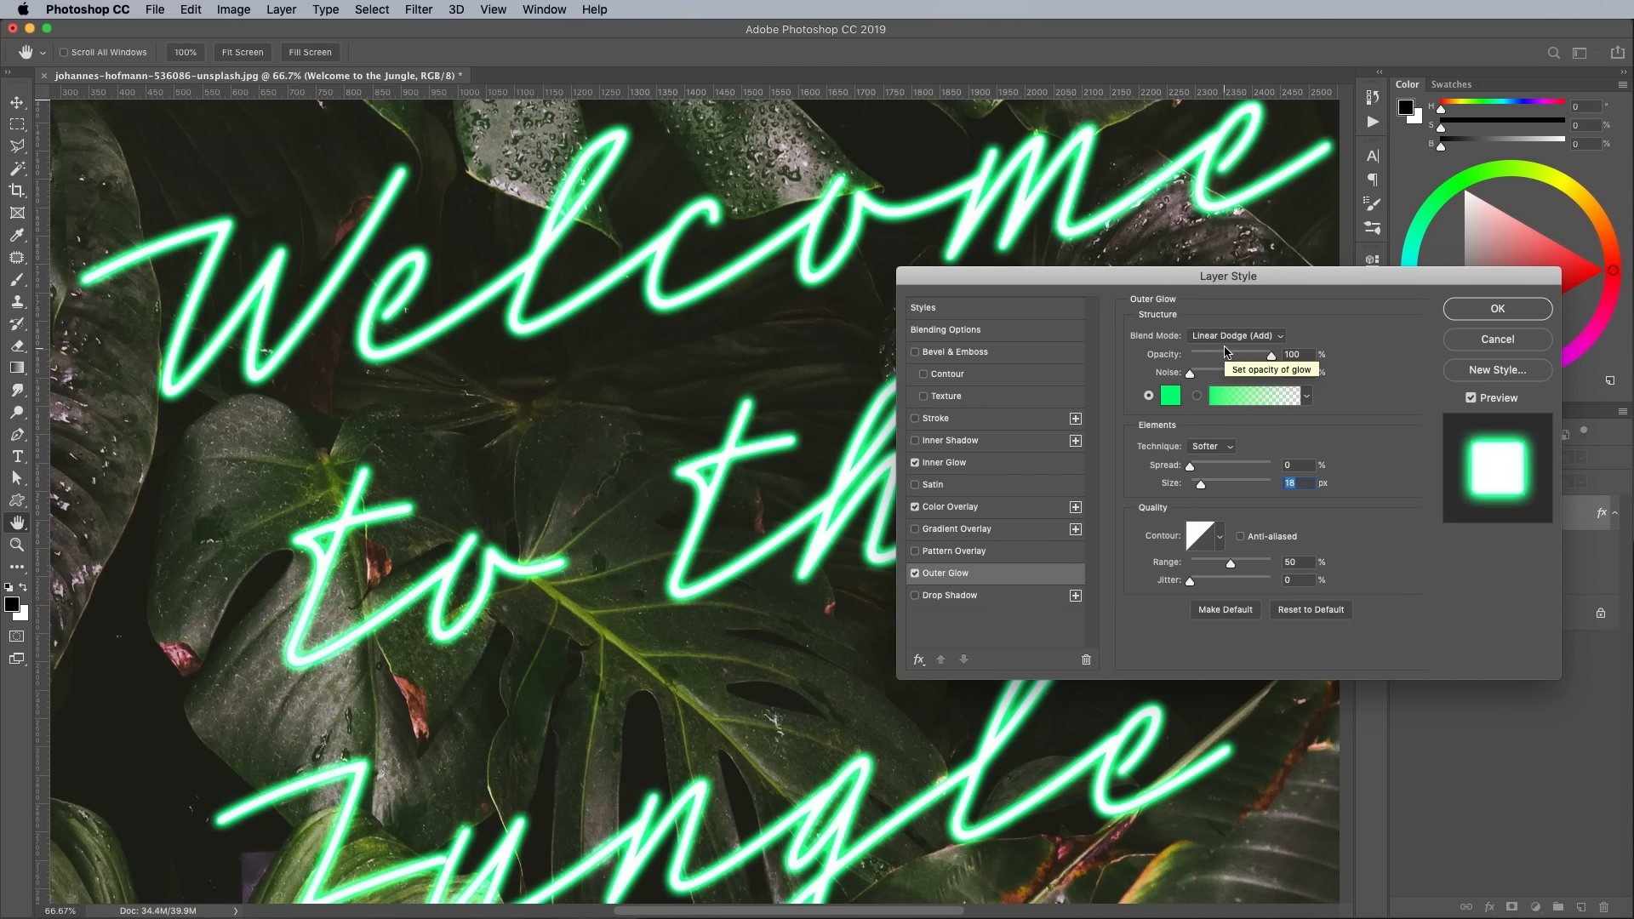
pyautogui.moveTo(1272, 354); pyautogui.dragTo(1236, 355)
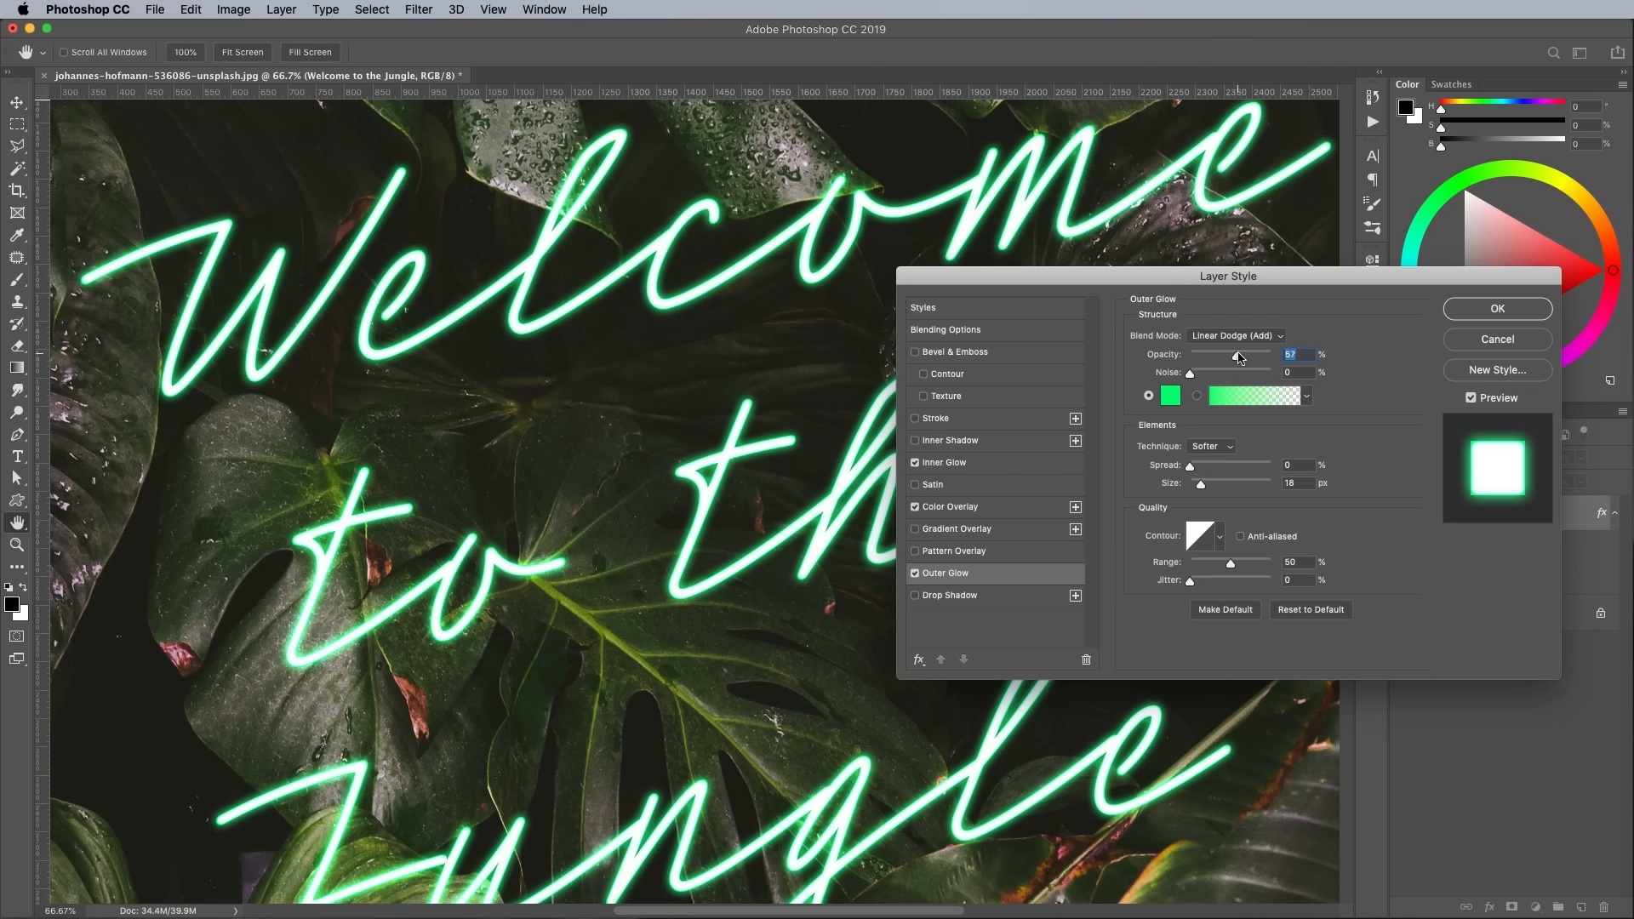
pyautogui.moveTo(1229, 354); pyautogui.dragTo(1242, 354)
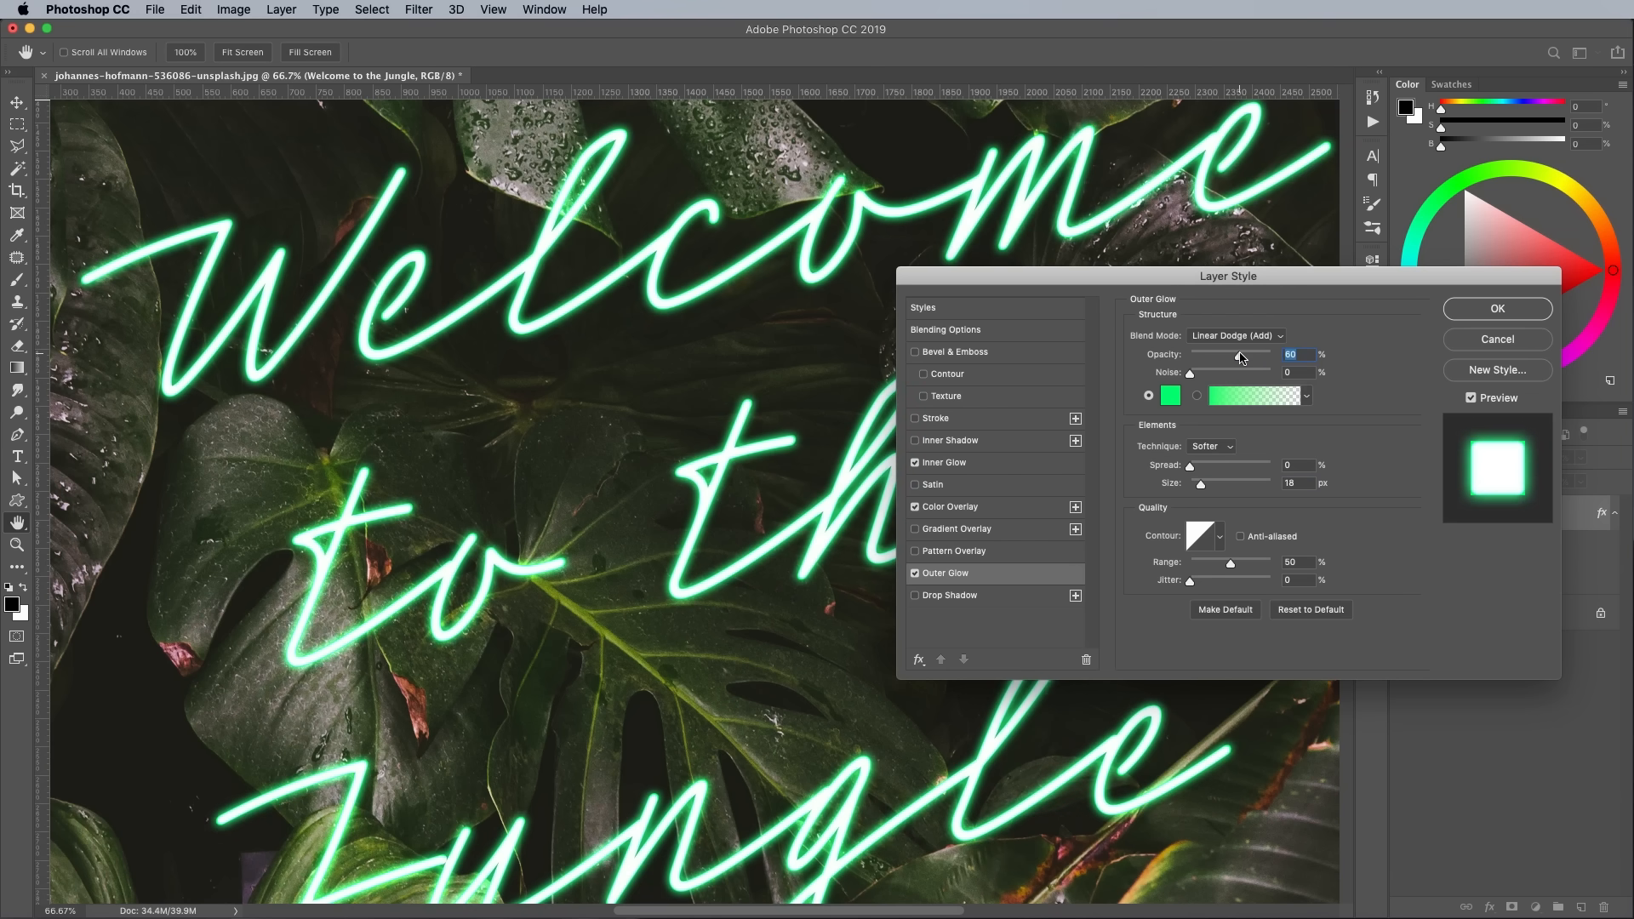
# - Add an Overlay drop shadow at 90° with 11 px distance and 29 px size
pyautogui.click(950, 596)
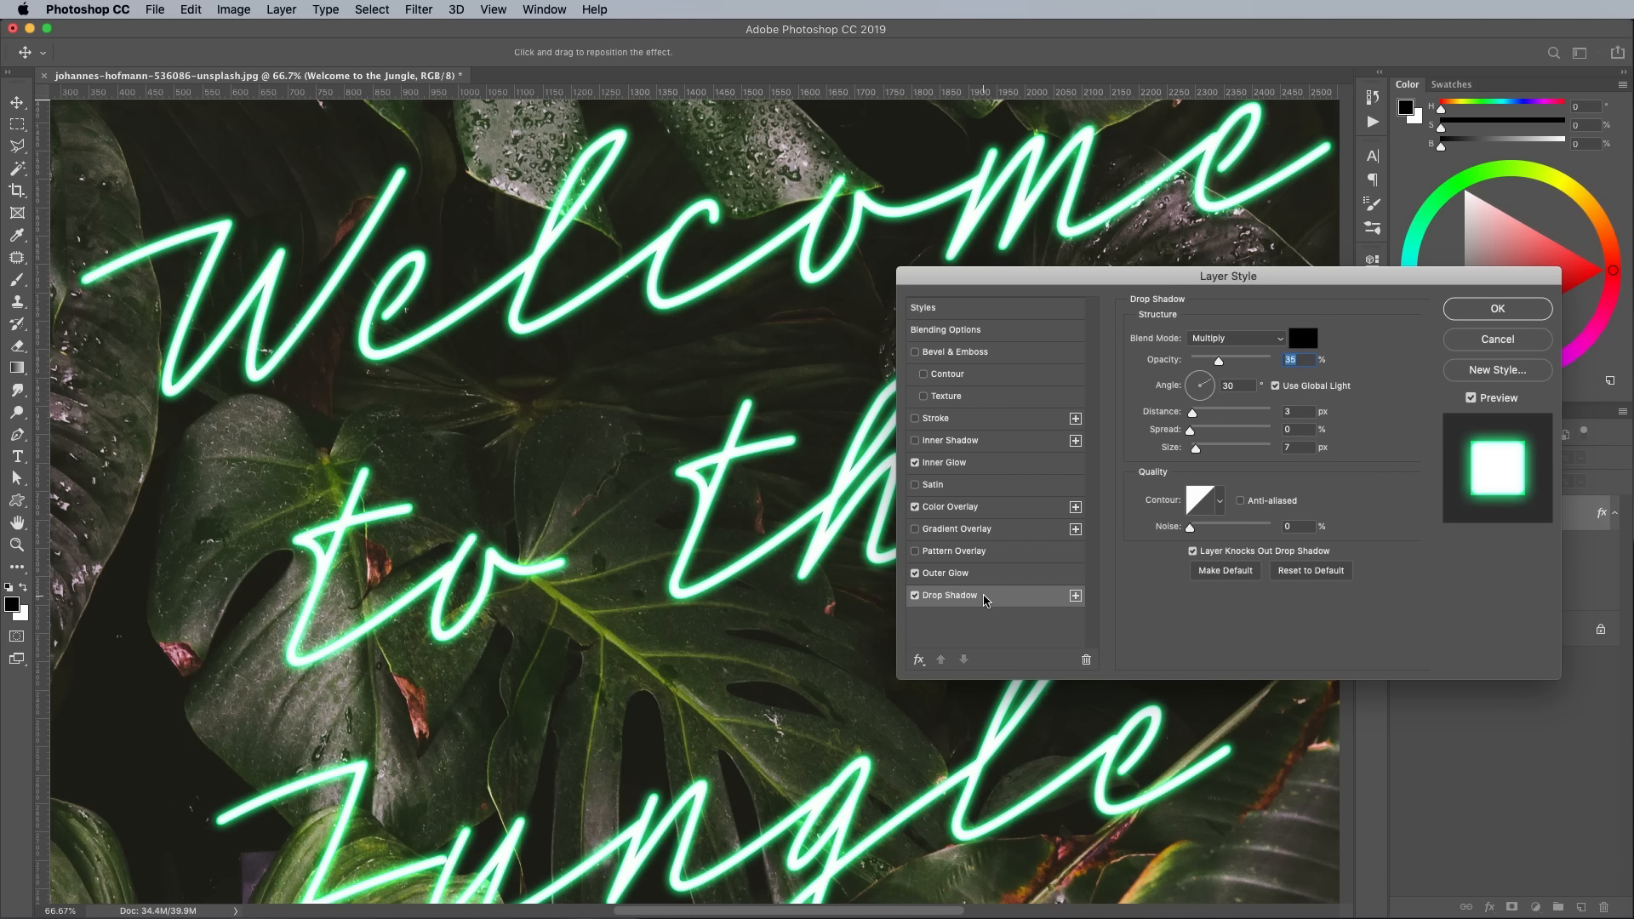
pyautogui.click(1233, 337)
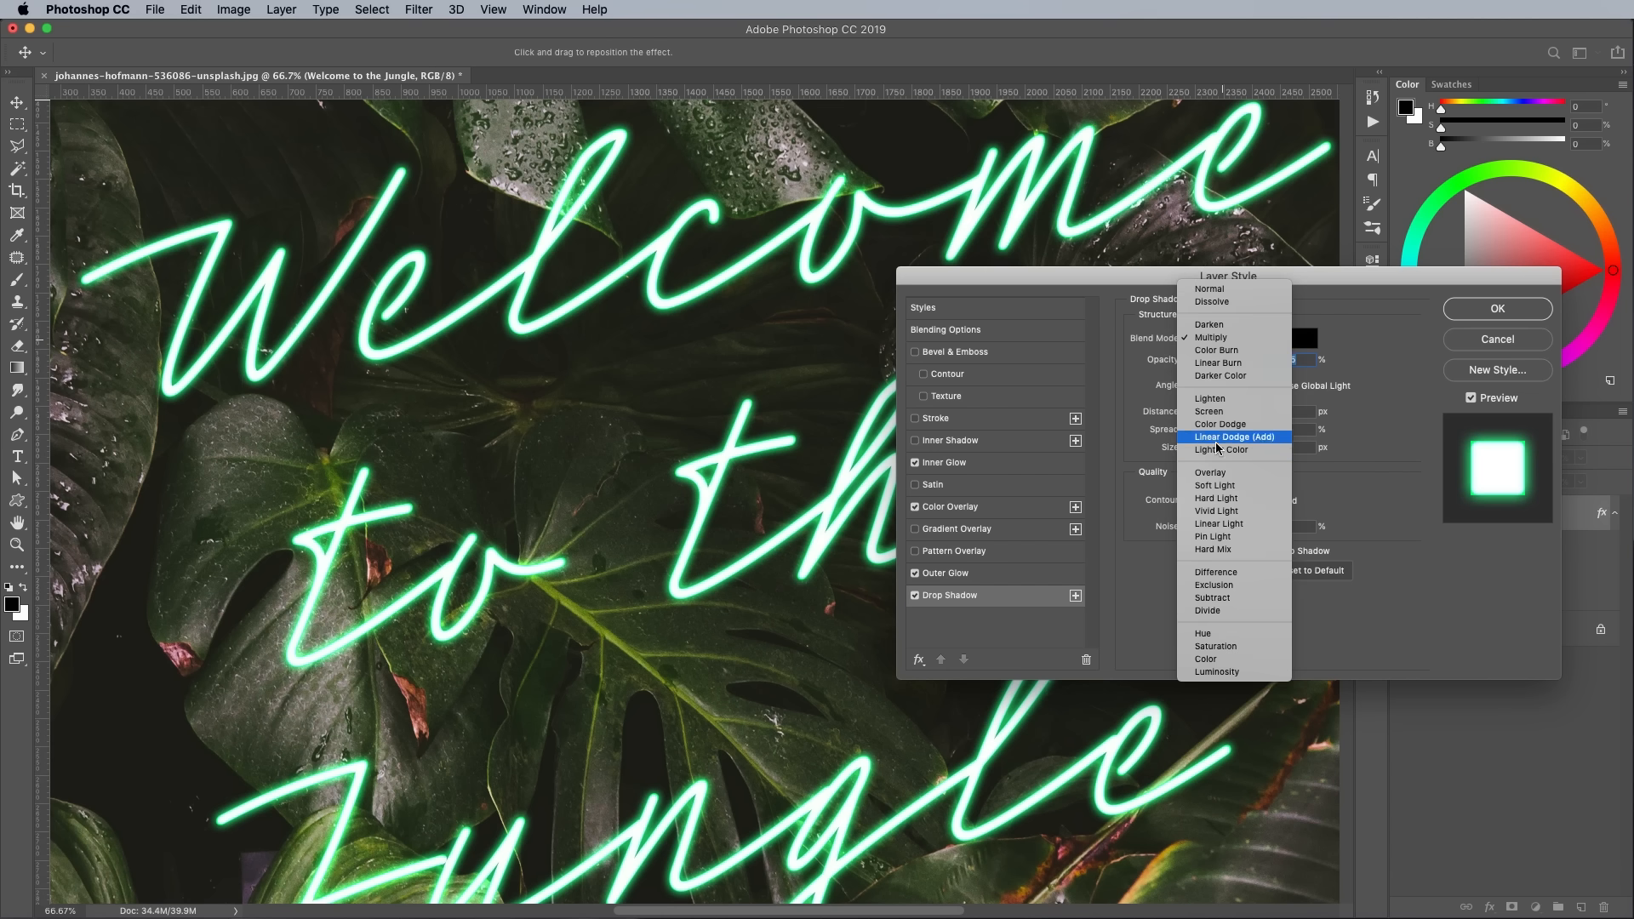
pyautogui.click(1211, 472)
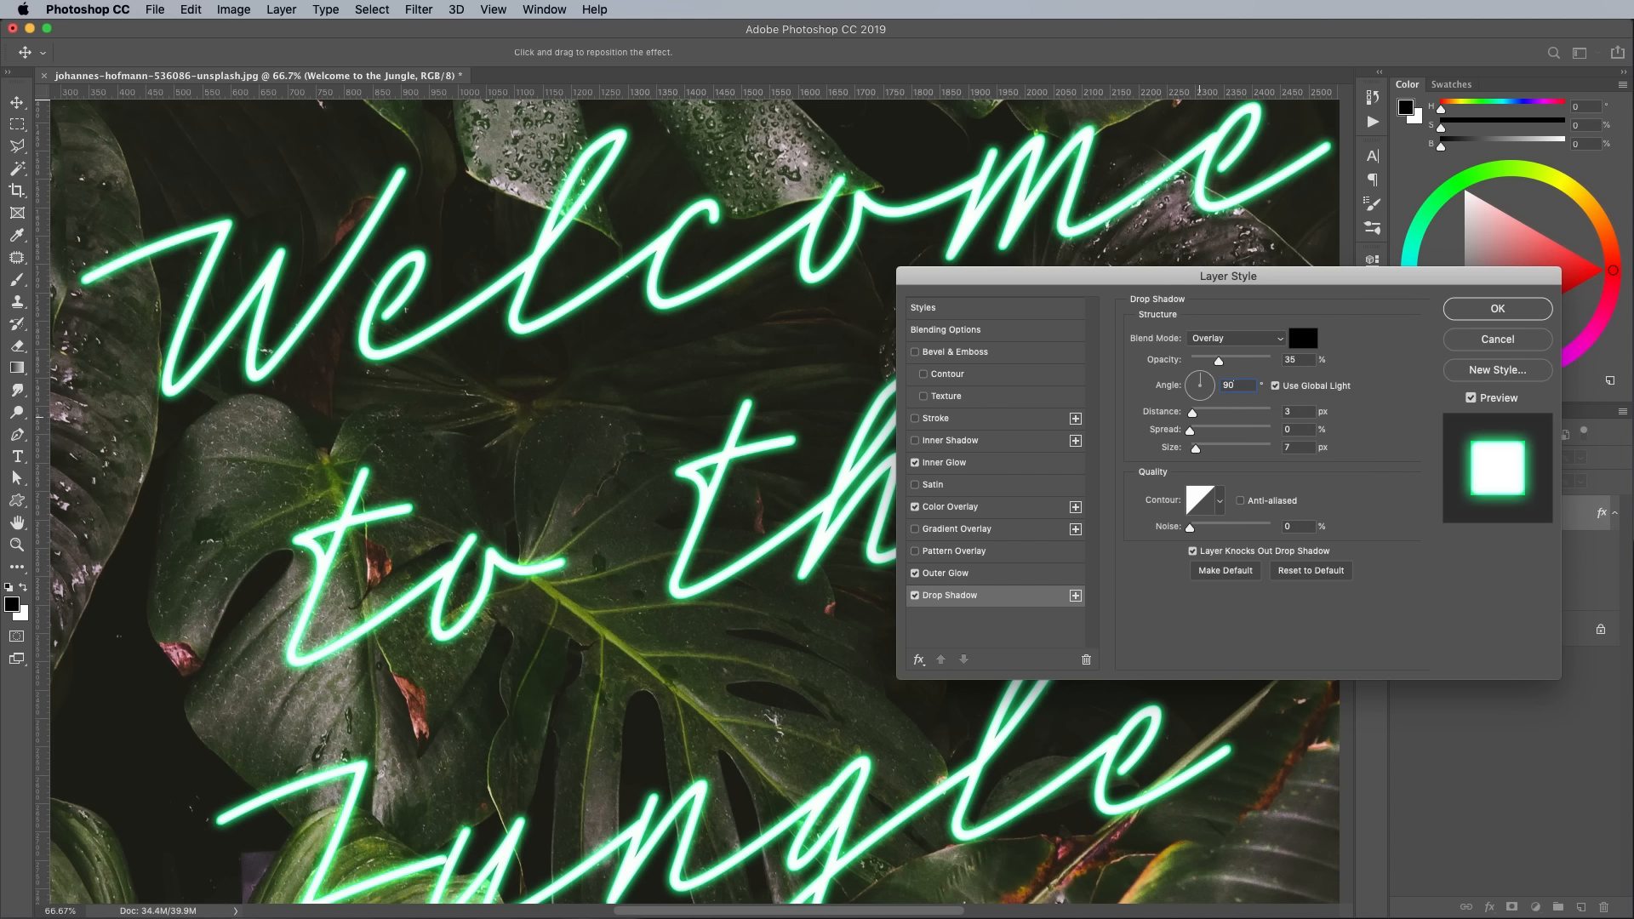
pyautogui.click(1299, 448)
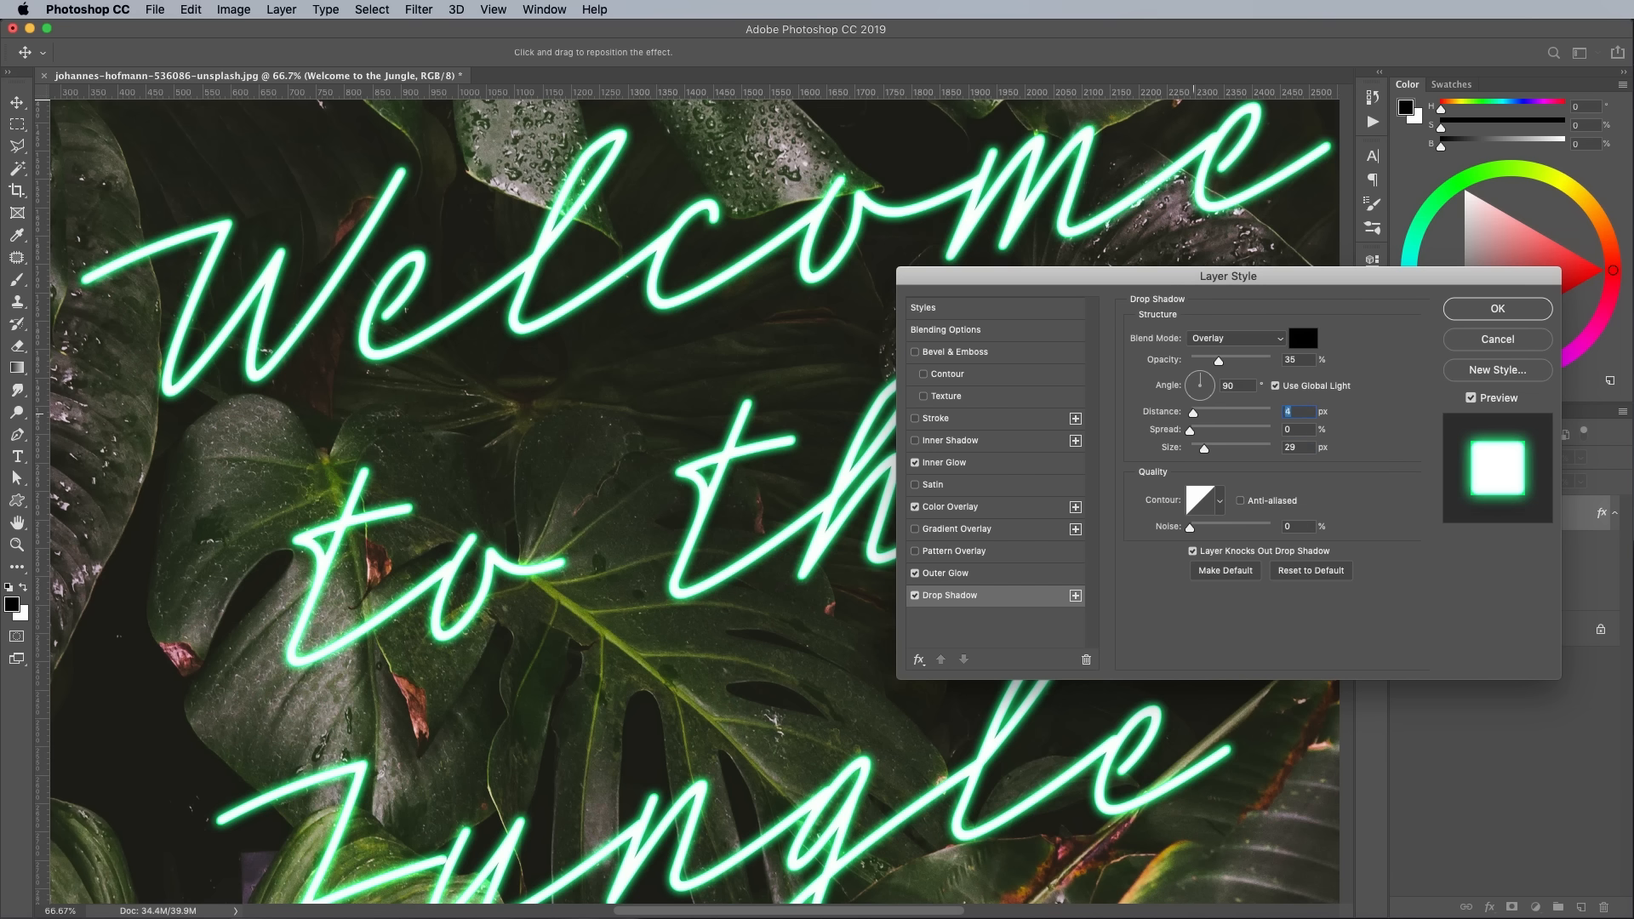
pyautogui.write('11')
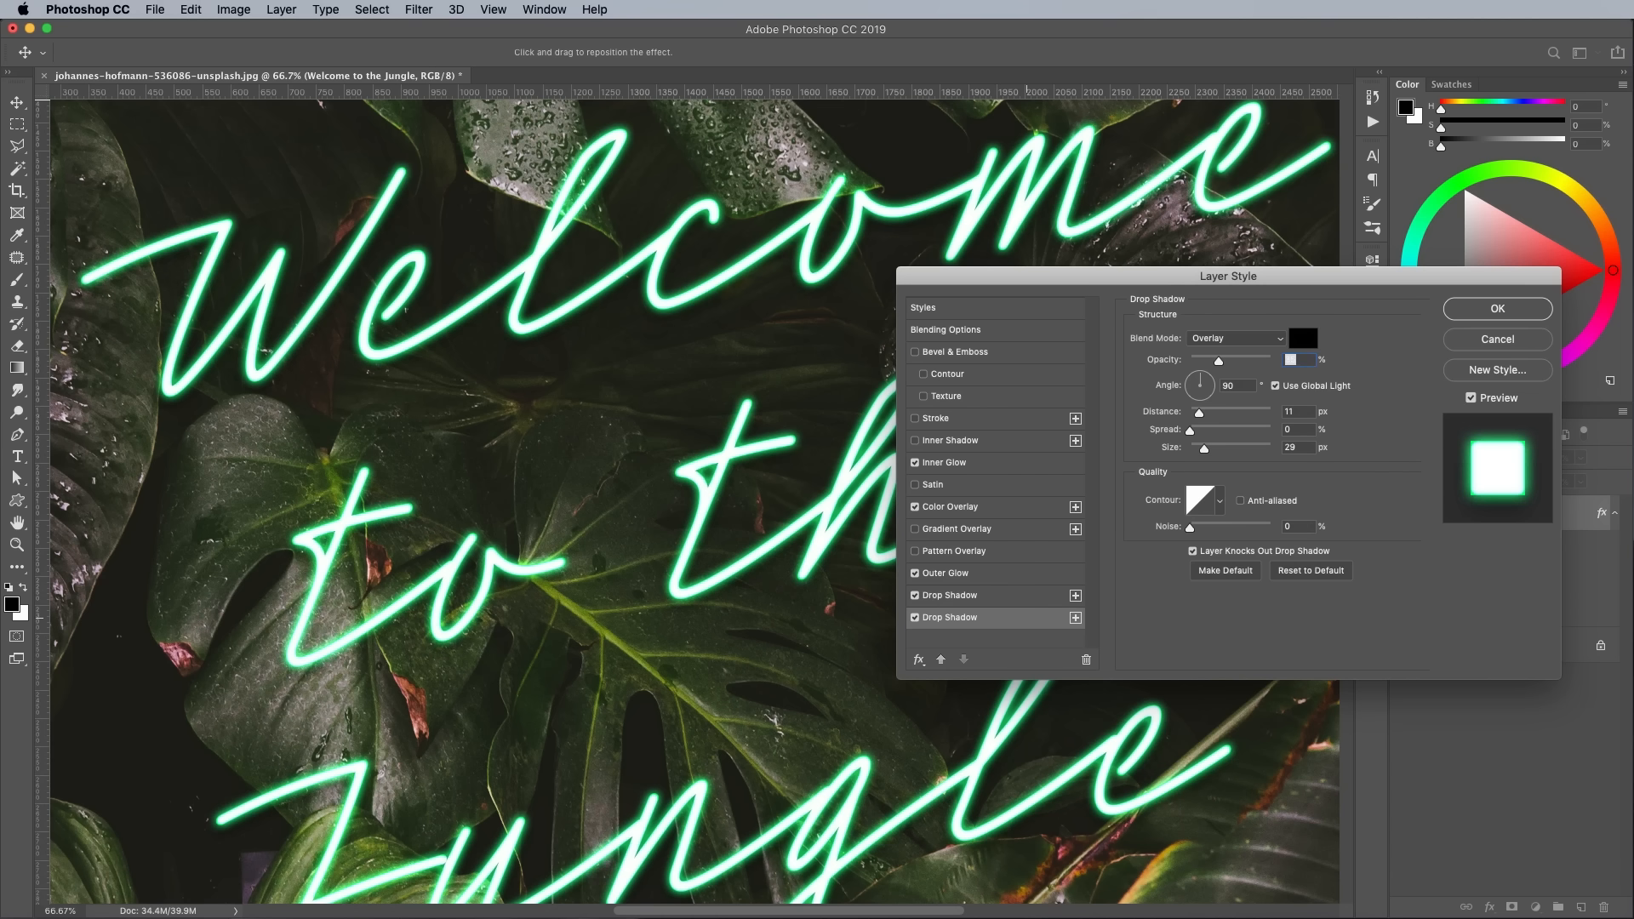
# - Make the second drop shadow a bright green Linear Dodge glow of size 50 with lowered opacity
pyautogui.click(1303, 337)
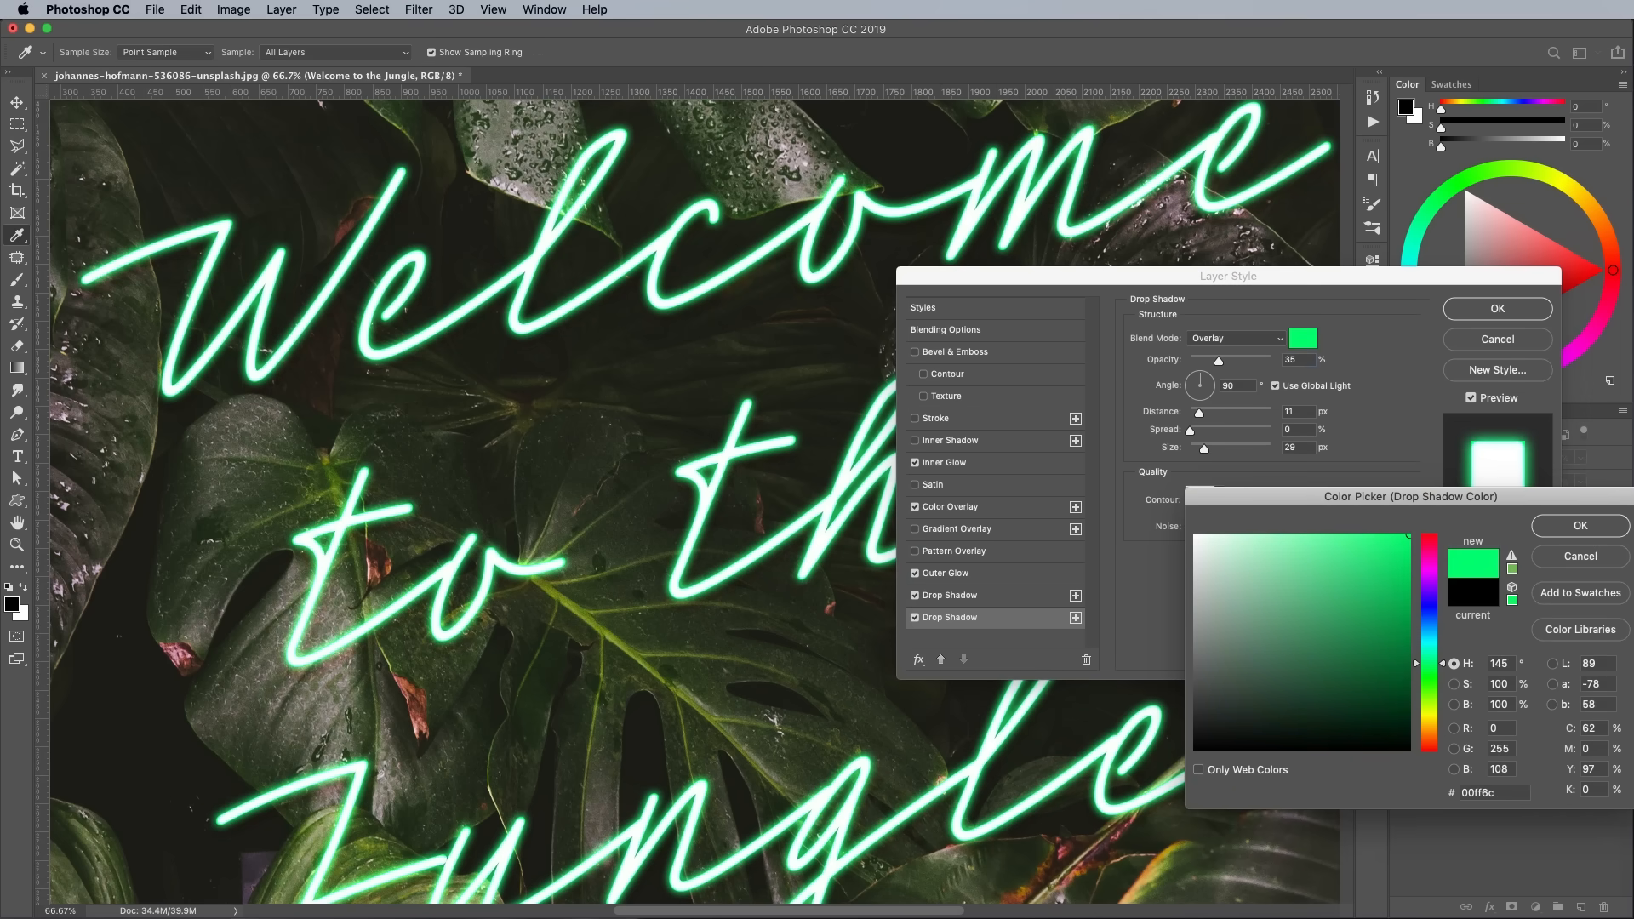
pyautogui.click(1579, 525)
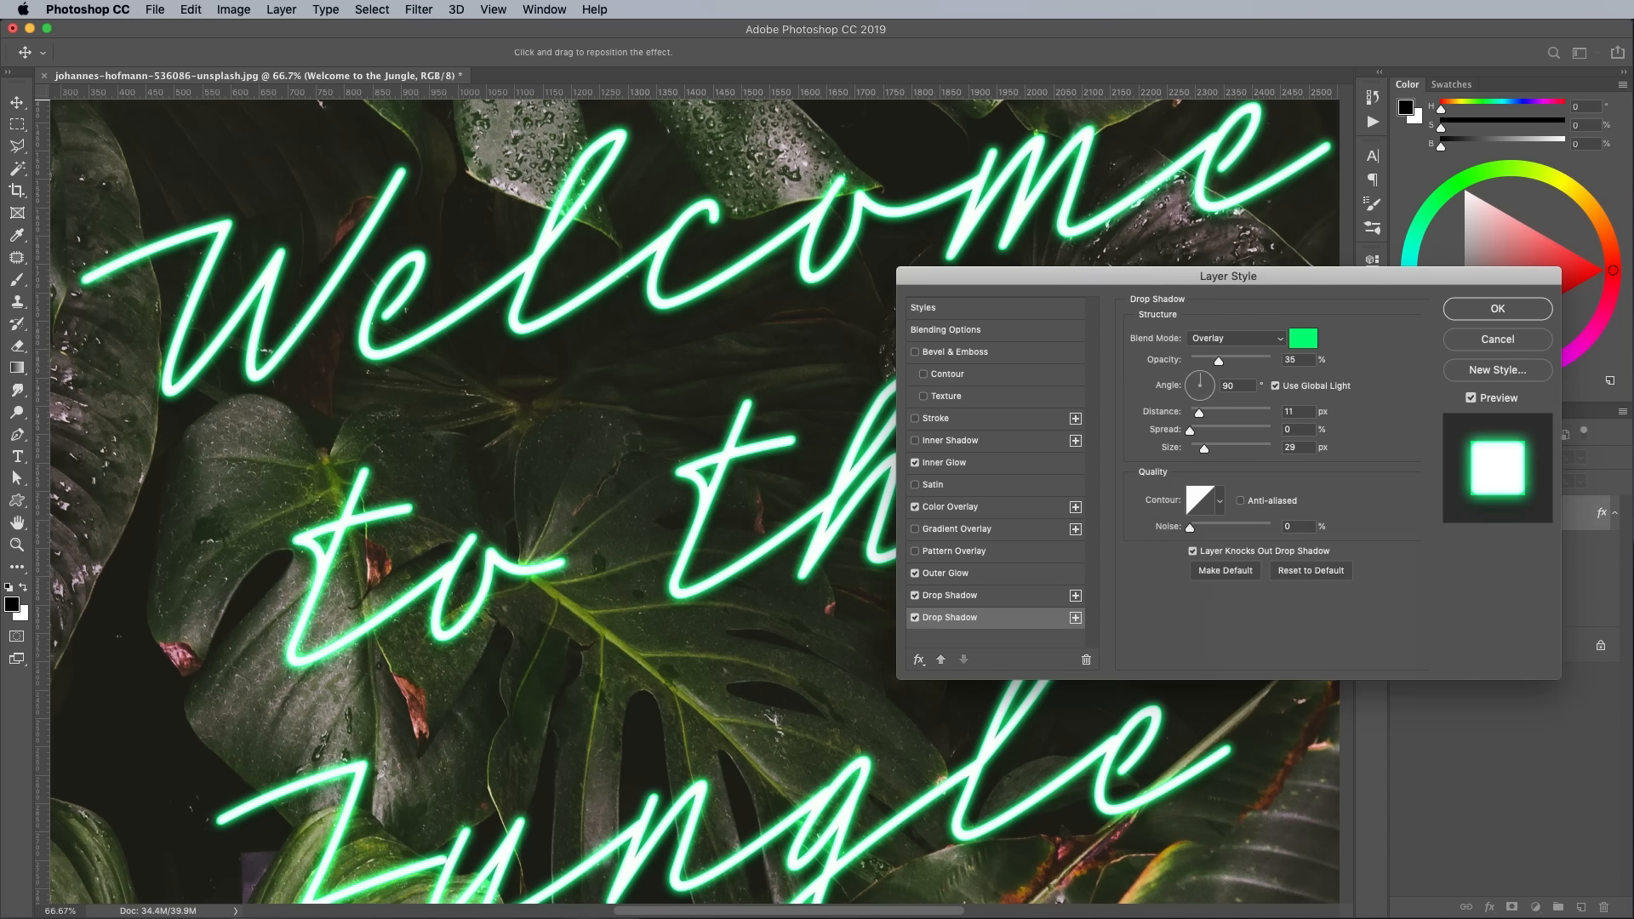
pyautogui.click(1237, 337)
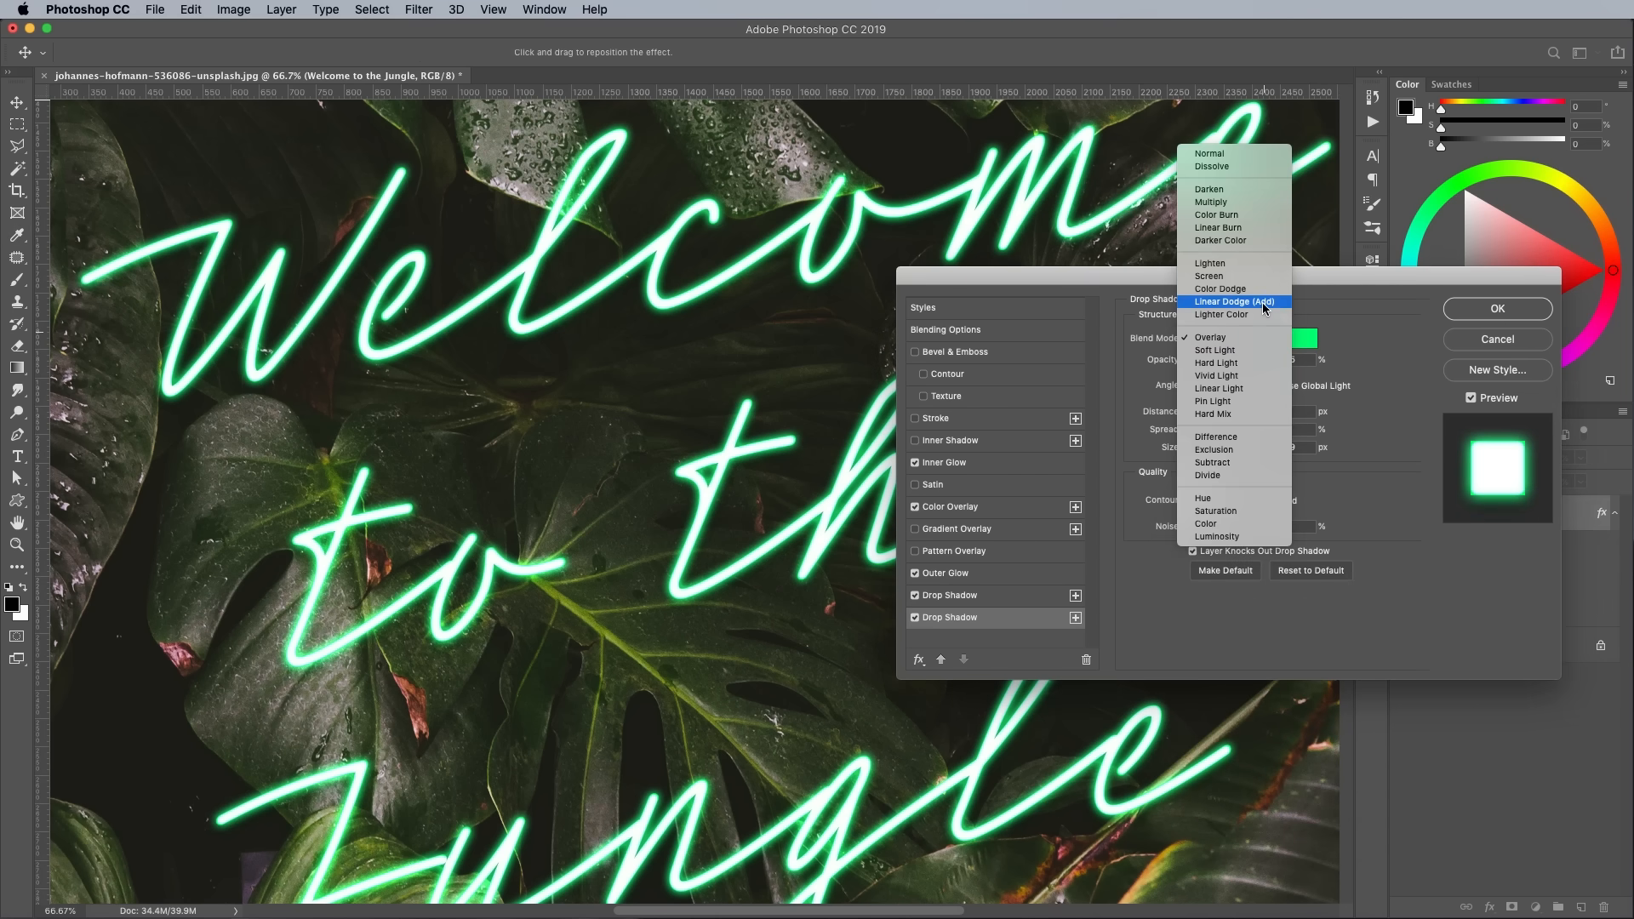
pyautogui.click(1235, 301)
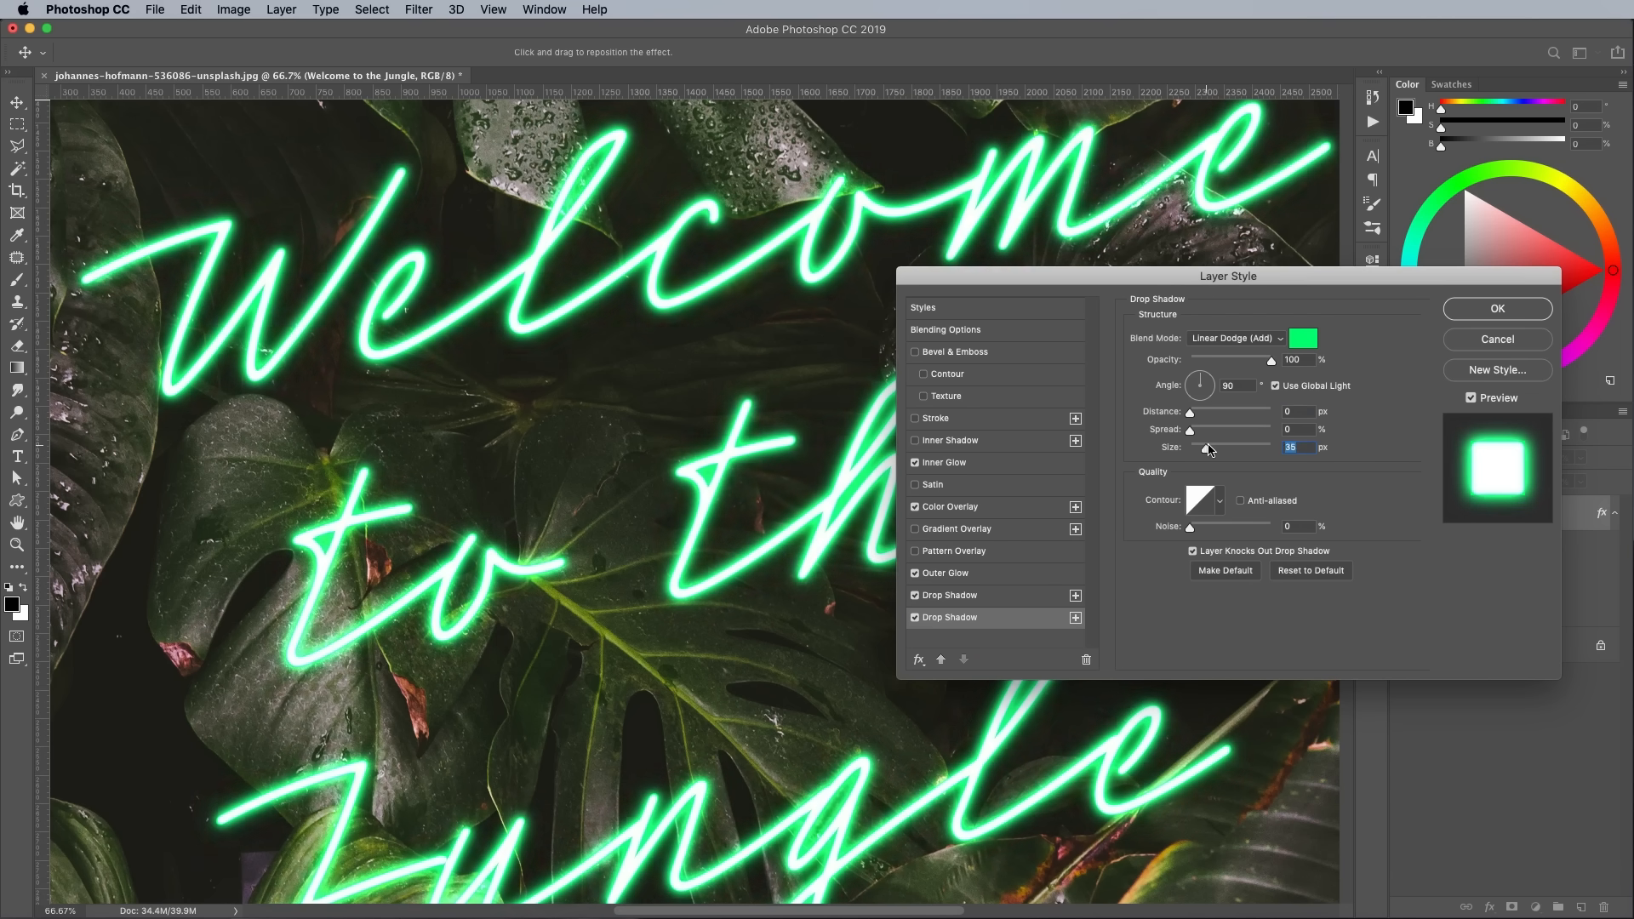
pyautogui.moveTo(1190, 447); pyautogui.dragTo(1211, 448)
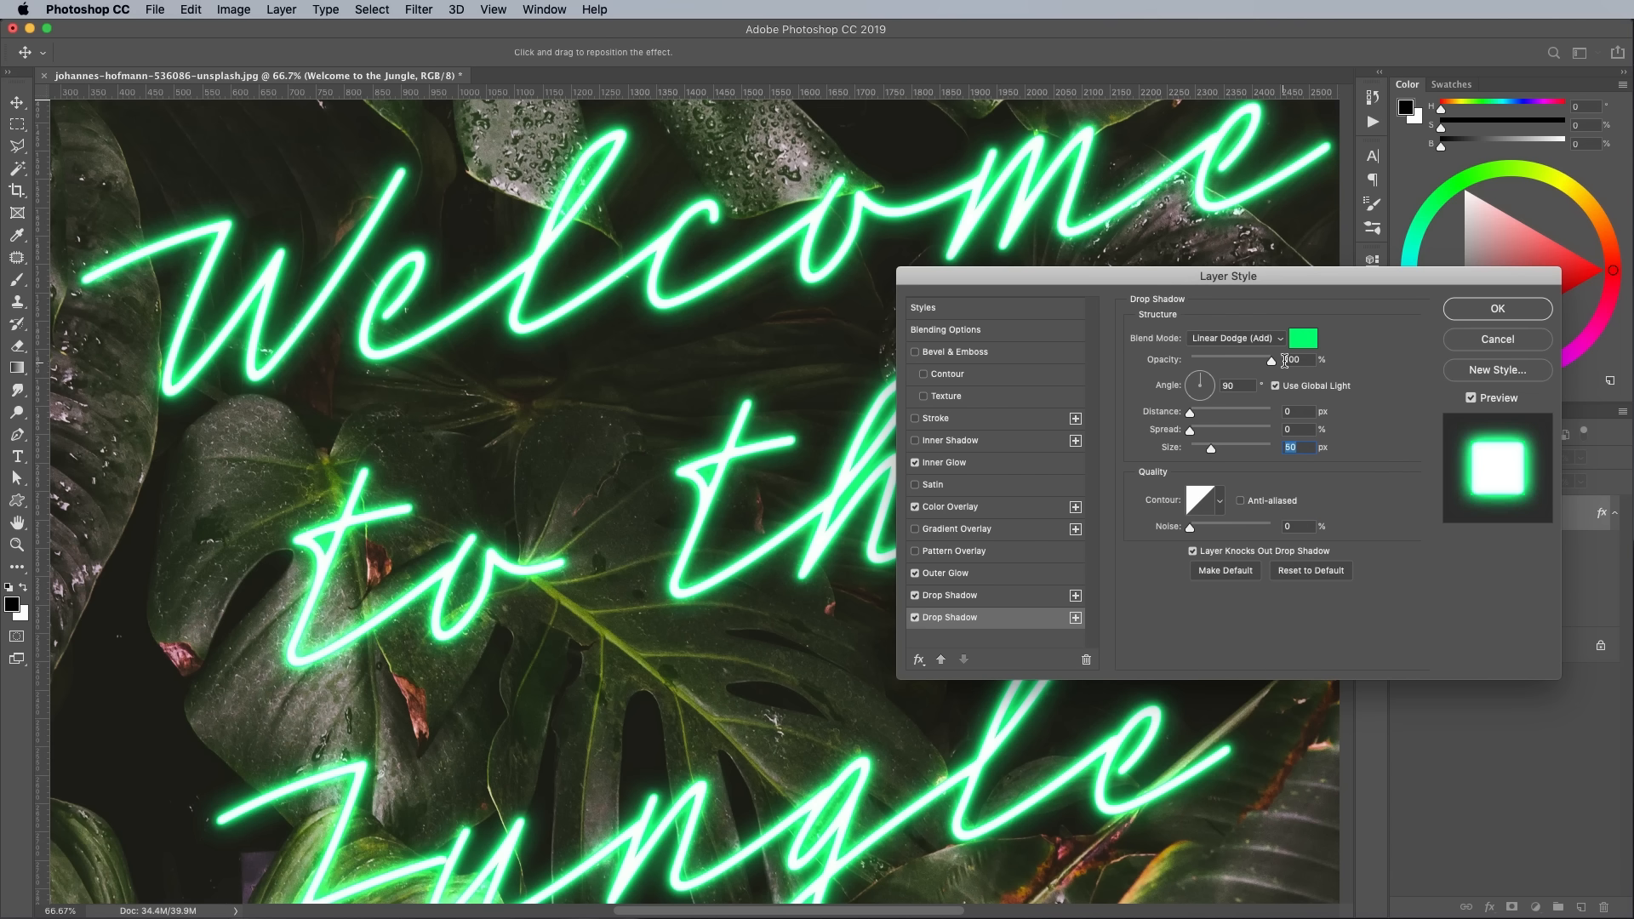
pyautogui.moveTo(1270, 359); pyautogui.dragTo(1252, 359)
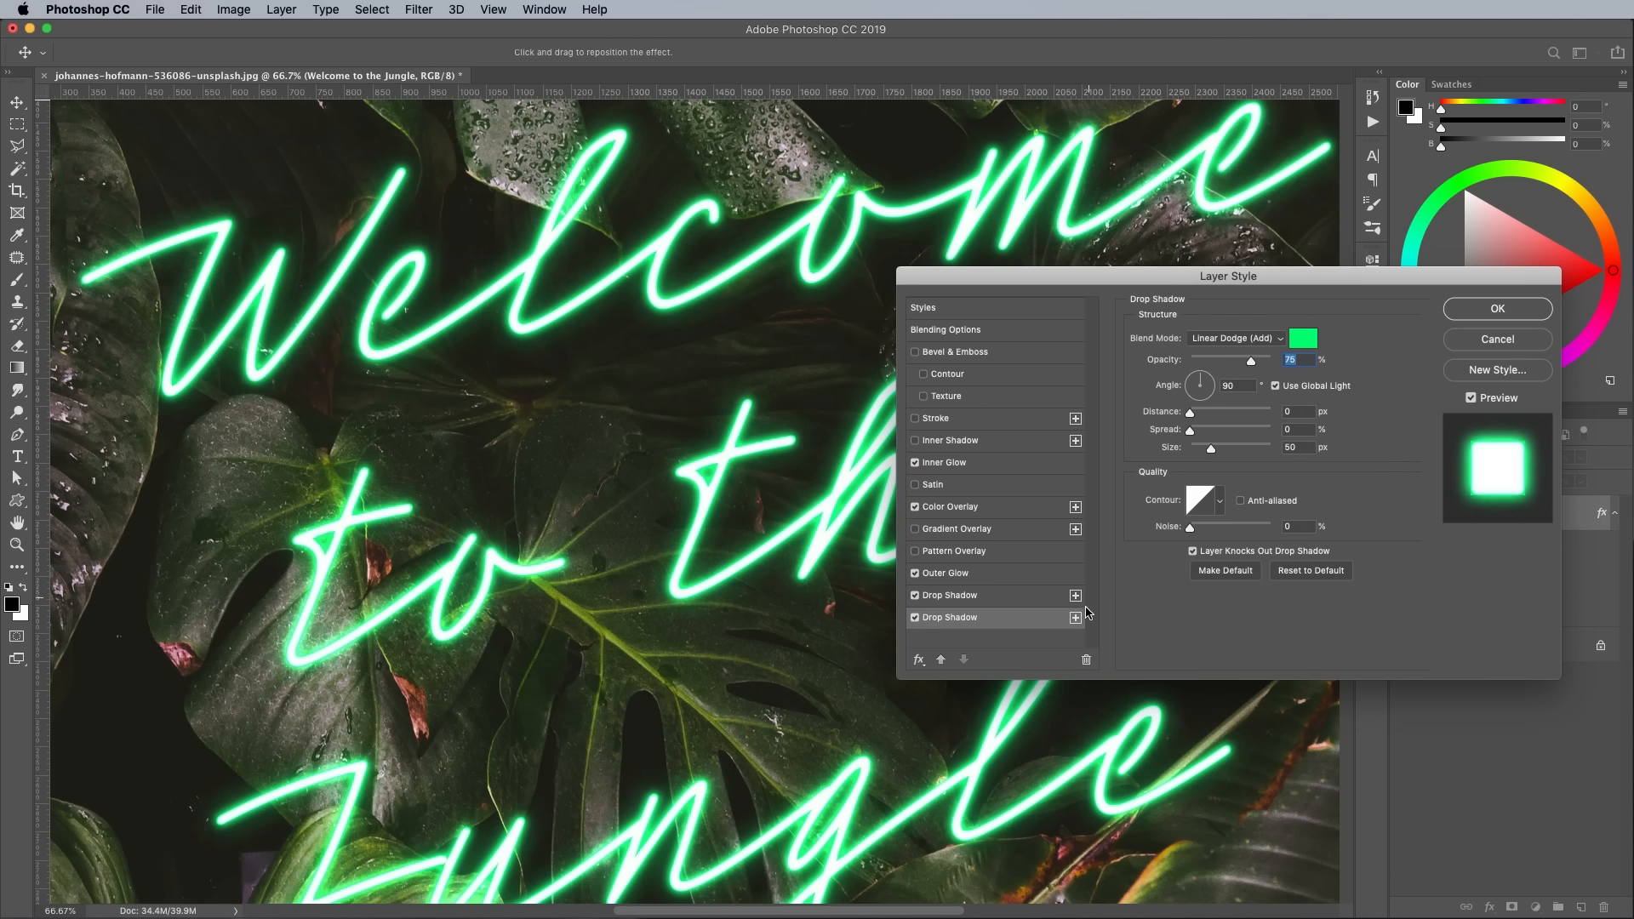
# - Add a third wide green shadow at 50% opacity and apply the layer style
pyautogui.click(1076, 616)
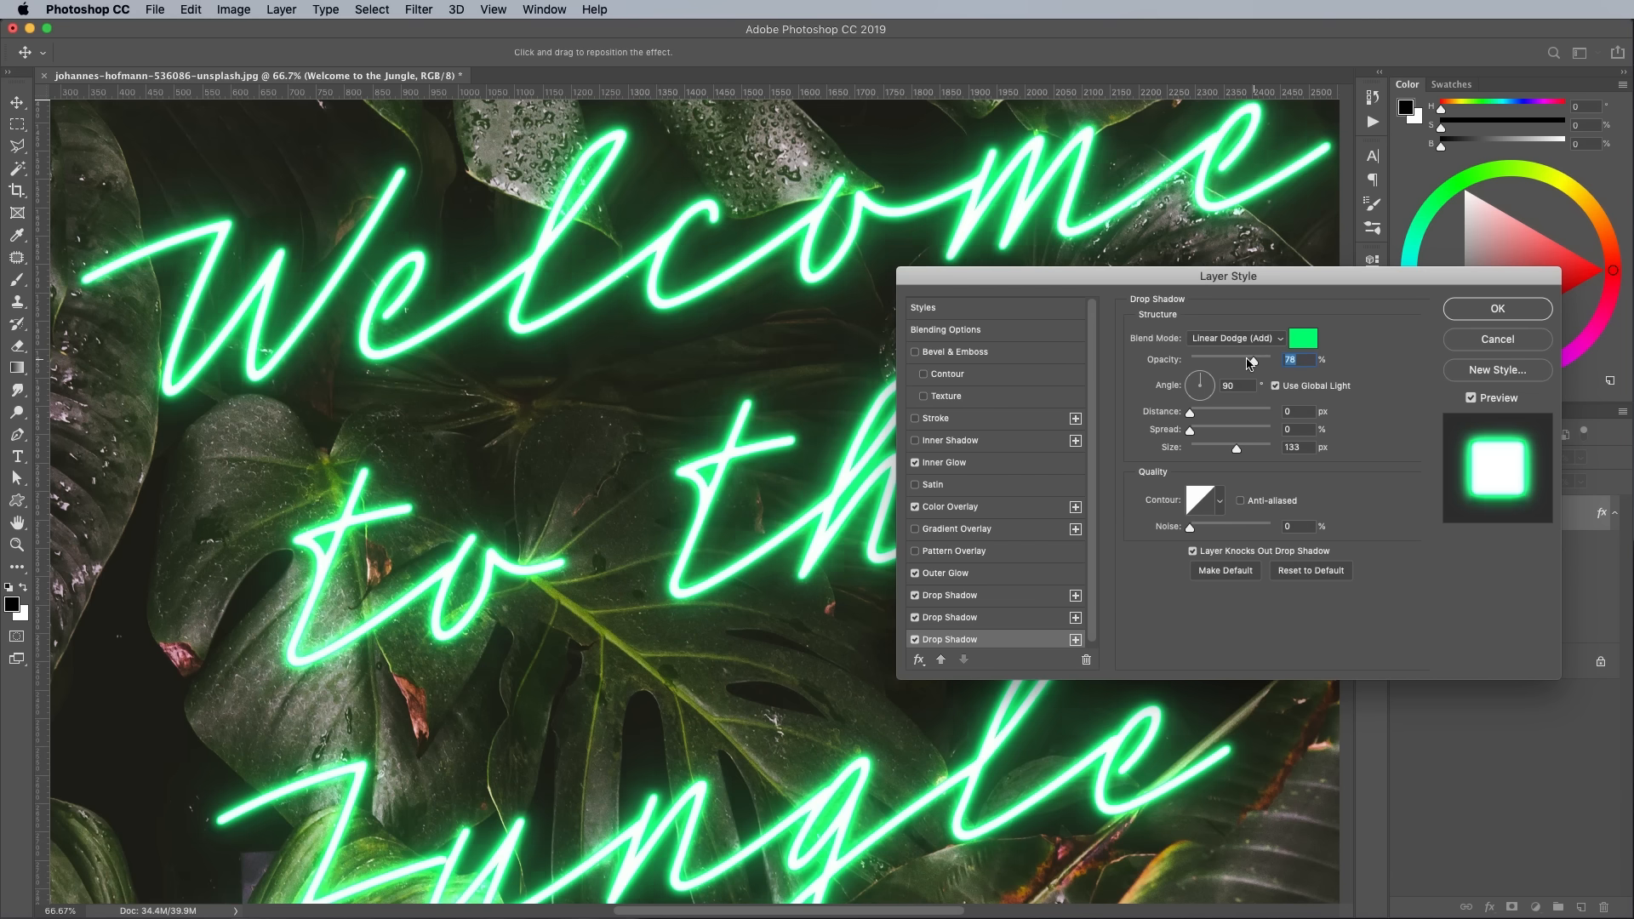
pyautogui.moveTo(1248, 360); pyautogui.dragTo(1229, 360)
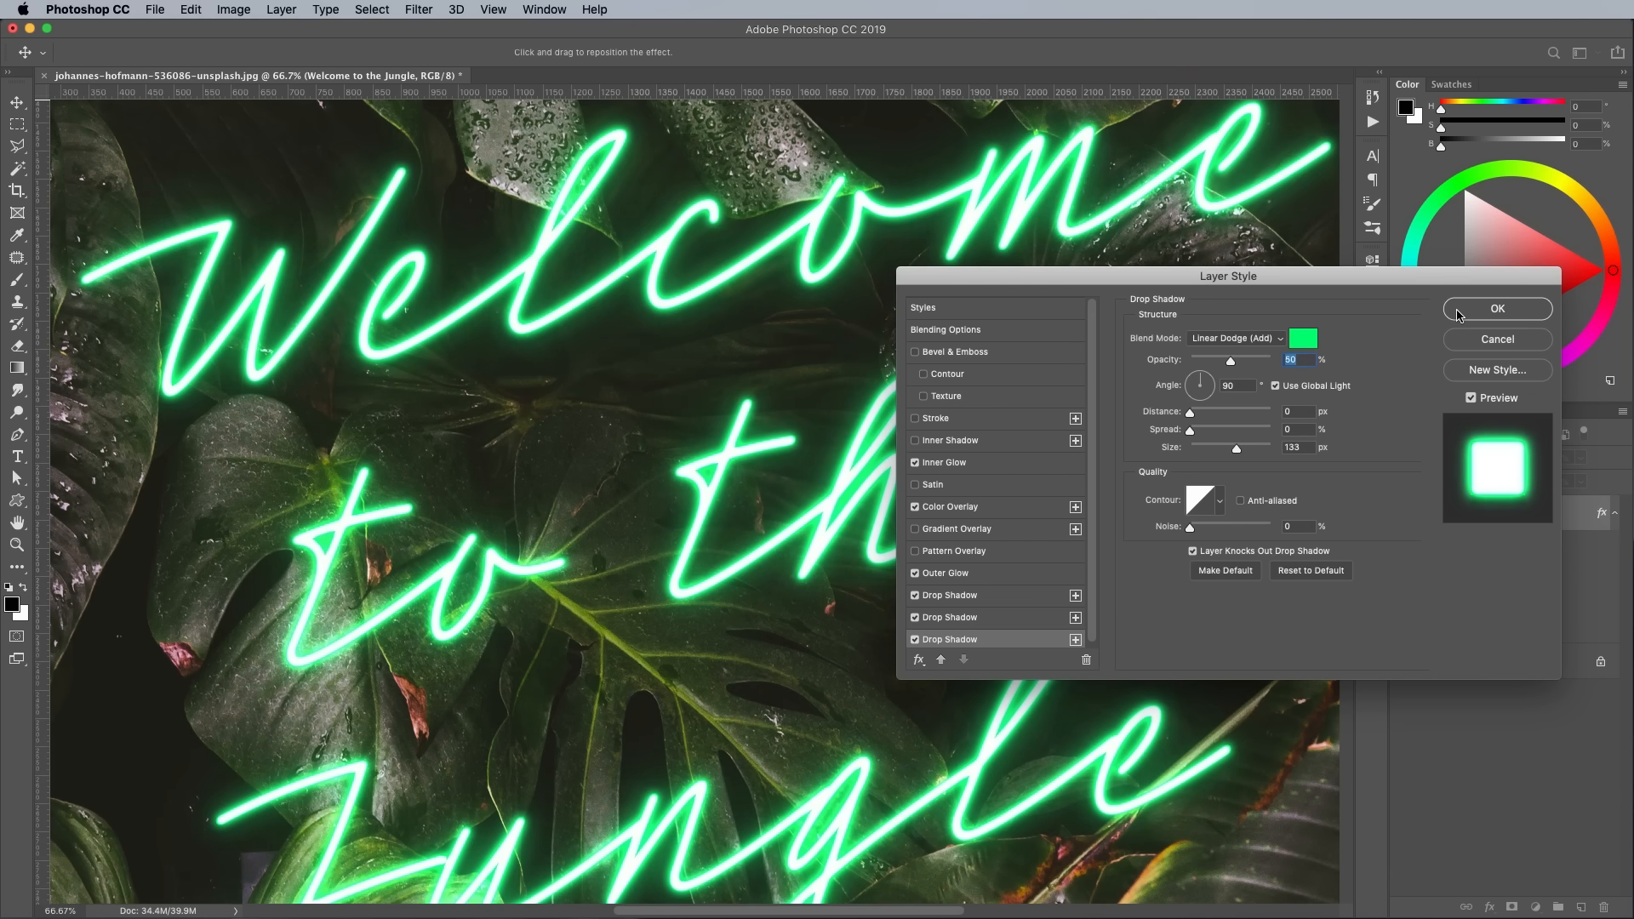
pyautogui.click(1496, 308)
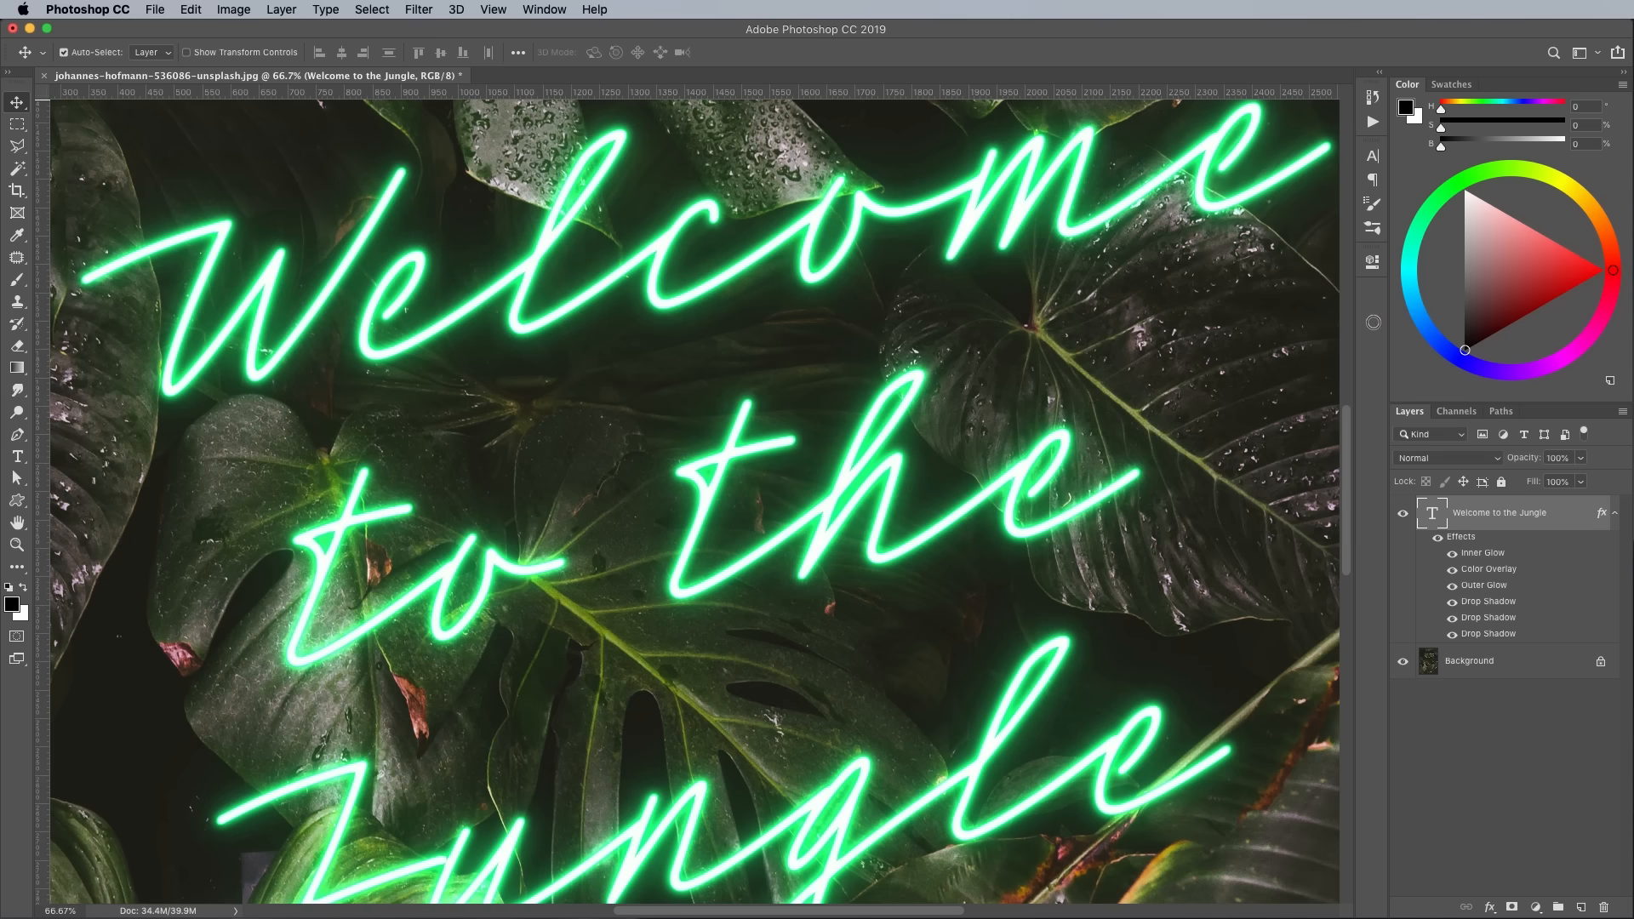
pyautogui.moveTo(1026, 418)
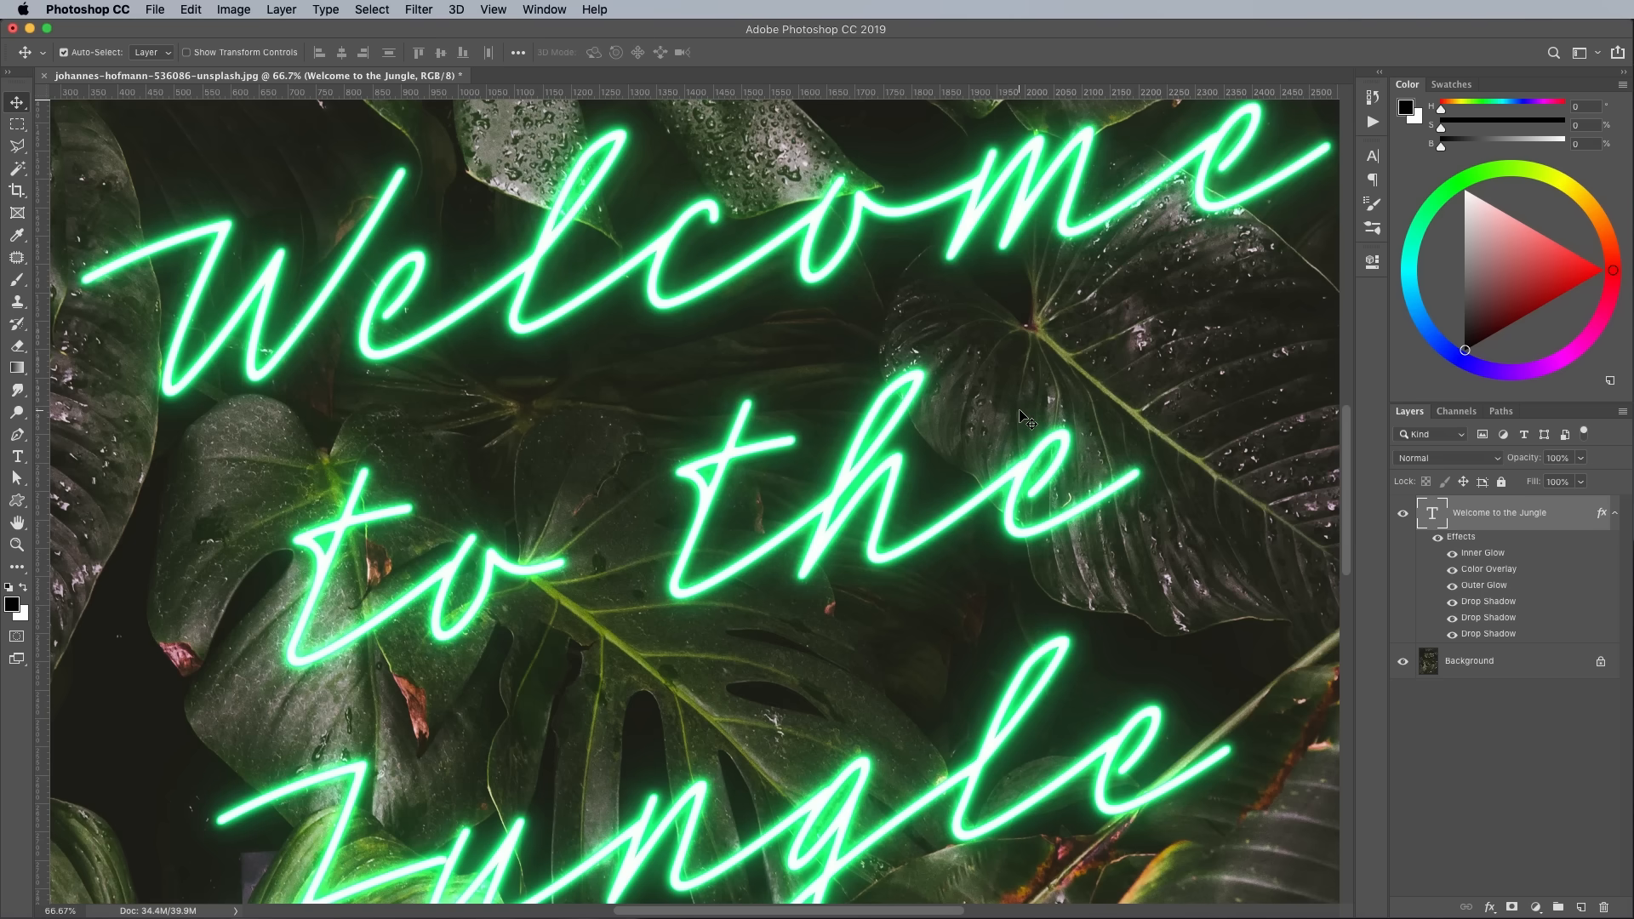
pyautogui.scroll(-3)
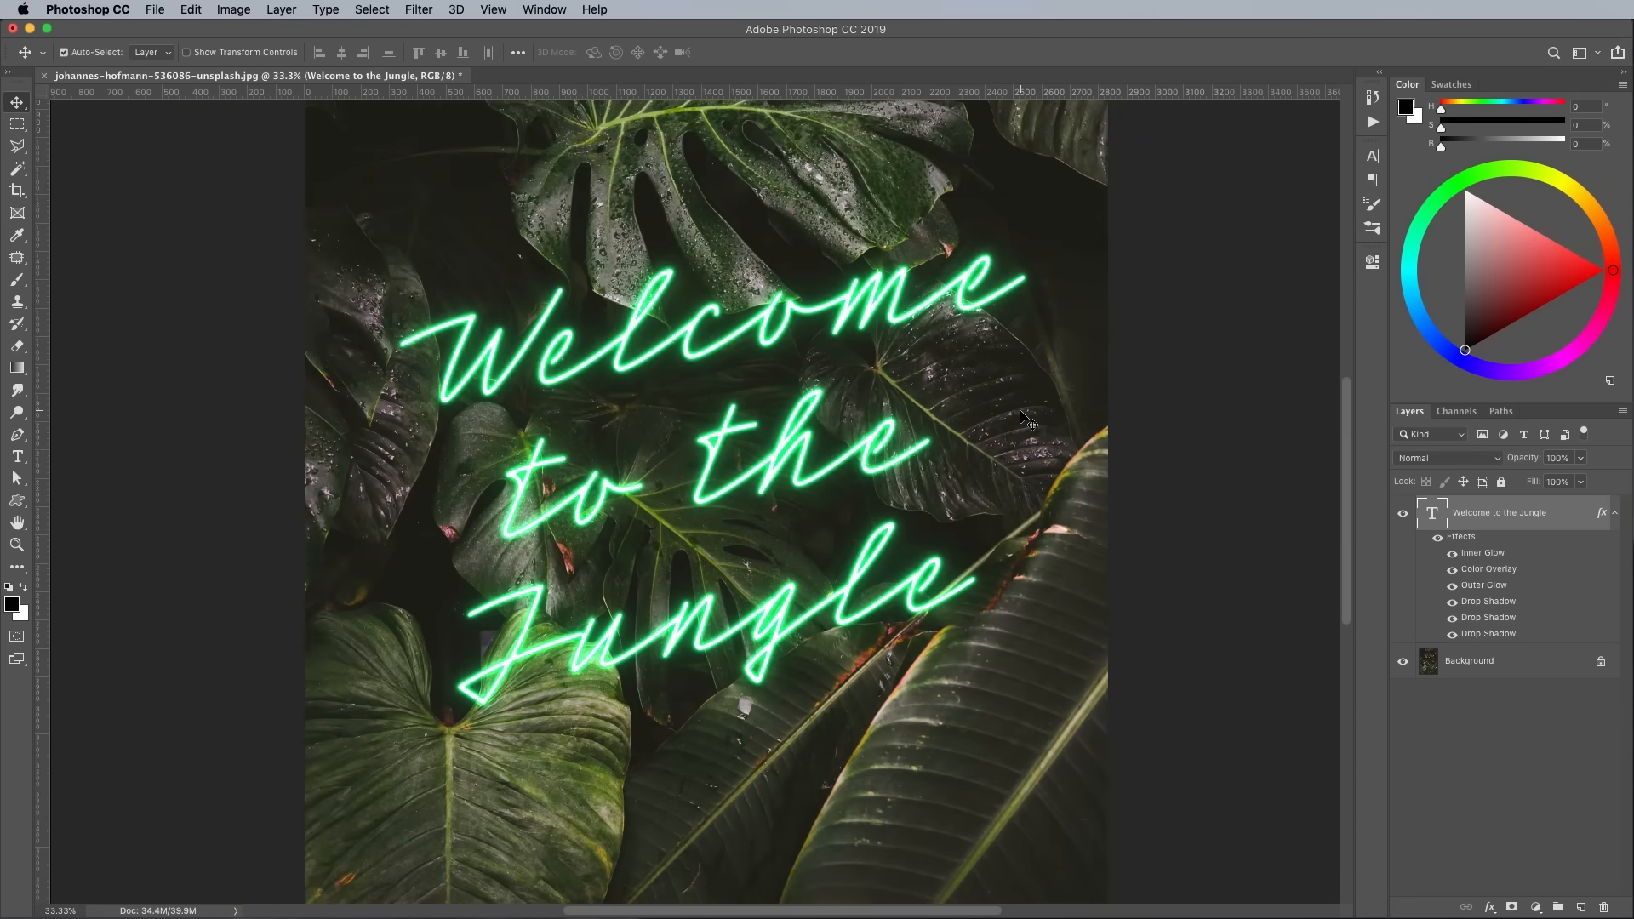
pyautogui.moveTo(1384, 667)
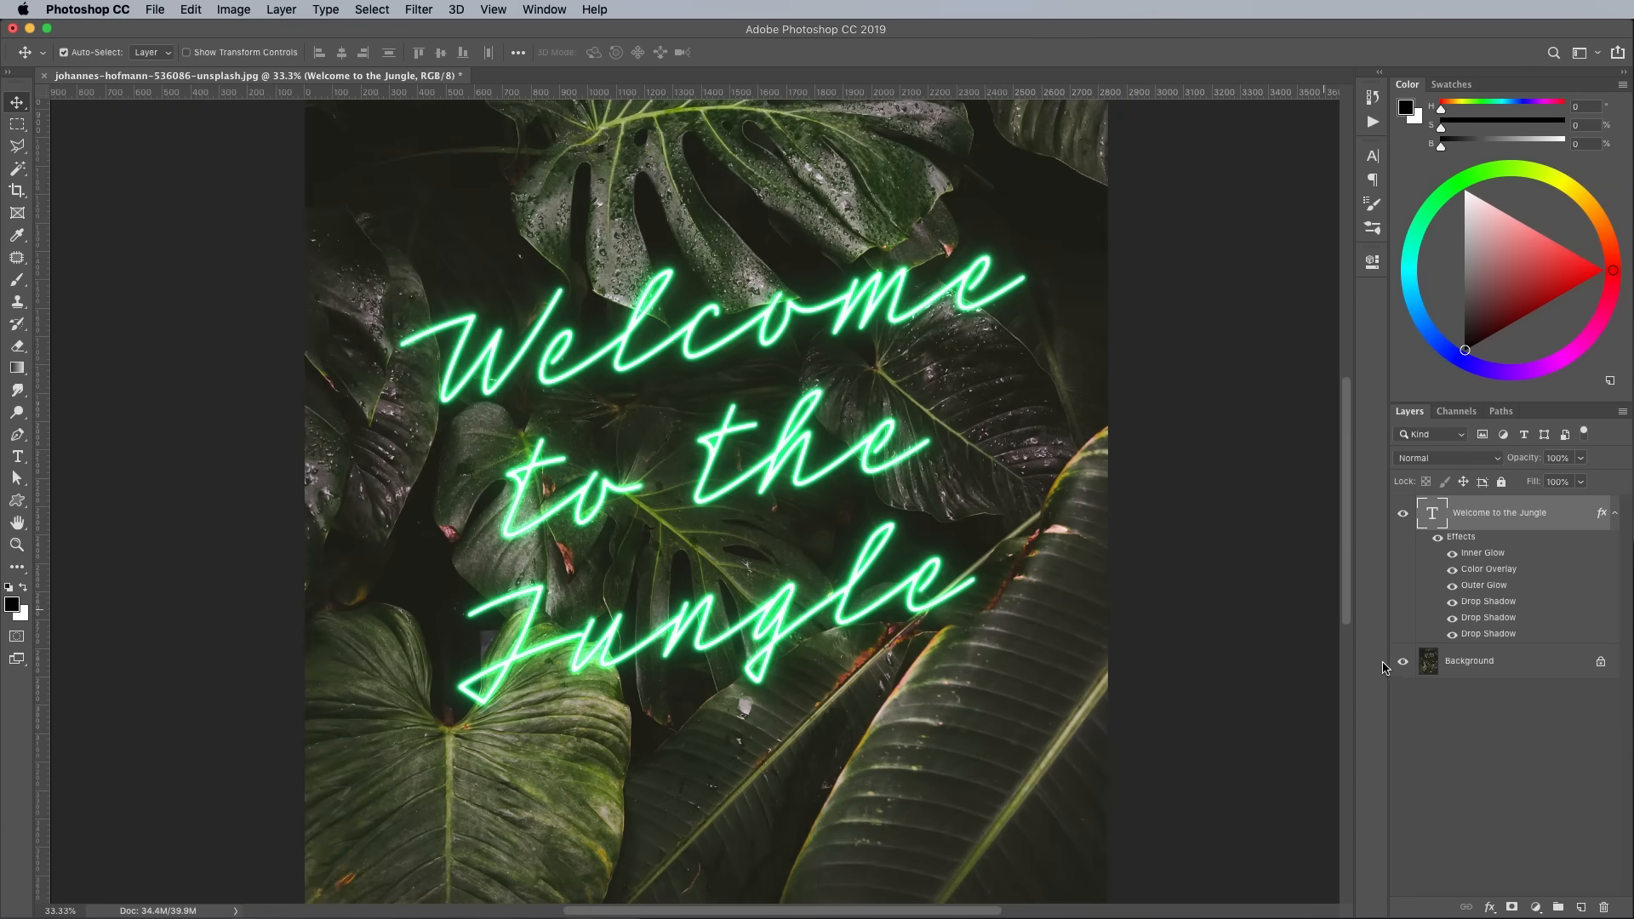
# - Mask the text layer with a full-flow black brush so the W's start hides behind a leaf
pyautogui.click(1512, 908)
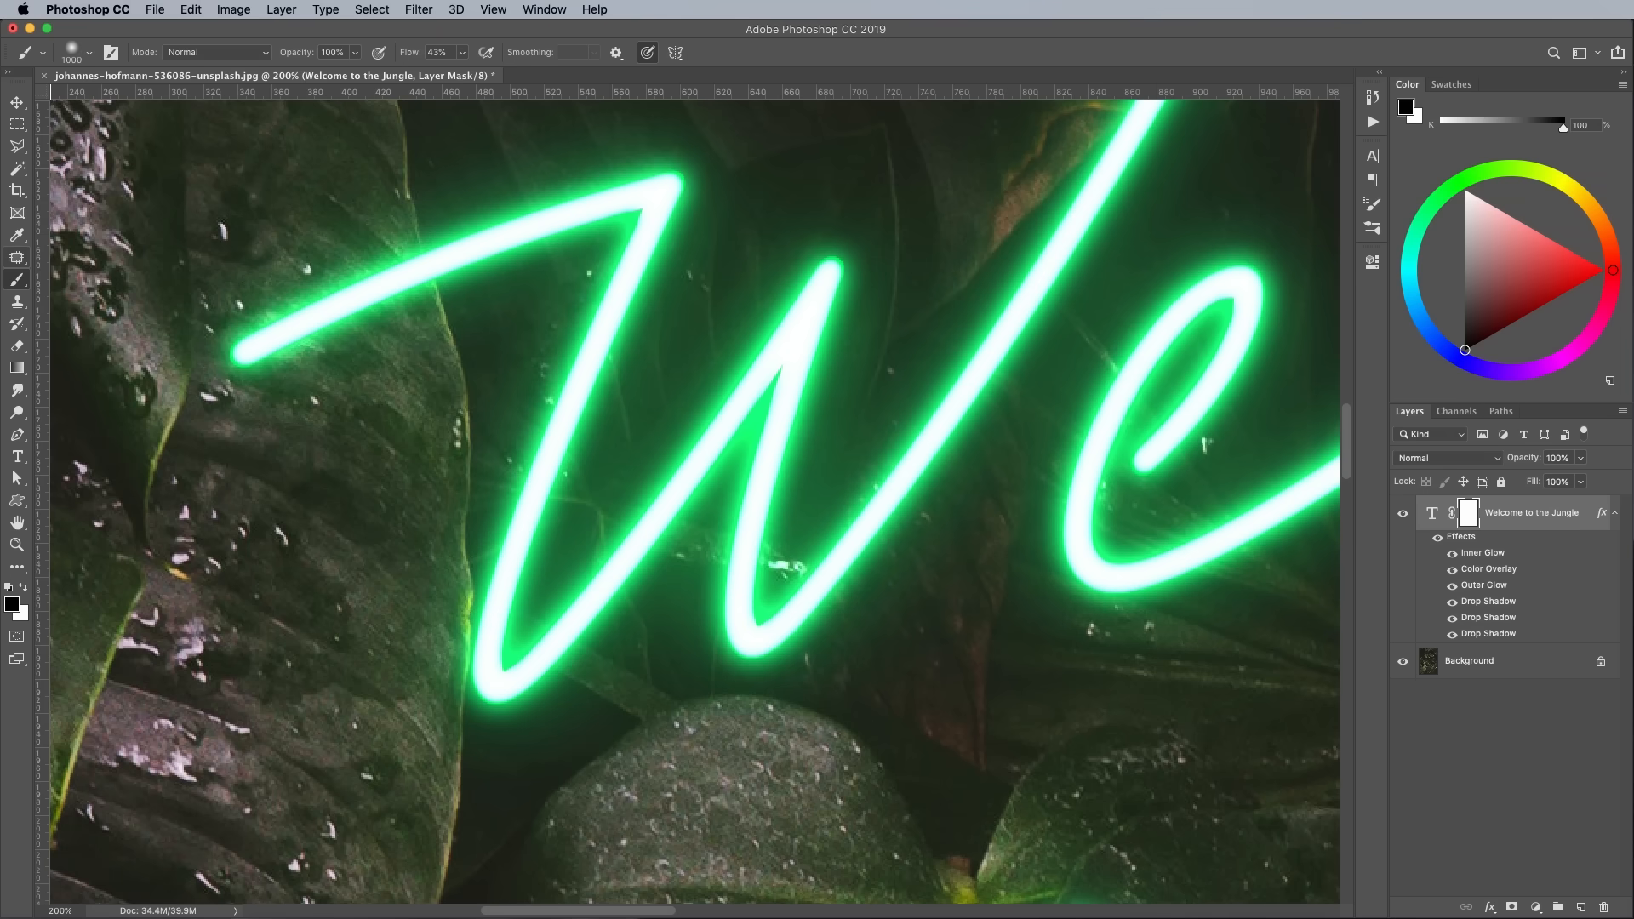
pyautogui.click(92, 53)
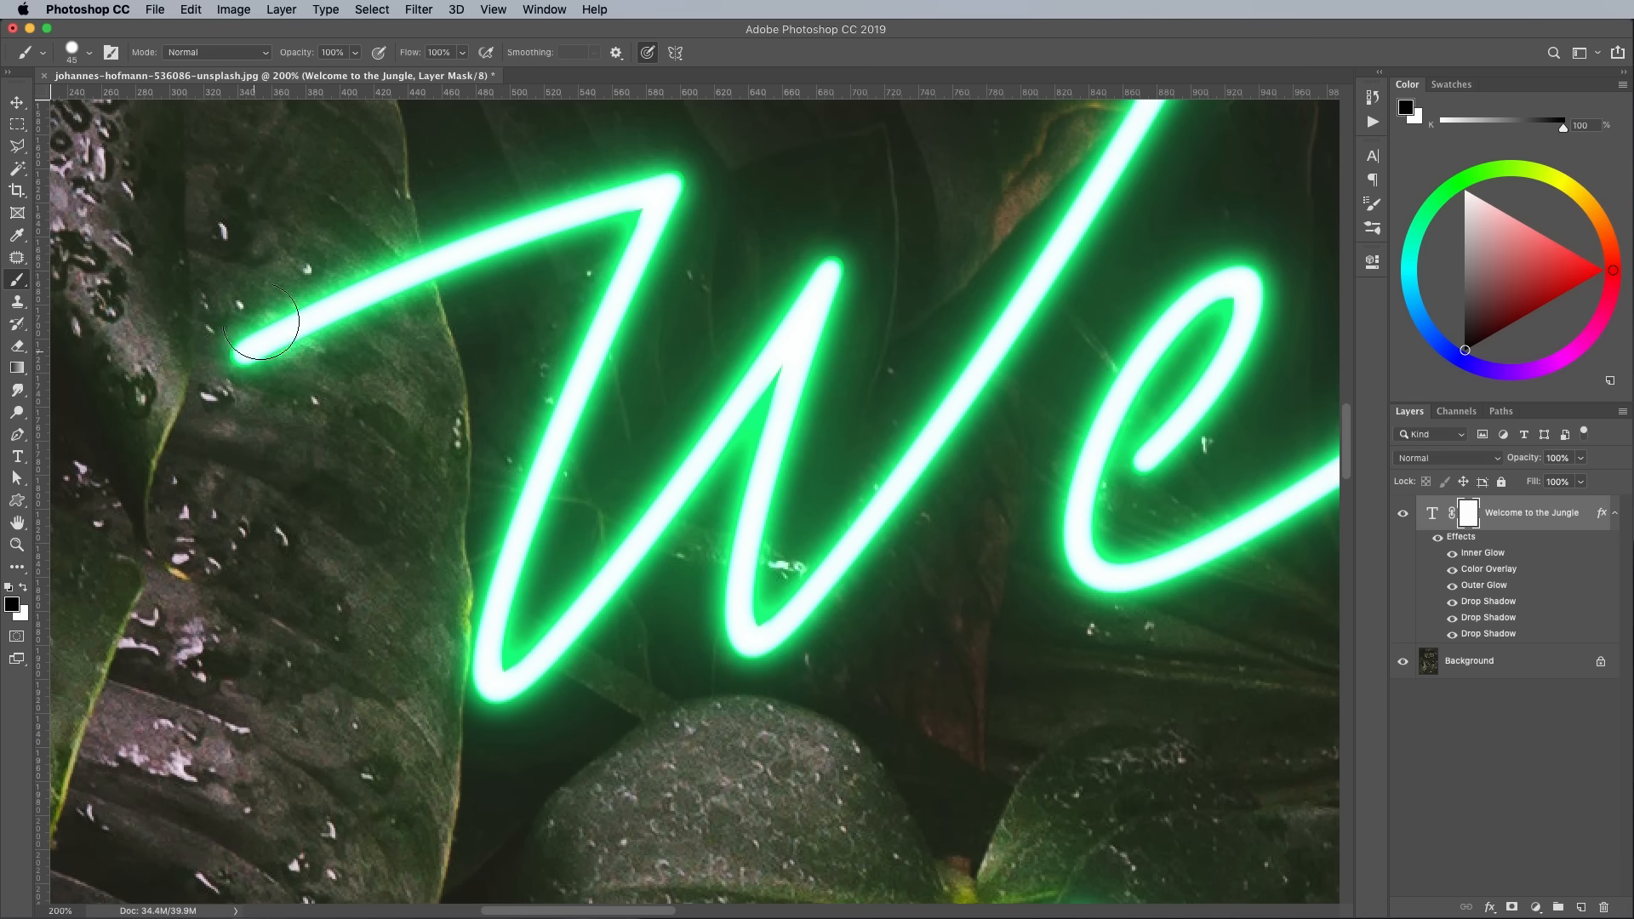
pyautogui.moveTo(260, 324); pyautogui.dragTo(393, 261)
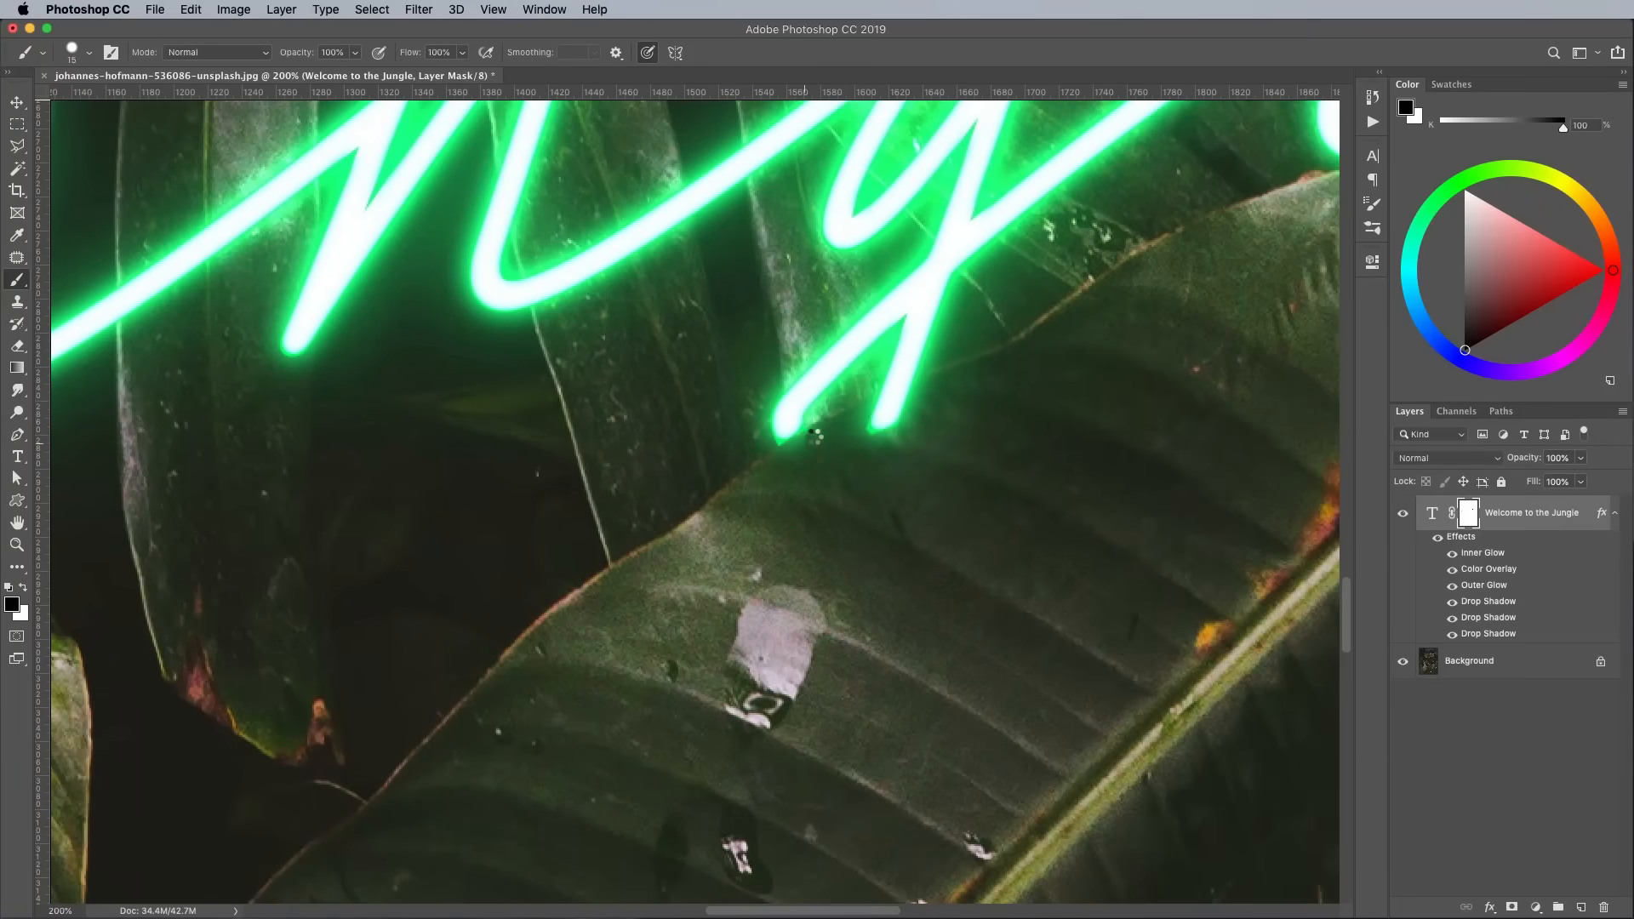
pyautogui.hscroll(3)
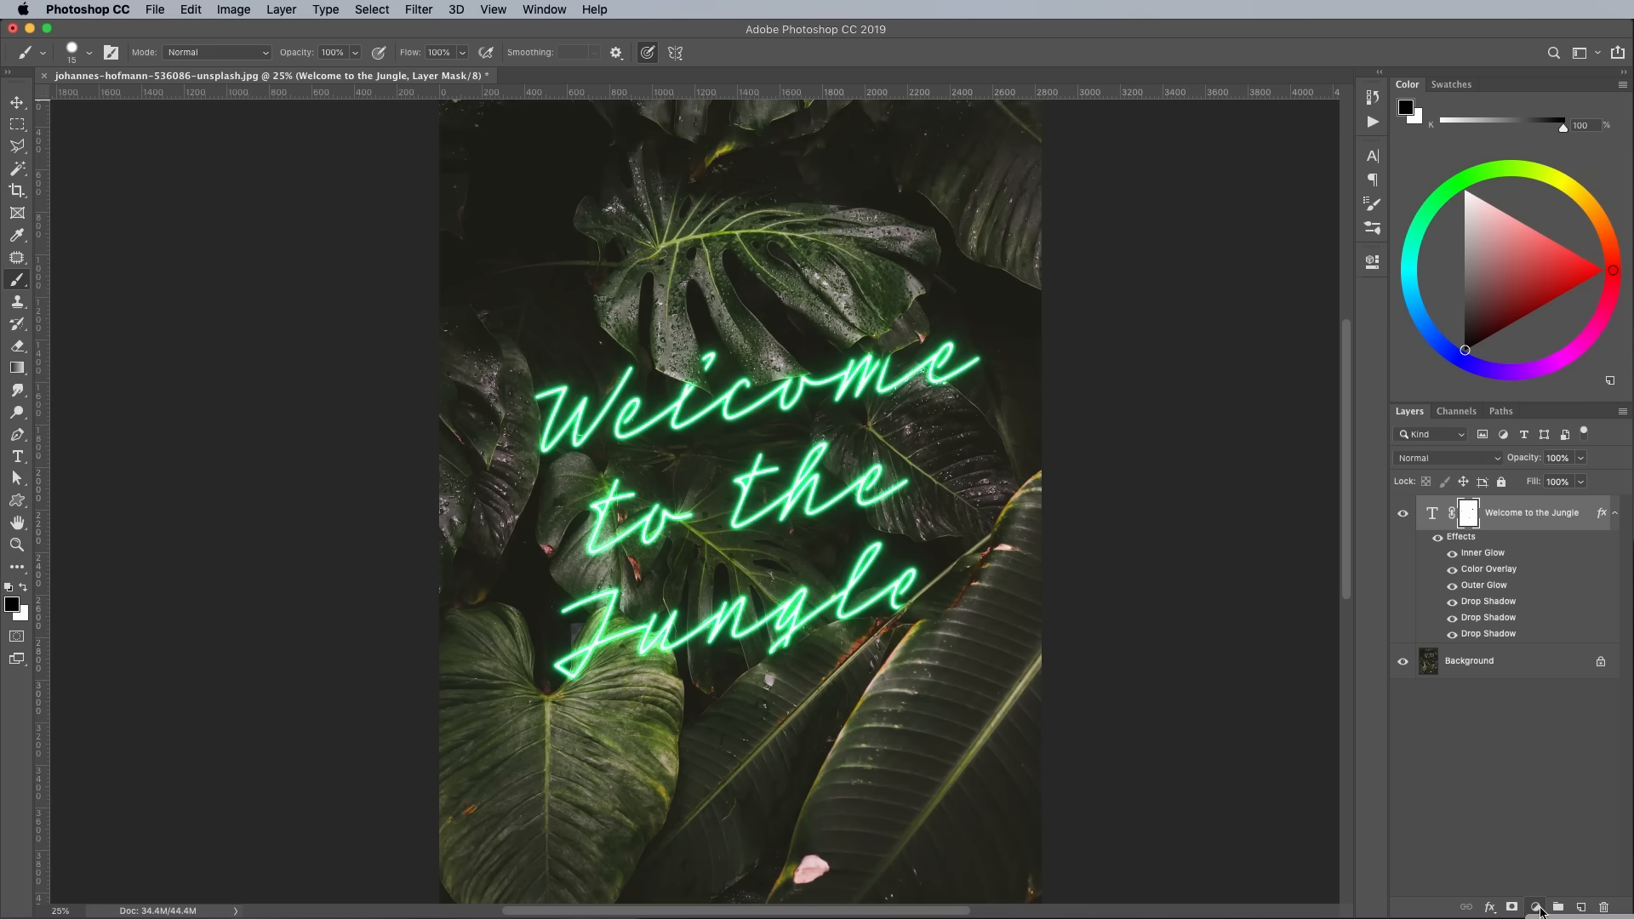
# - Add a Cooling Filter (82) Photo Filter adjustment with raised density for a strong blue tint
pyautogui.click(1536, 906)
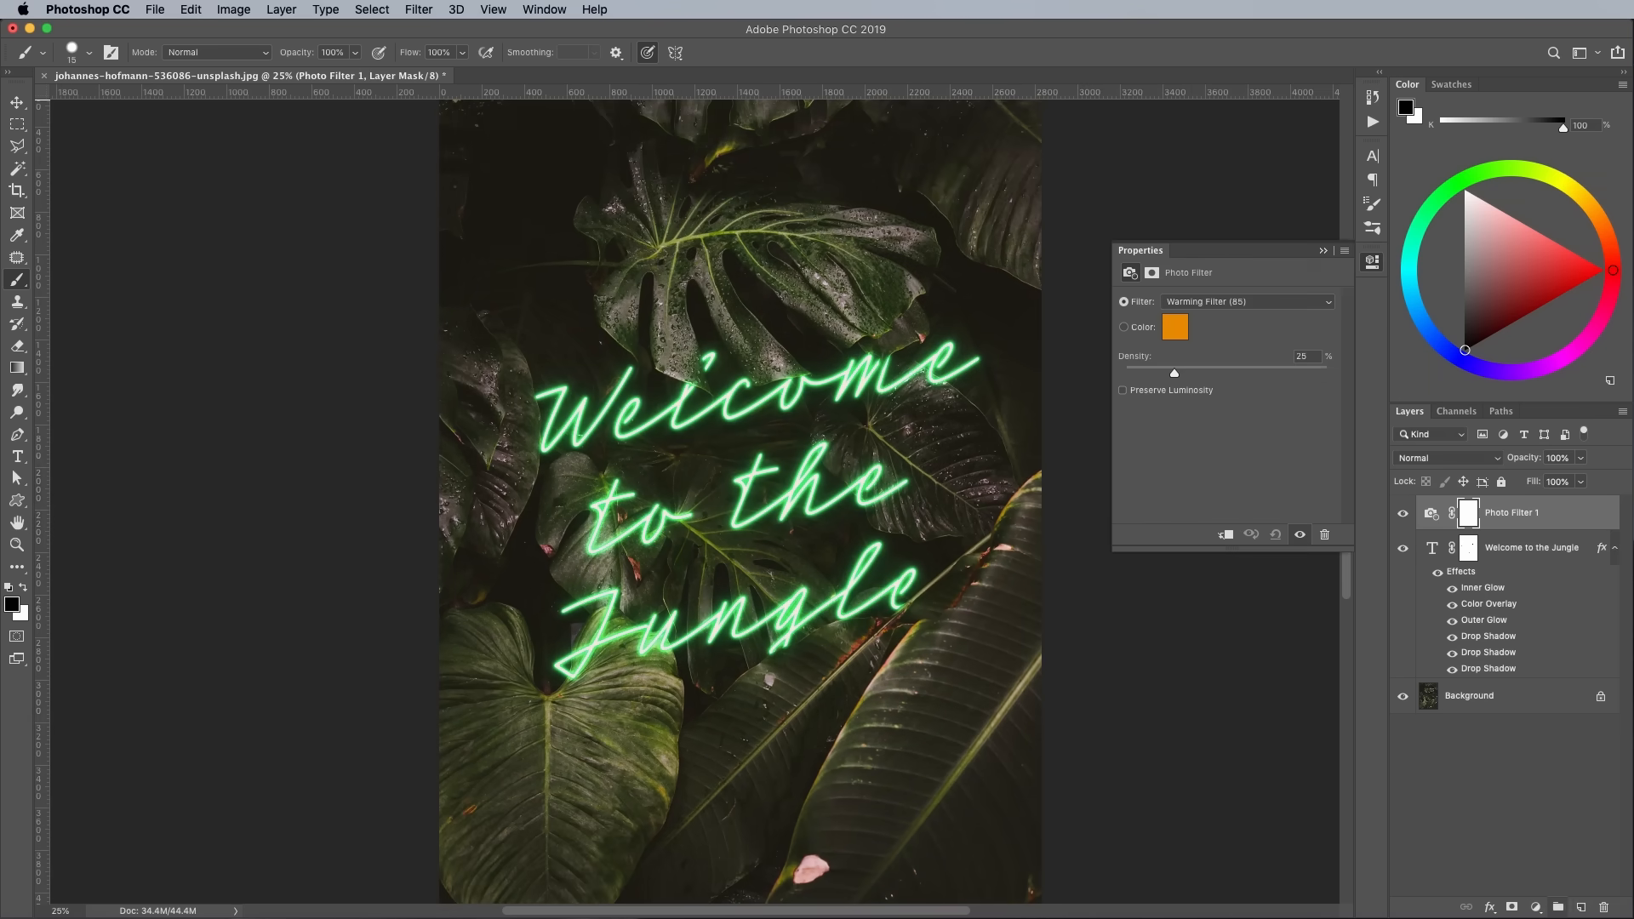
pyautogui.click(1246, 301)
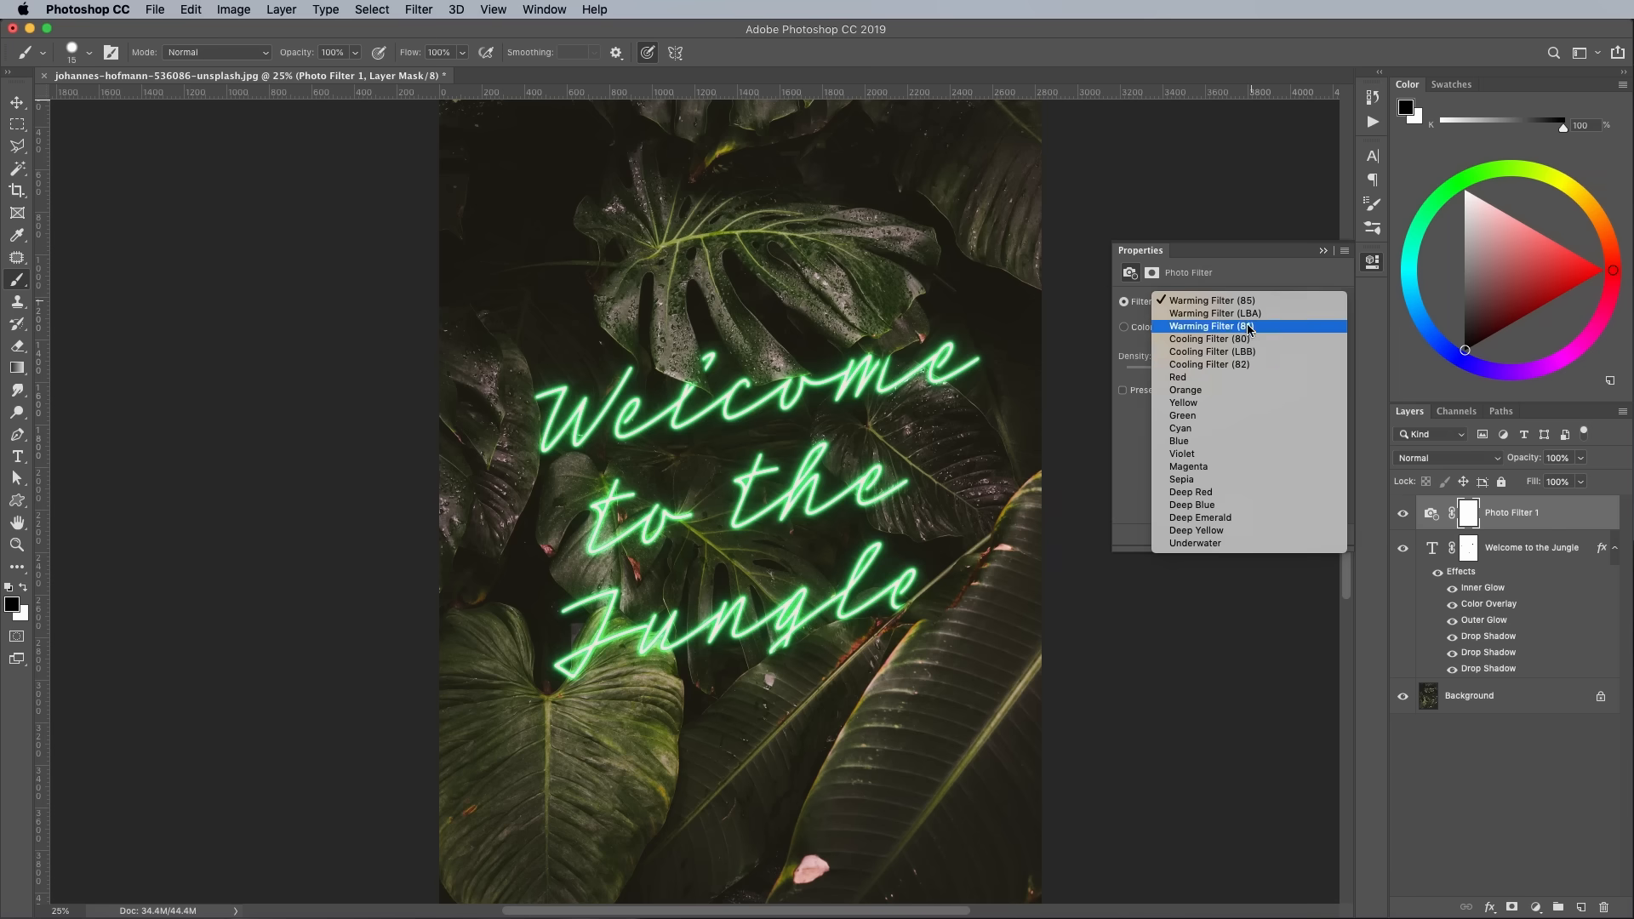
pyautogui.click(1209, 364)
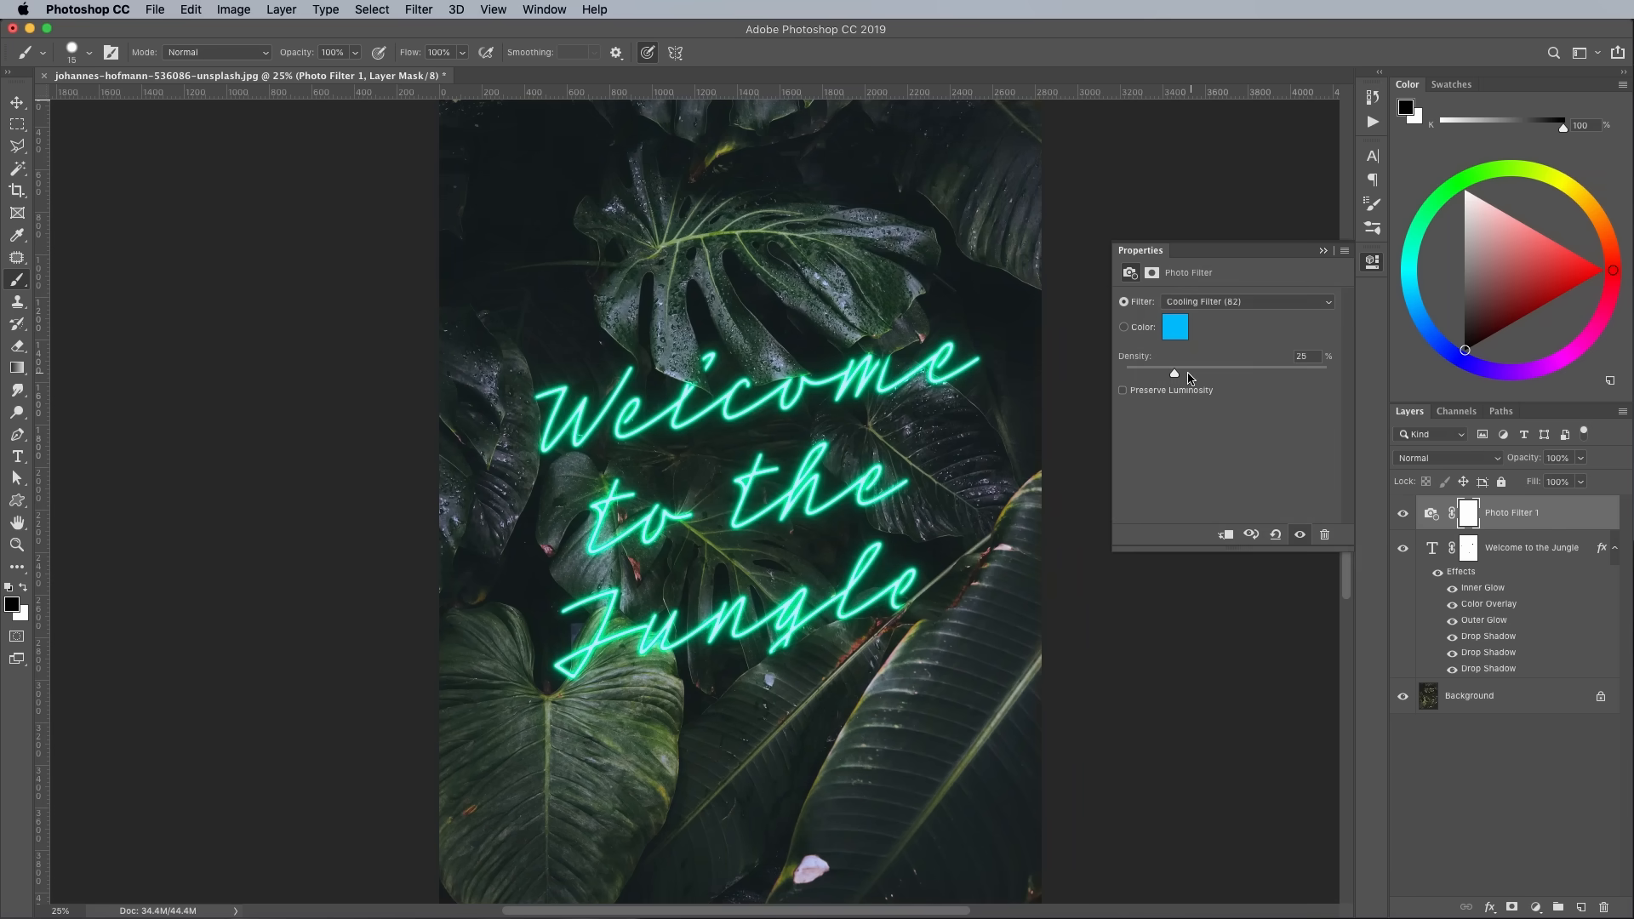
pyautogui.moveTo(1173, 373); pyautogui.dragTo(1252, 373)
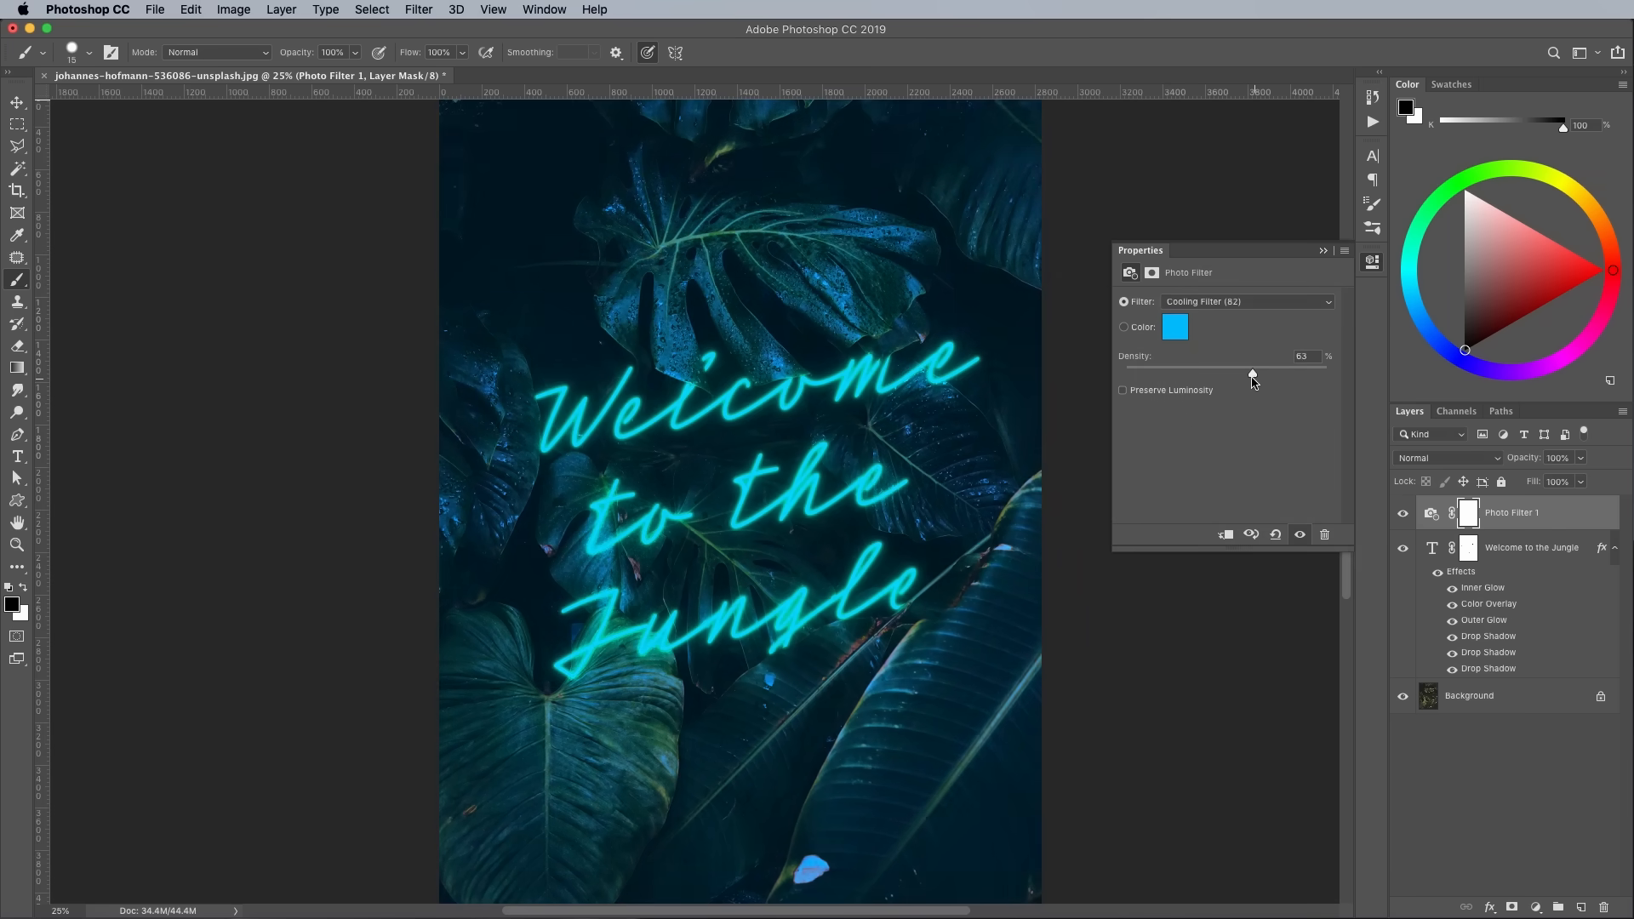
pyautogui.moveTo(1253, 371); pyautogui.dragTo(1245, 371)
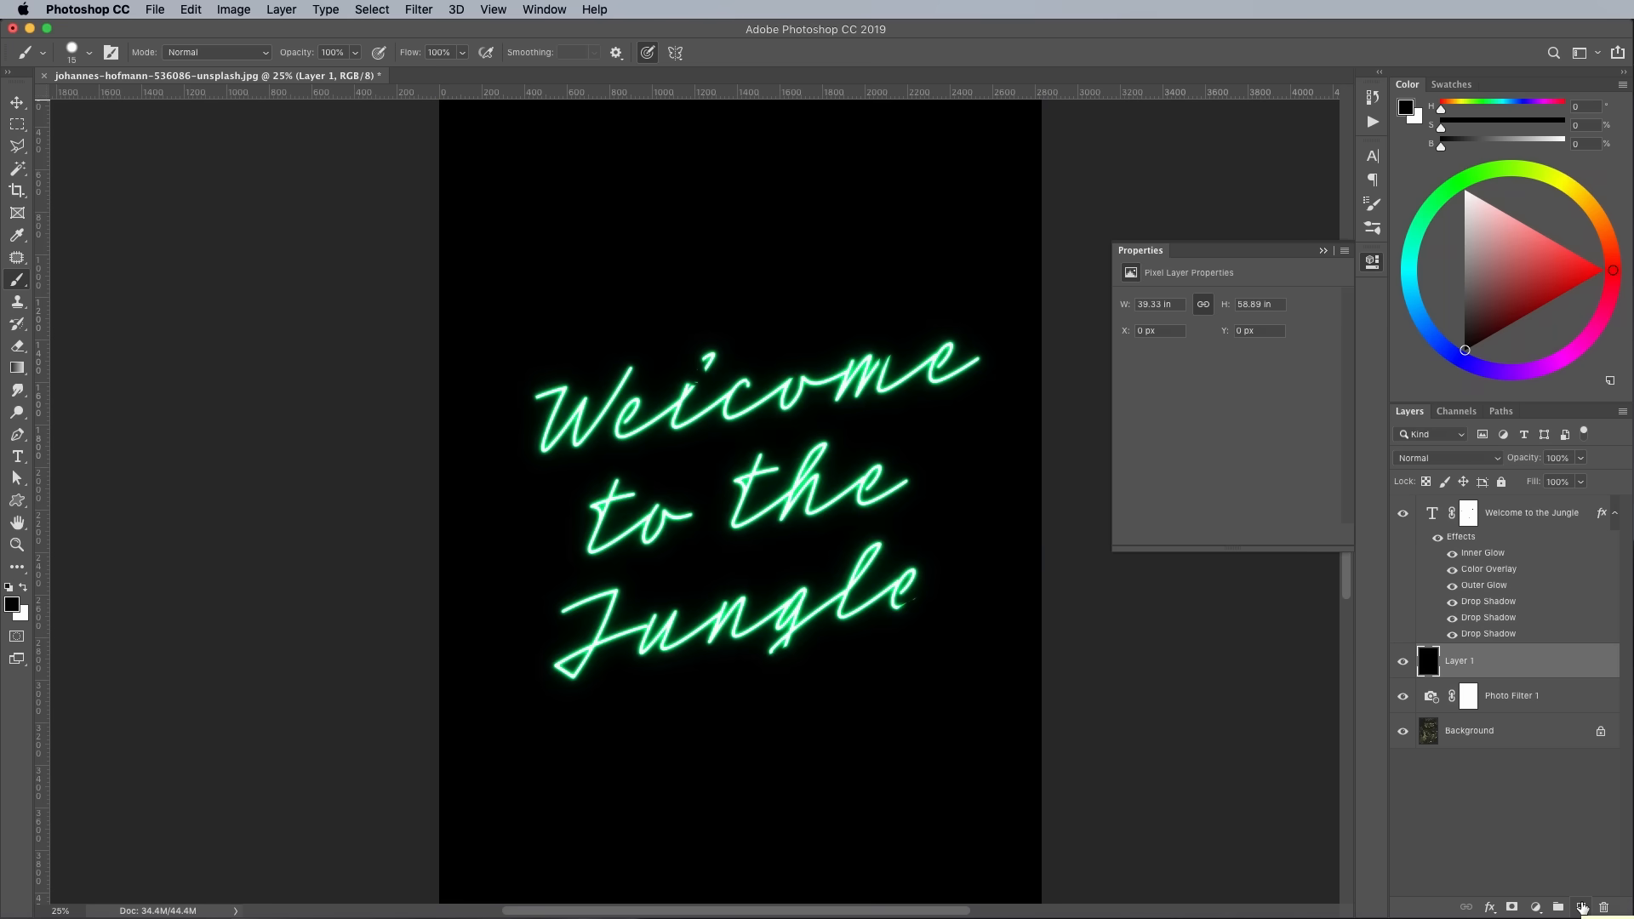
# - Blend the black layer as Soft Light at about 20% opacity
pyautogui.click(1448, 458)
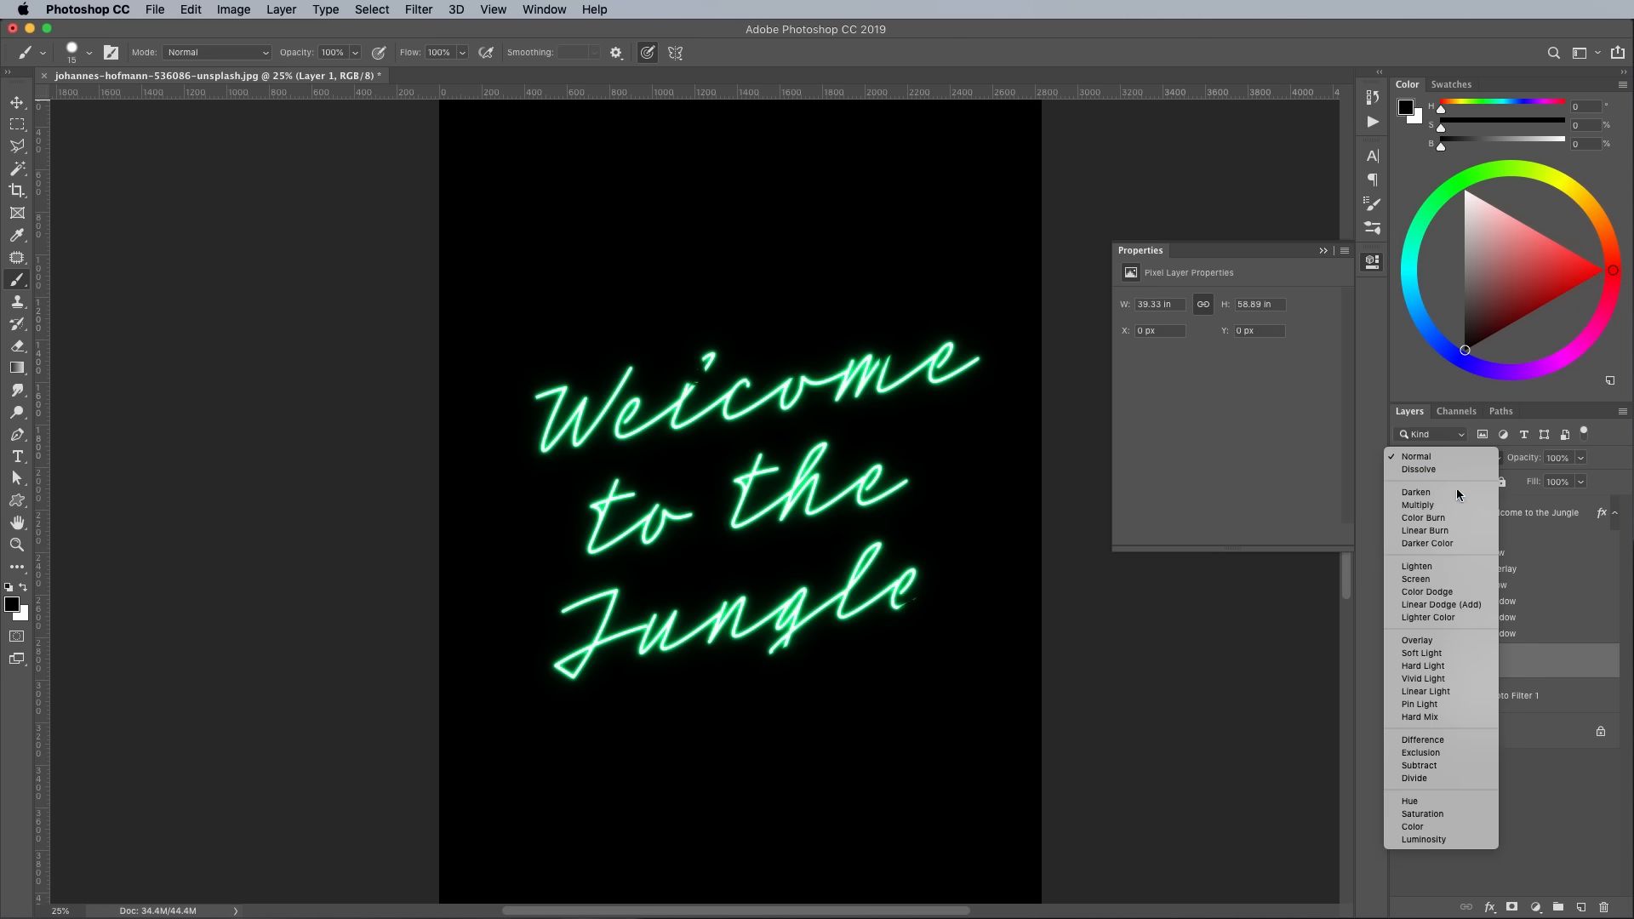
pyautogui.click(1420, 652)
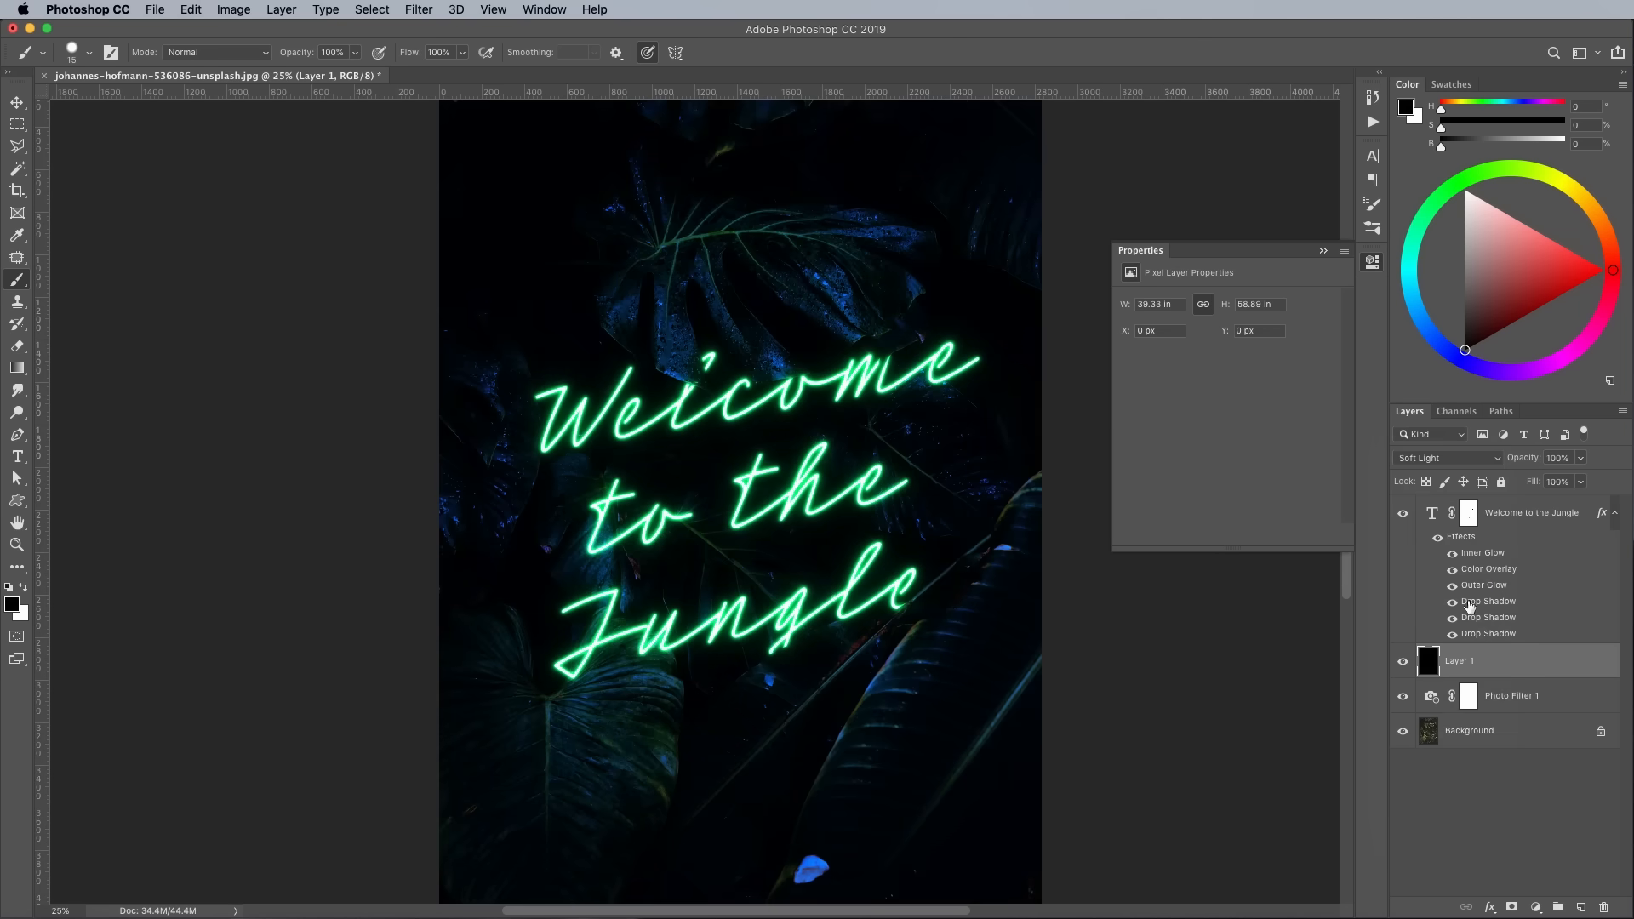
pyautogui.moveTo(1585, 480); pyautogui.dragTo(1511, 480)
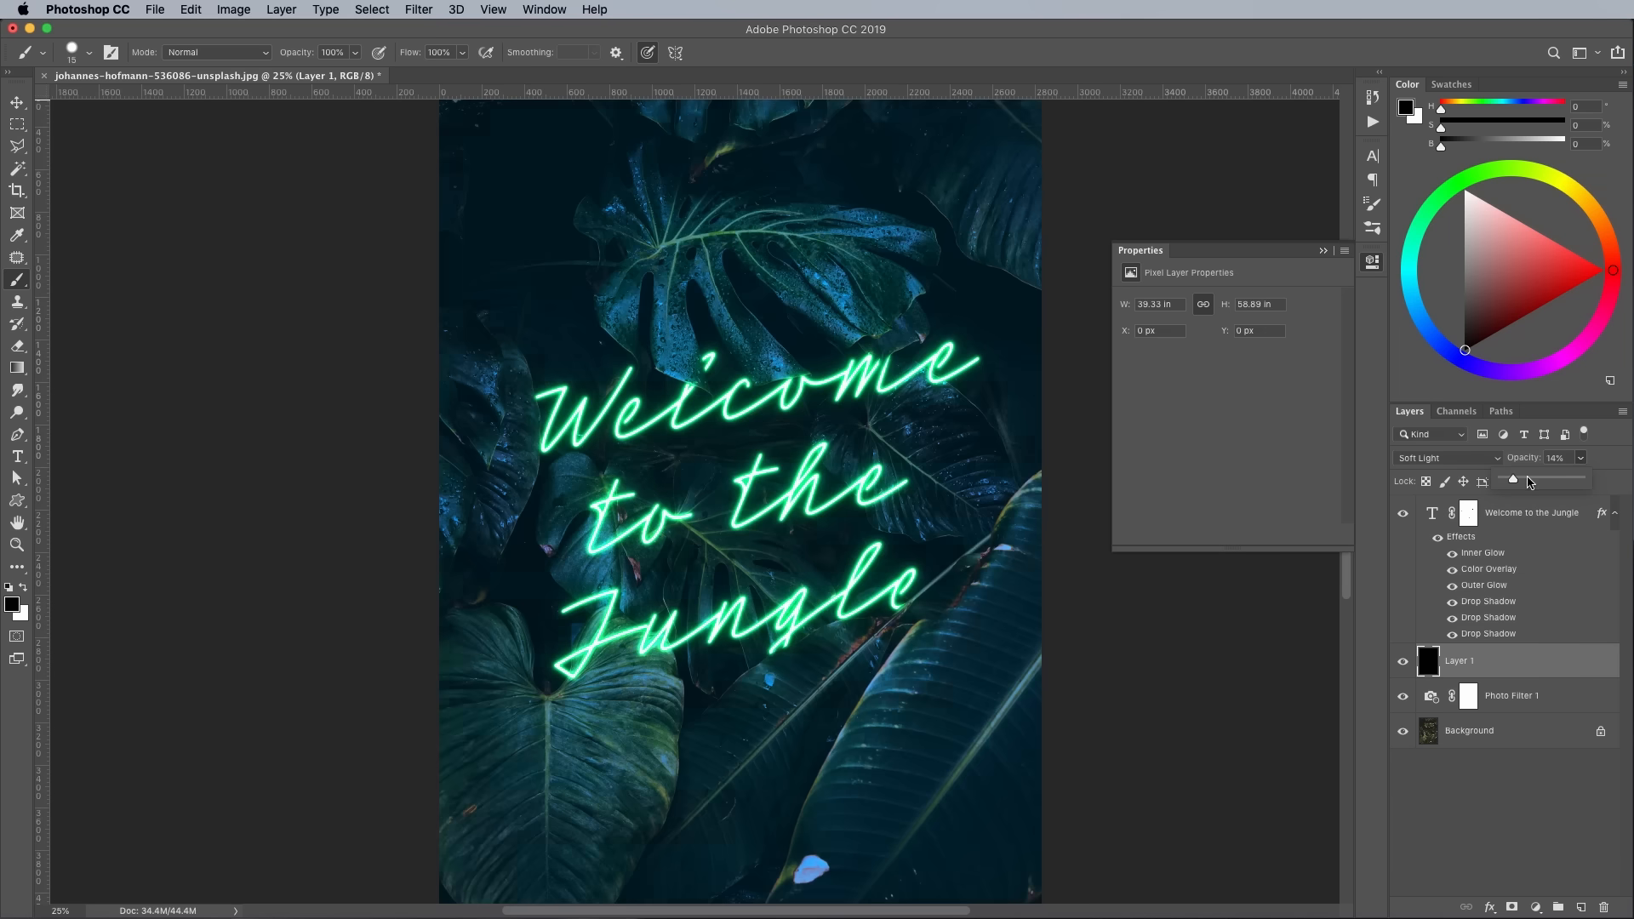
pyautogui.moveTo(1511, 480); pyautogui.dragTo(1521, 480)
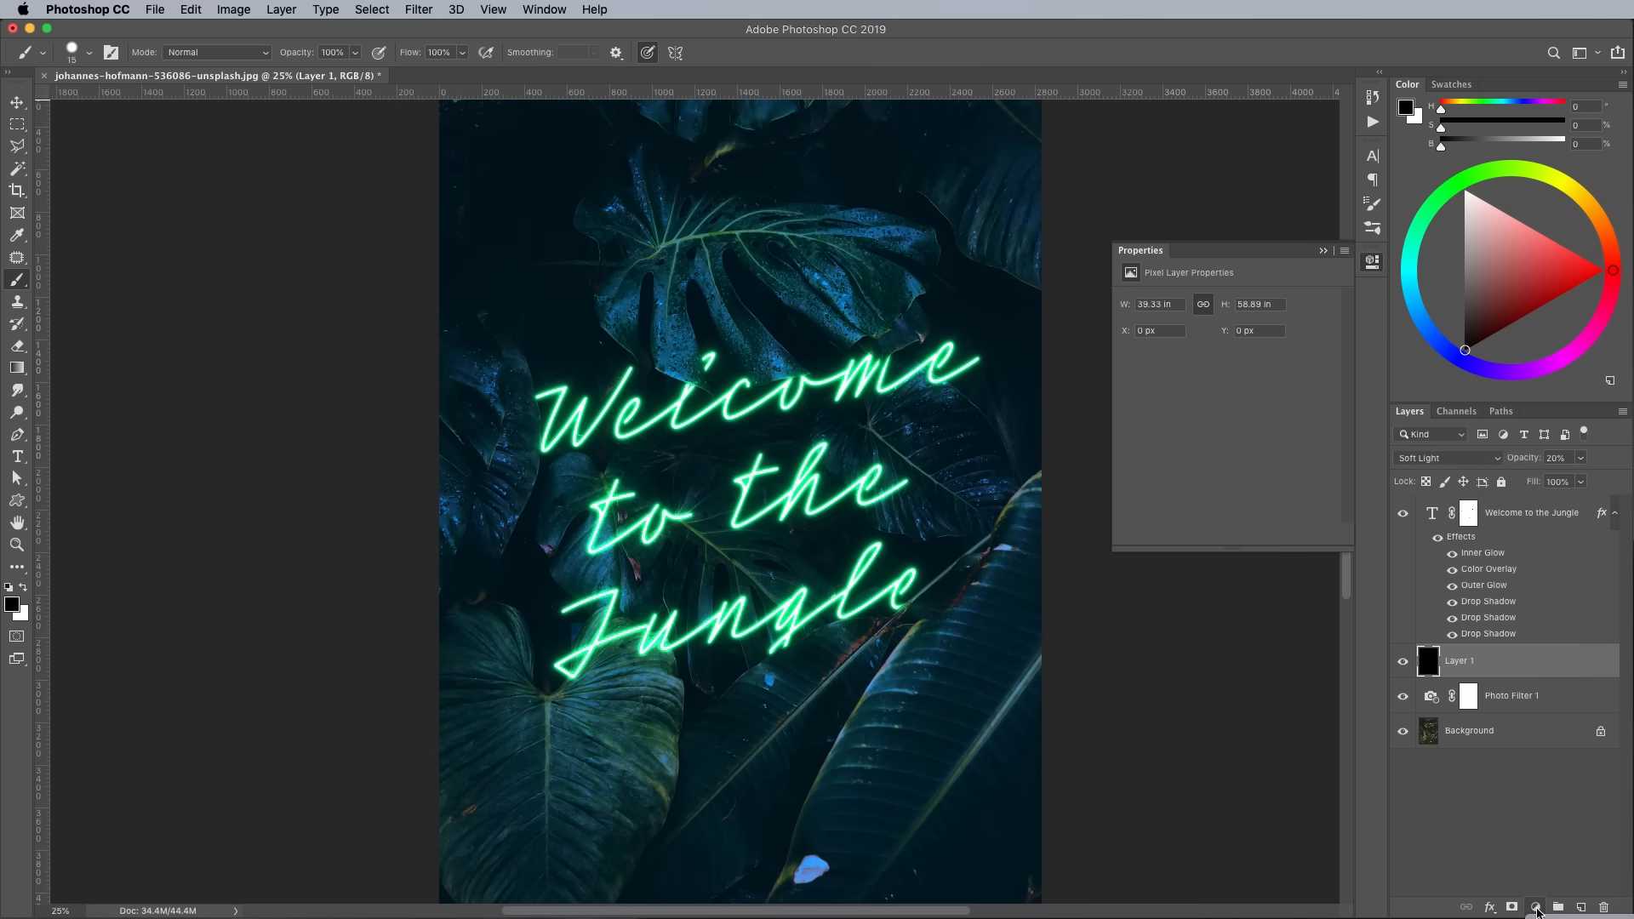
# - Add a reversed Radial gradient fill at about 264% scale to darken the photo's edges
pyautogui.click(1535, 906)
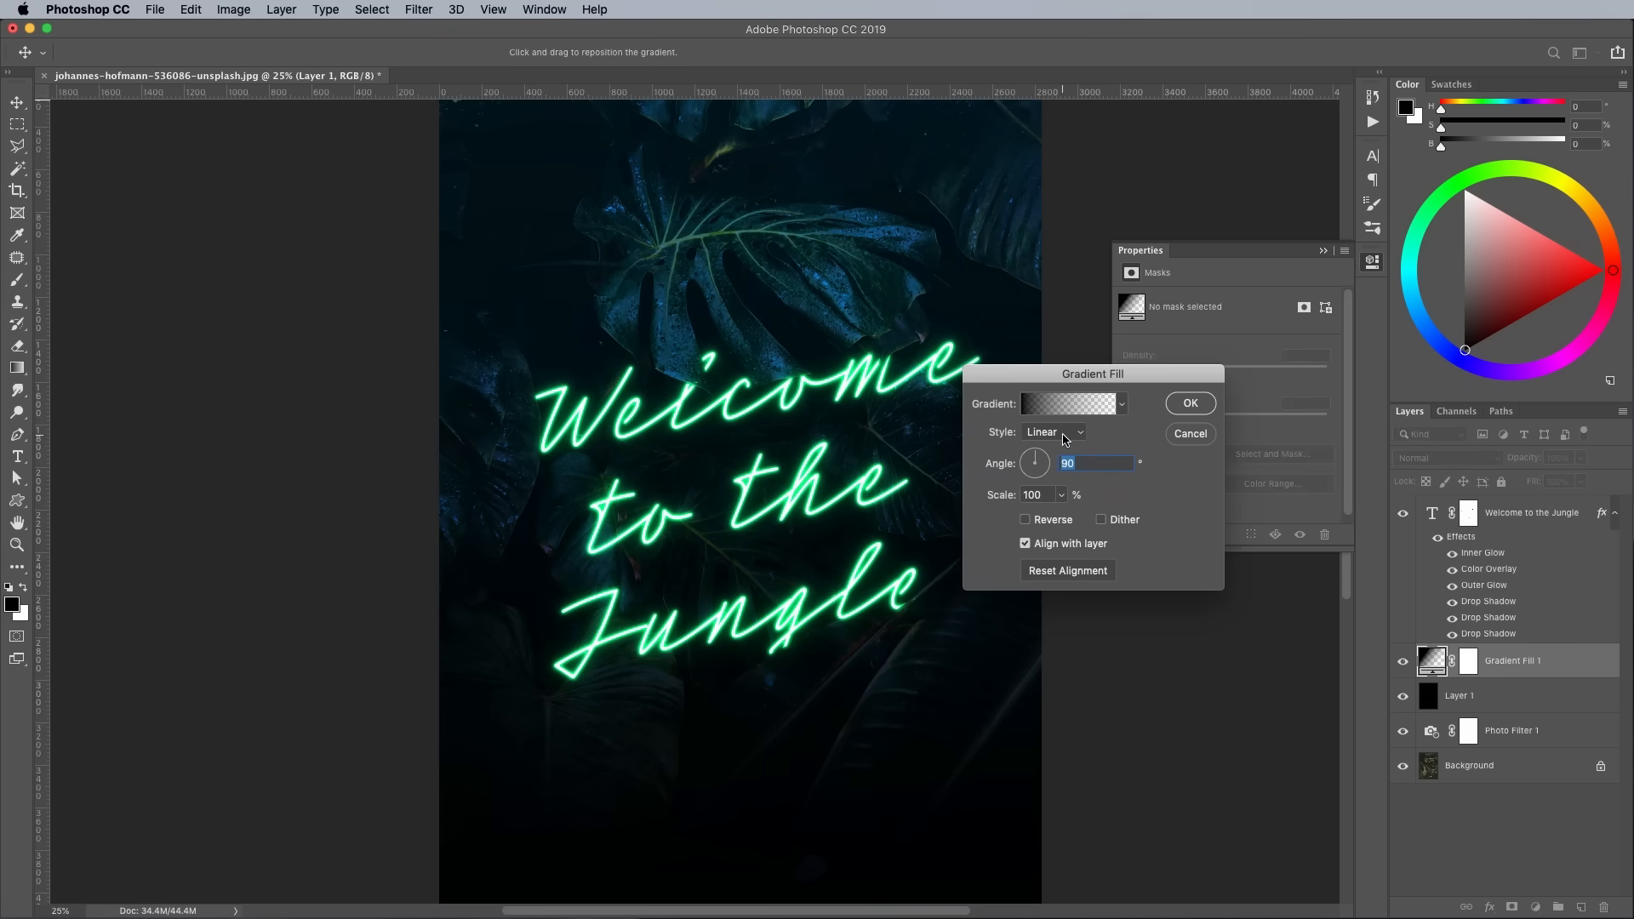
pyautogui.click(1054, 432)
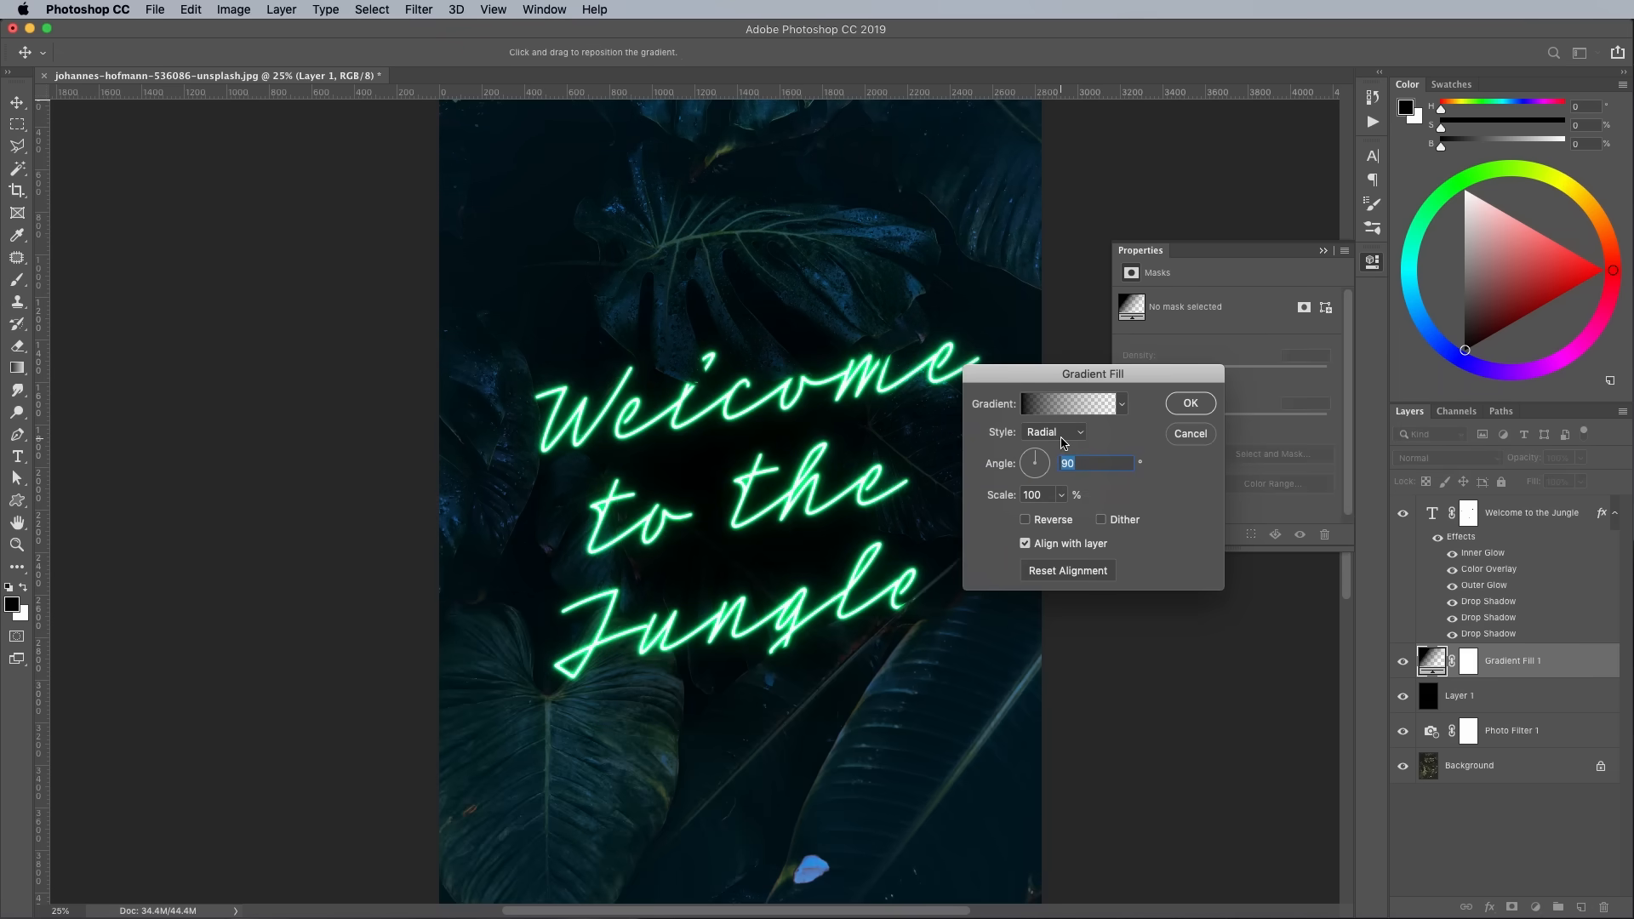
pyautogui.click(1025, 519)
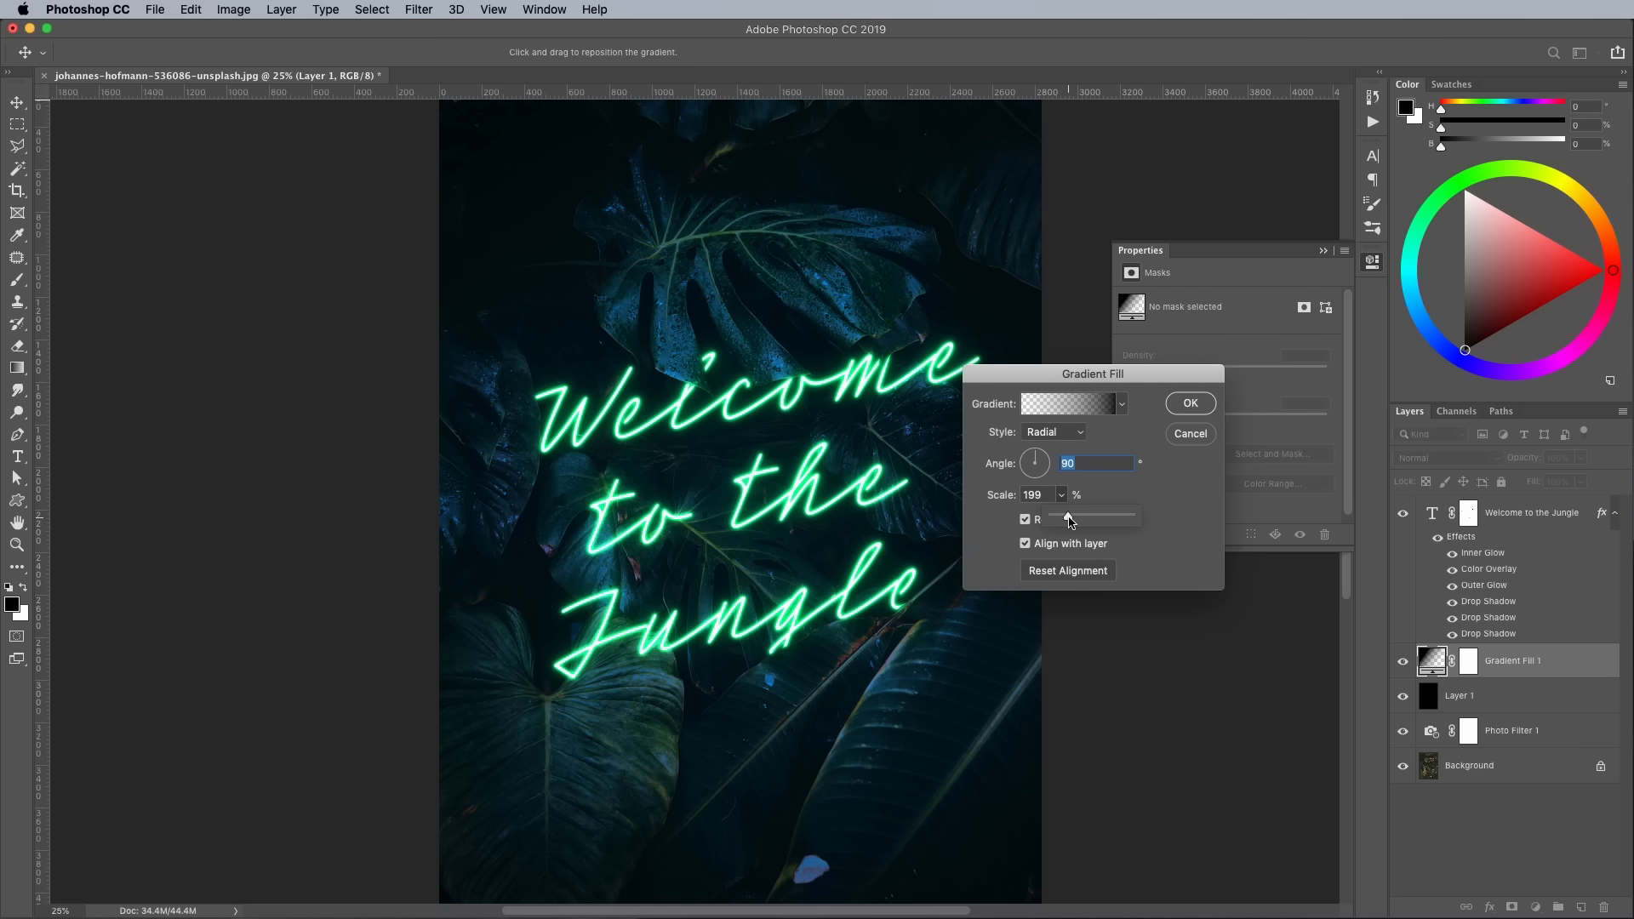
pyautogui.moveTo(1042, 520); pyautogui.dragTo(1079, 520)
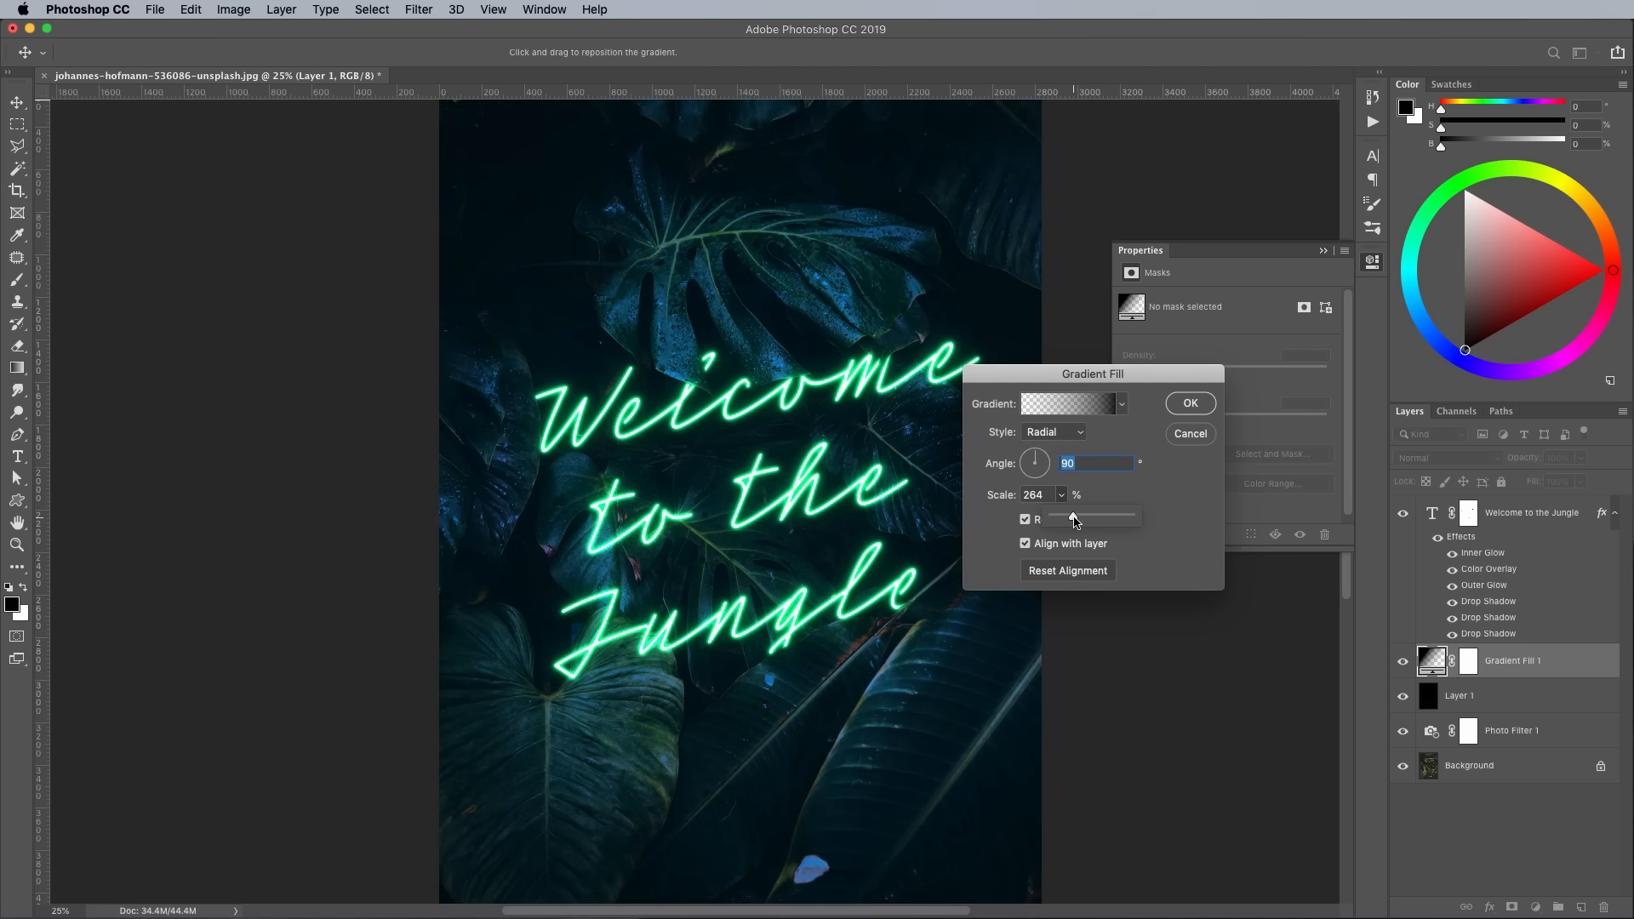
pyautogui.click(1191, 404)
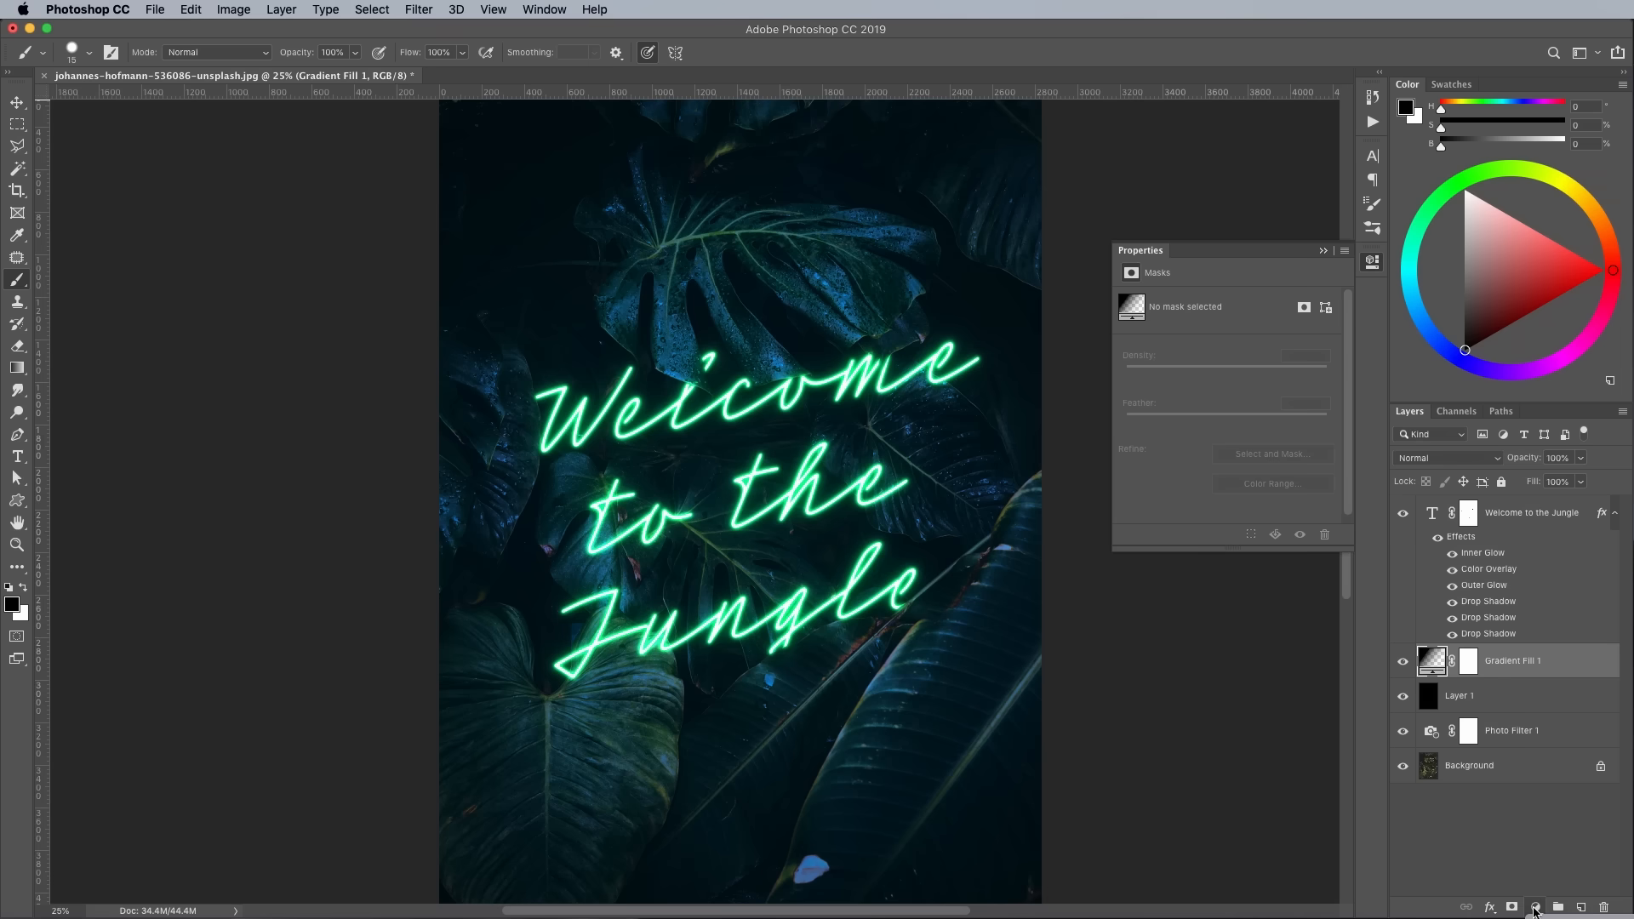
# - Add a Gradient Map layer and edit its gradient to run black to green
pyautogui.click(1534, 906)
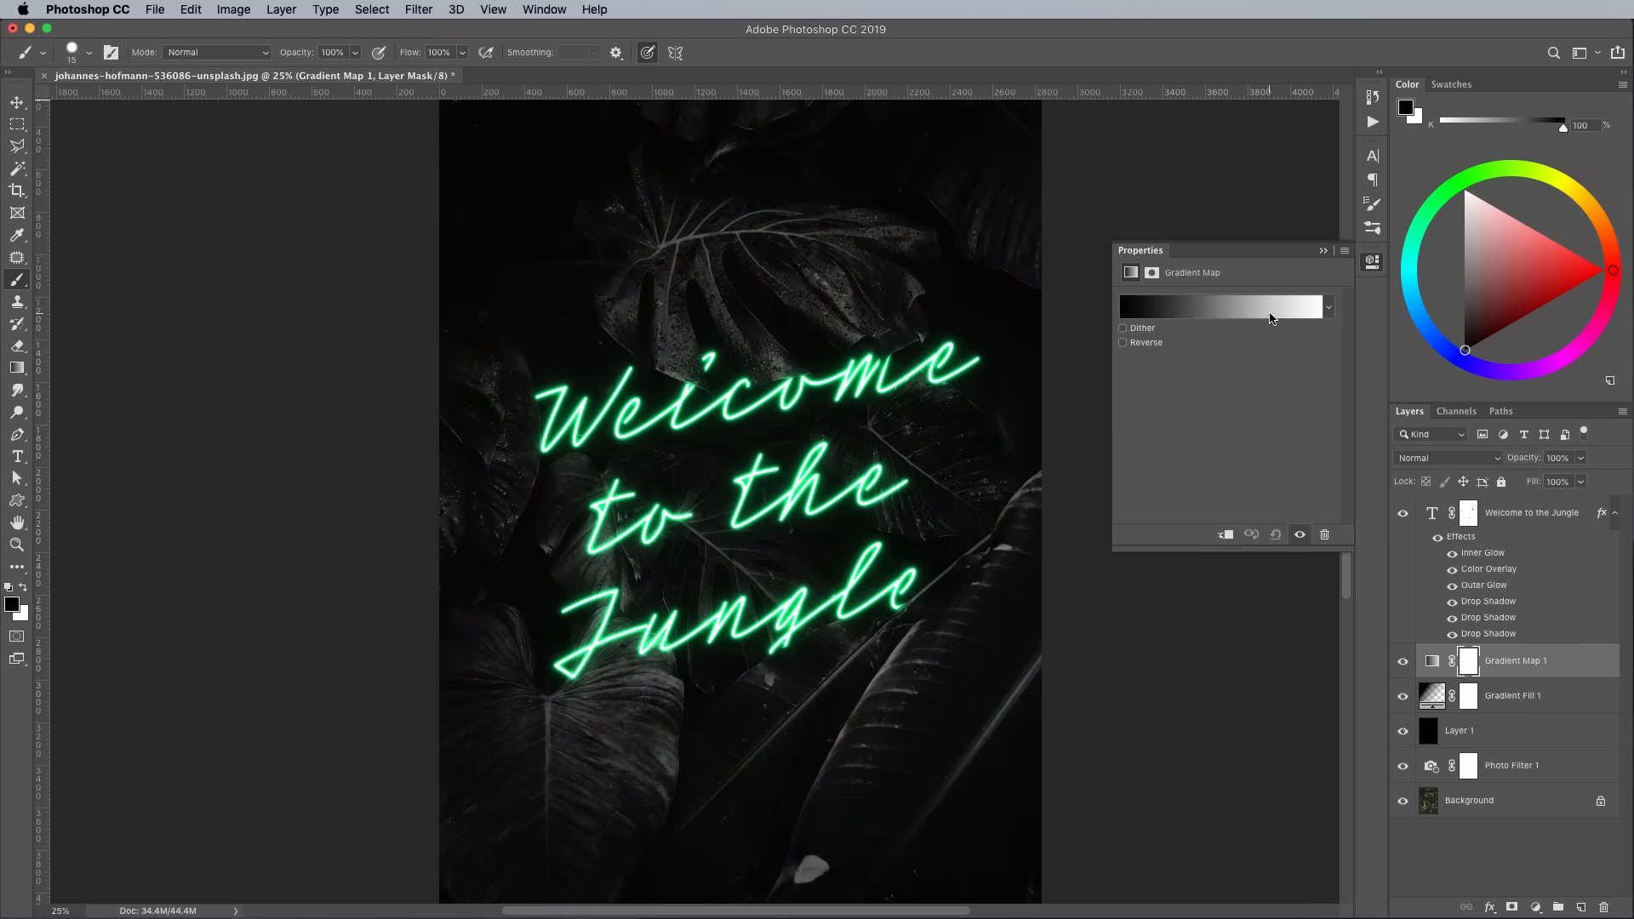
pyautogui.click(1223, 305)
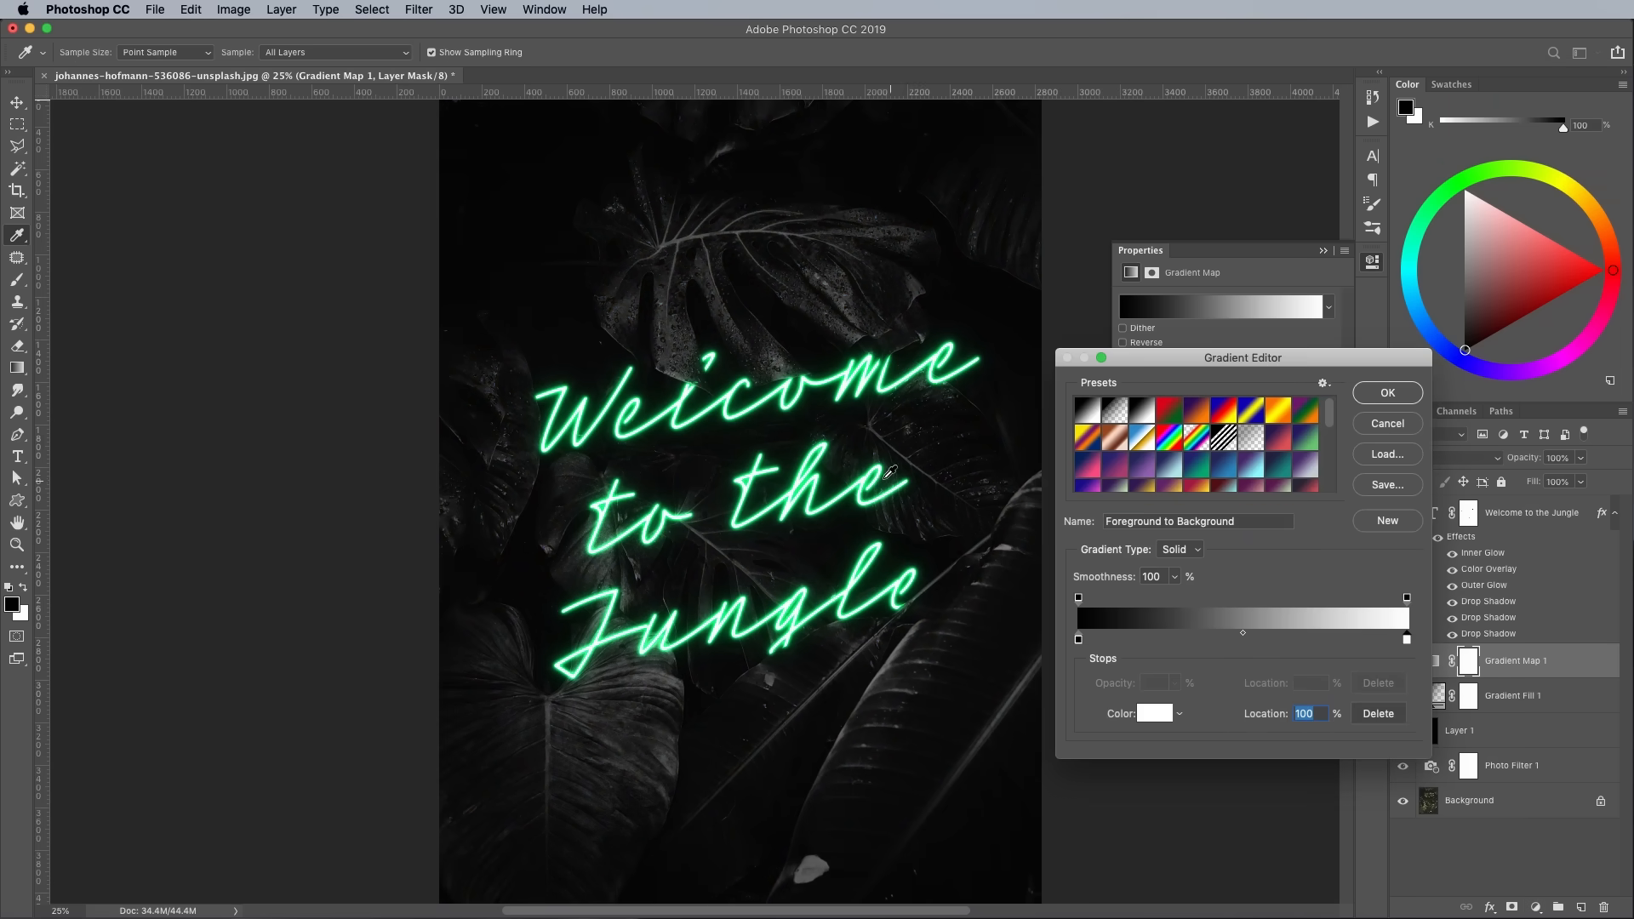
pyautogui.click(1386, 393)
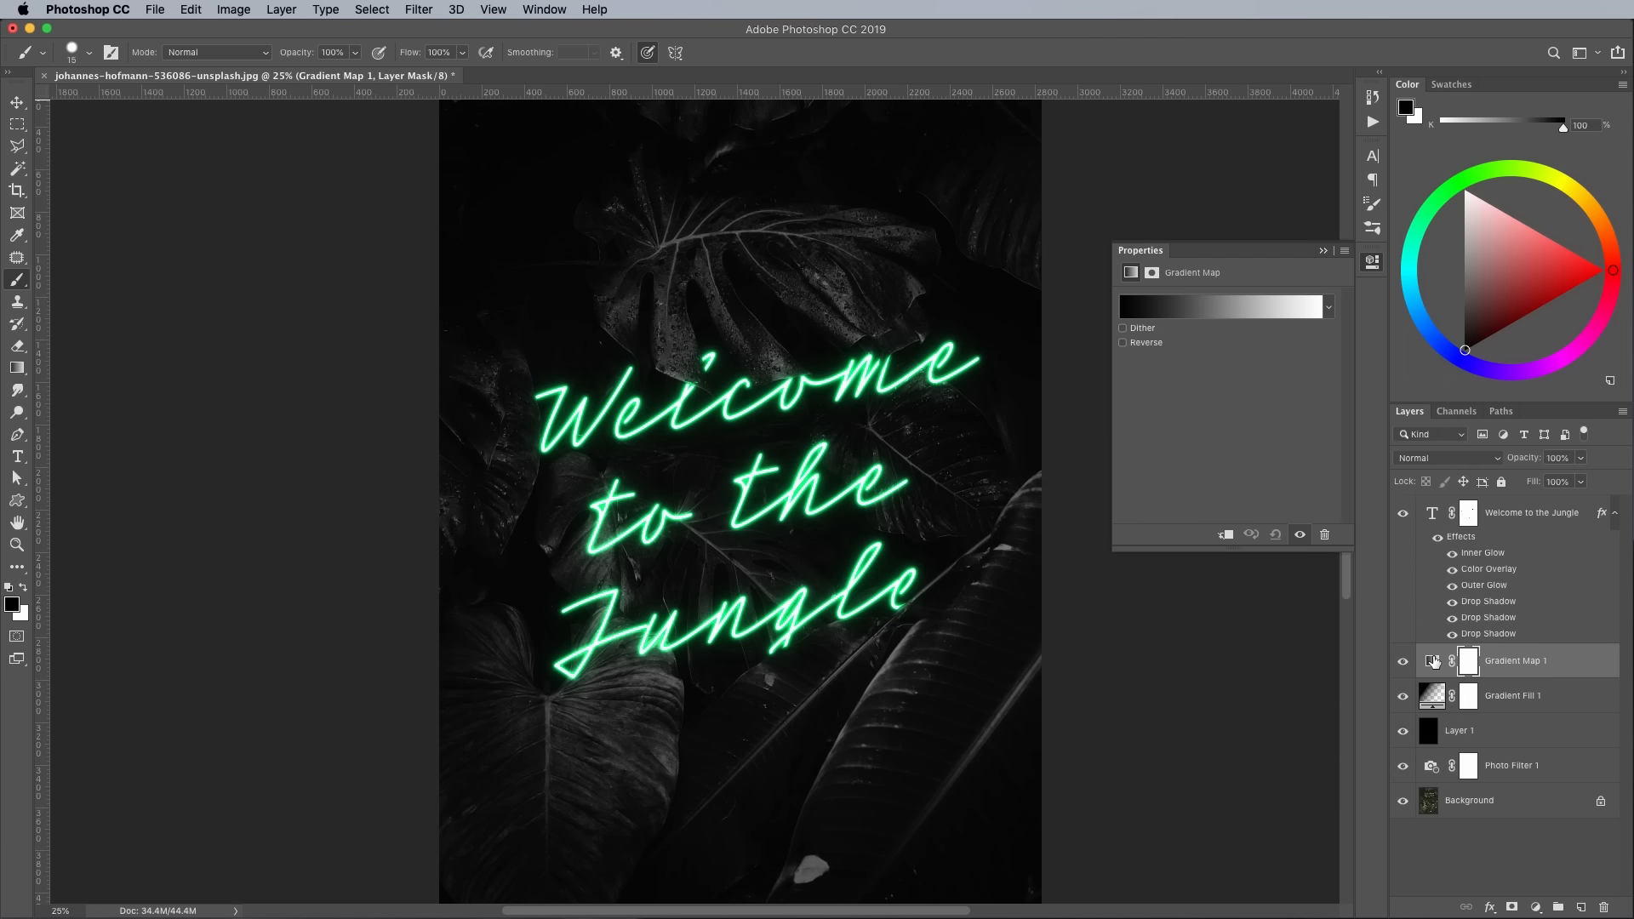
pyautogui.click(1432, 661)
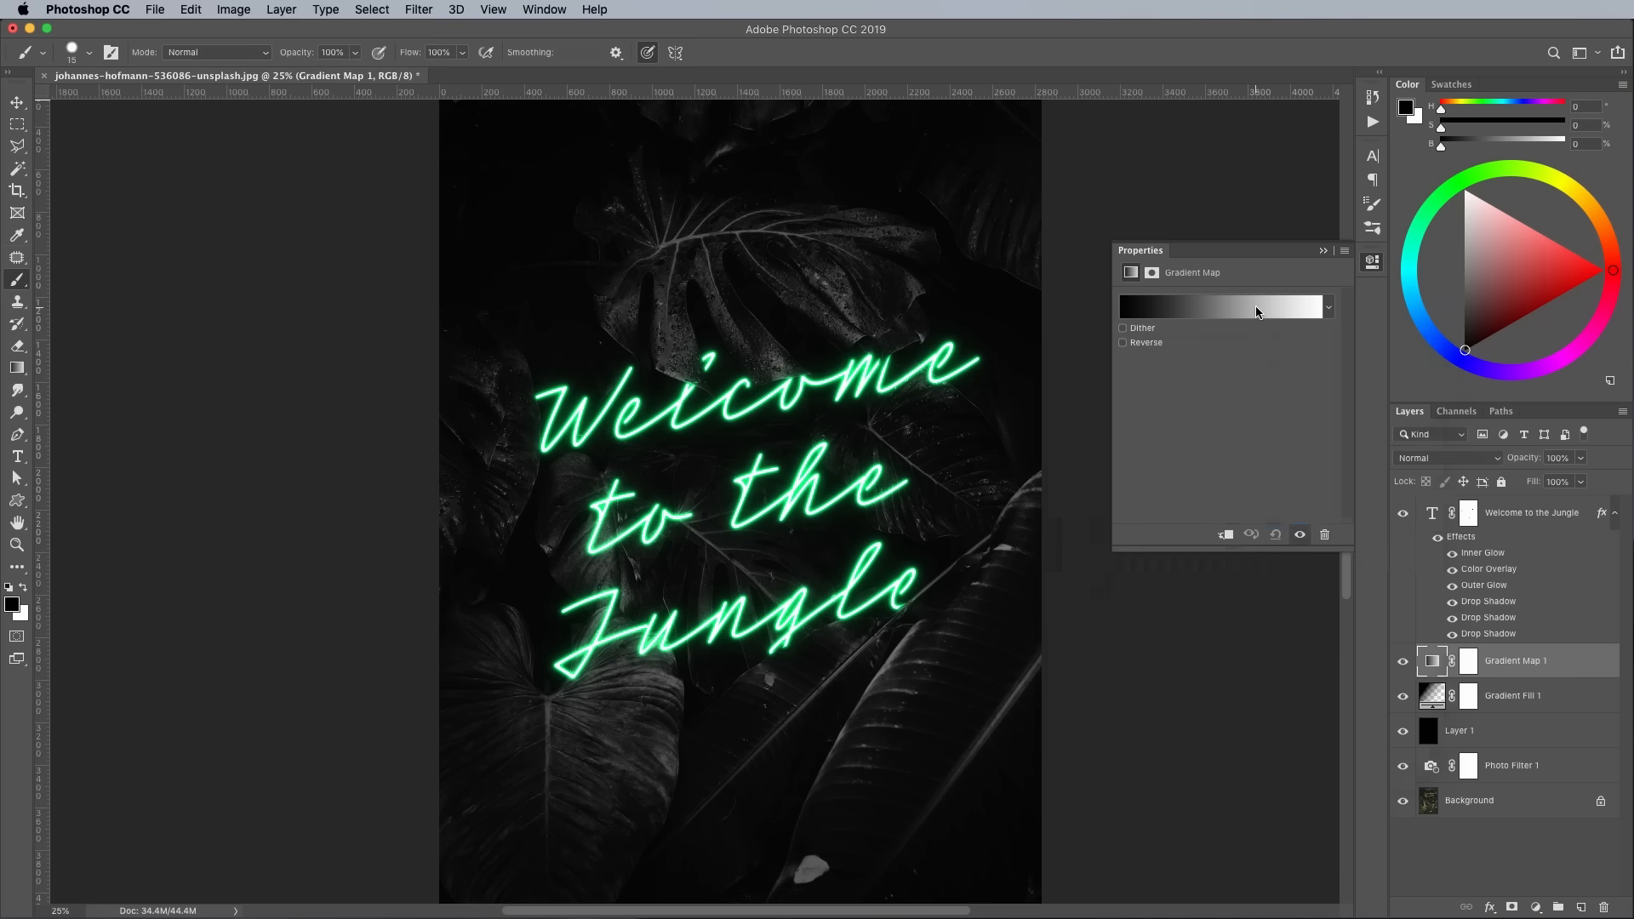
pyautogui.click(1222, 306)
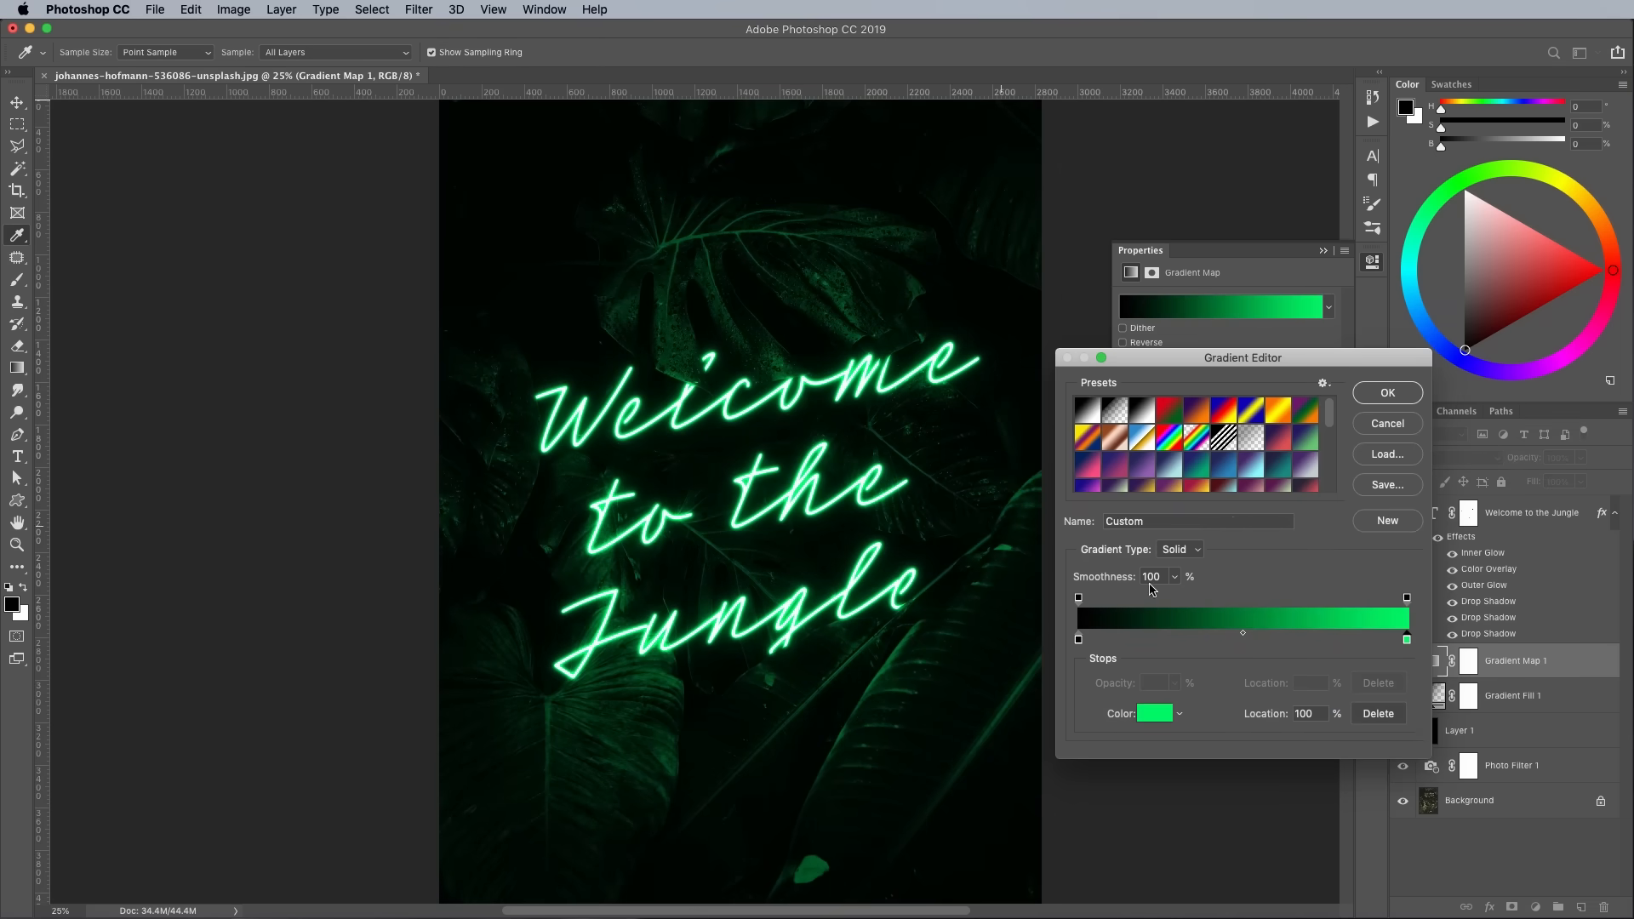
pyautogui.moveTo(1372, 644)
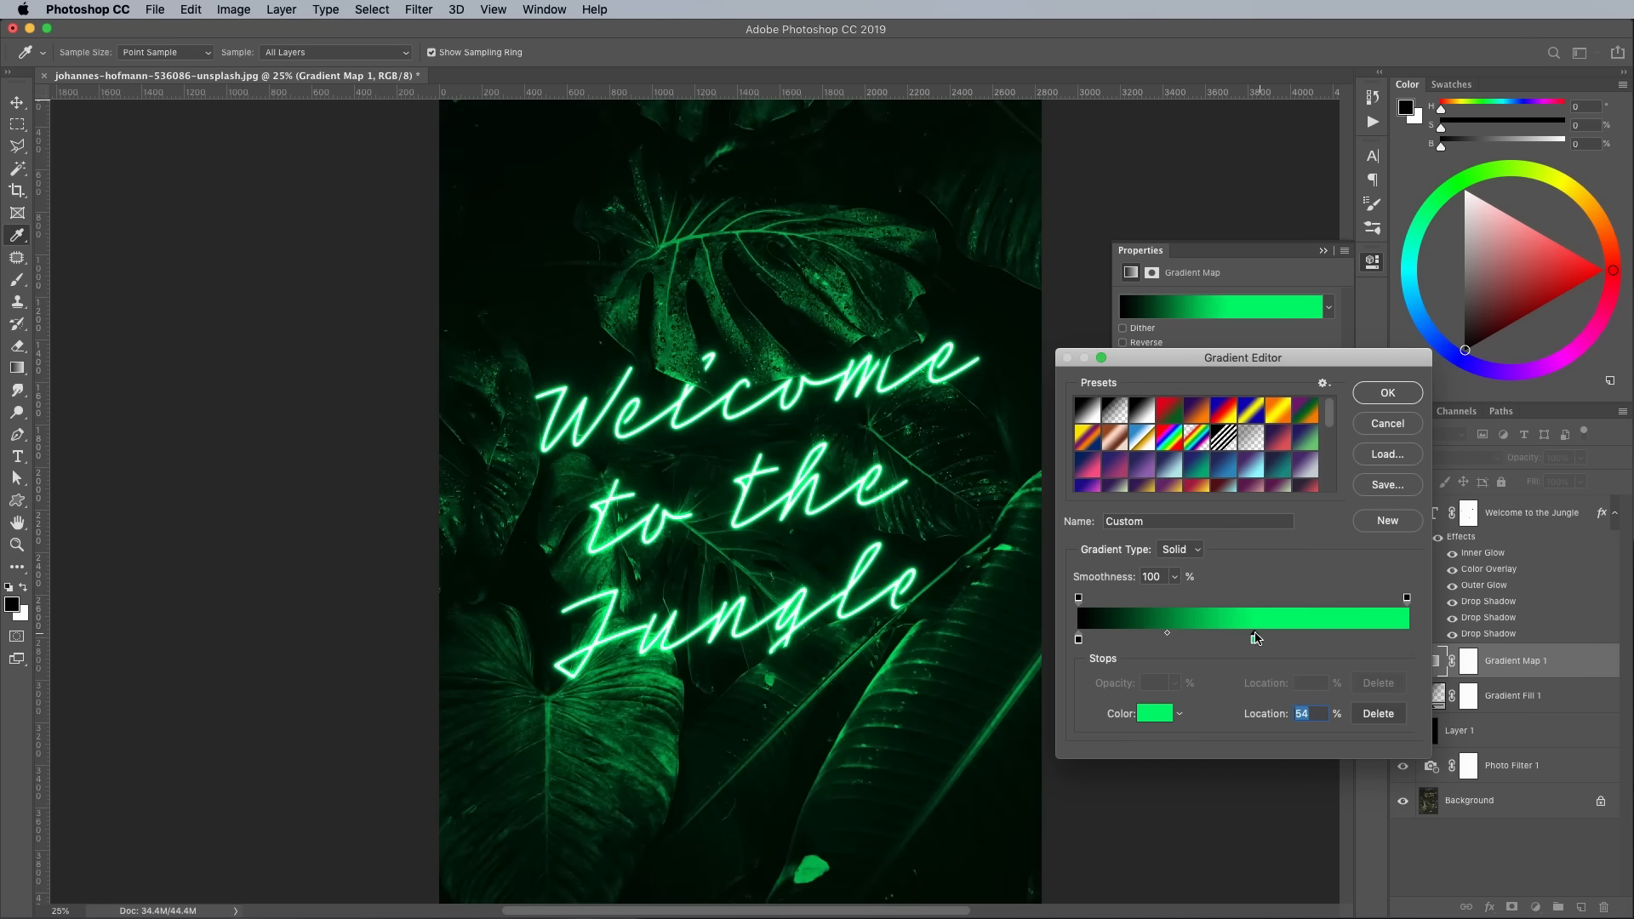
pyautogui.click(1385, 394)
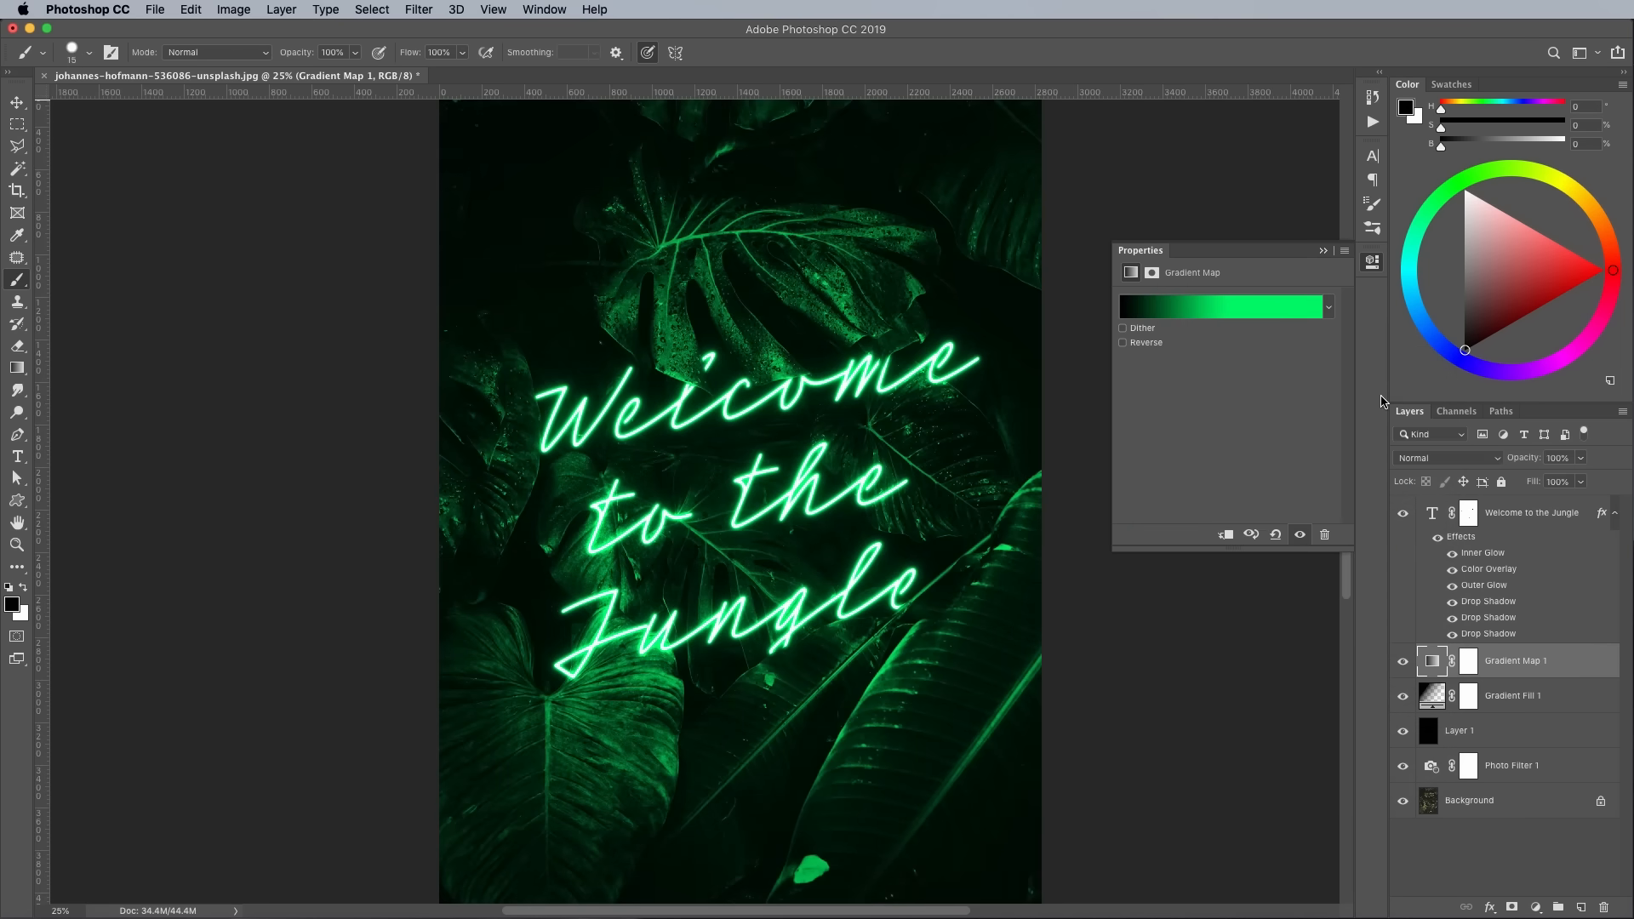
# - Blend the gradient map as Color Dodge and lower its Fill to 43%
pyautogui.click(1444, 458)
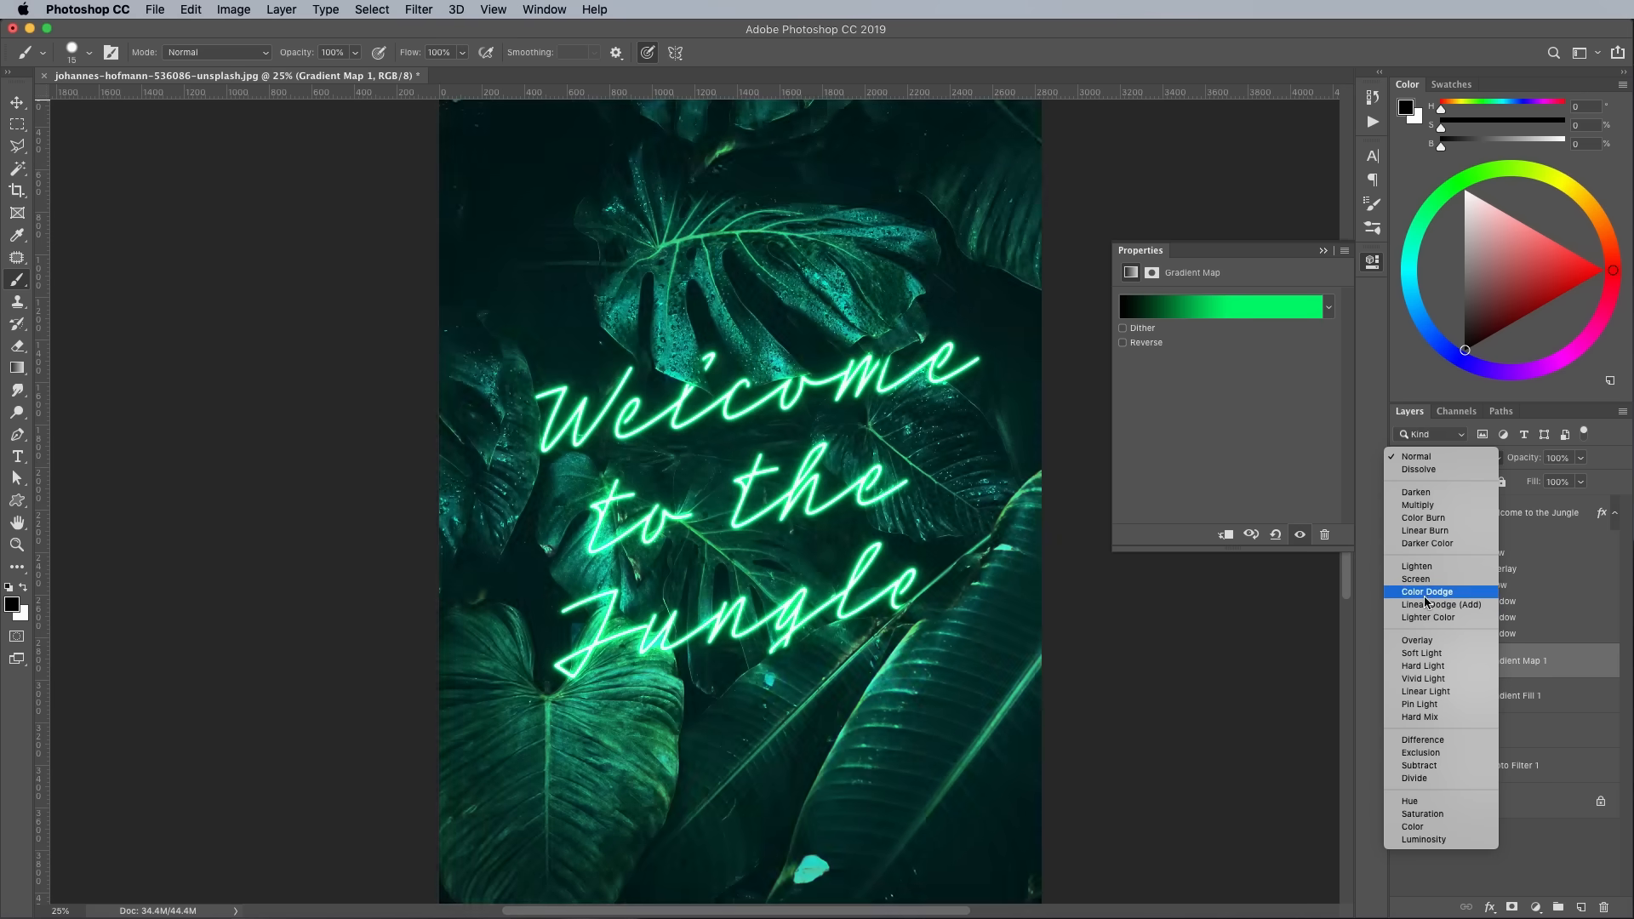
pyautogui.click(1427, 591)
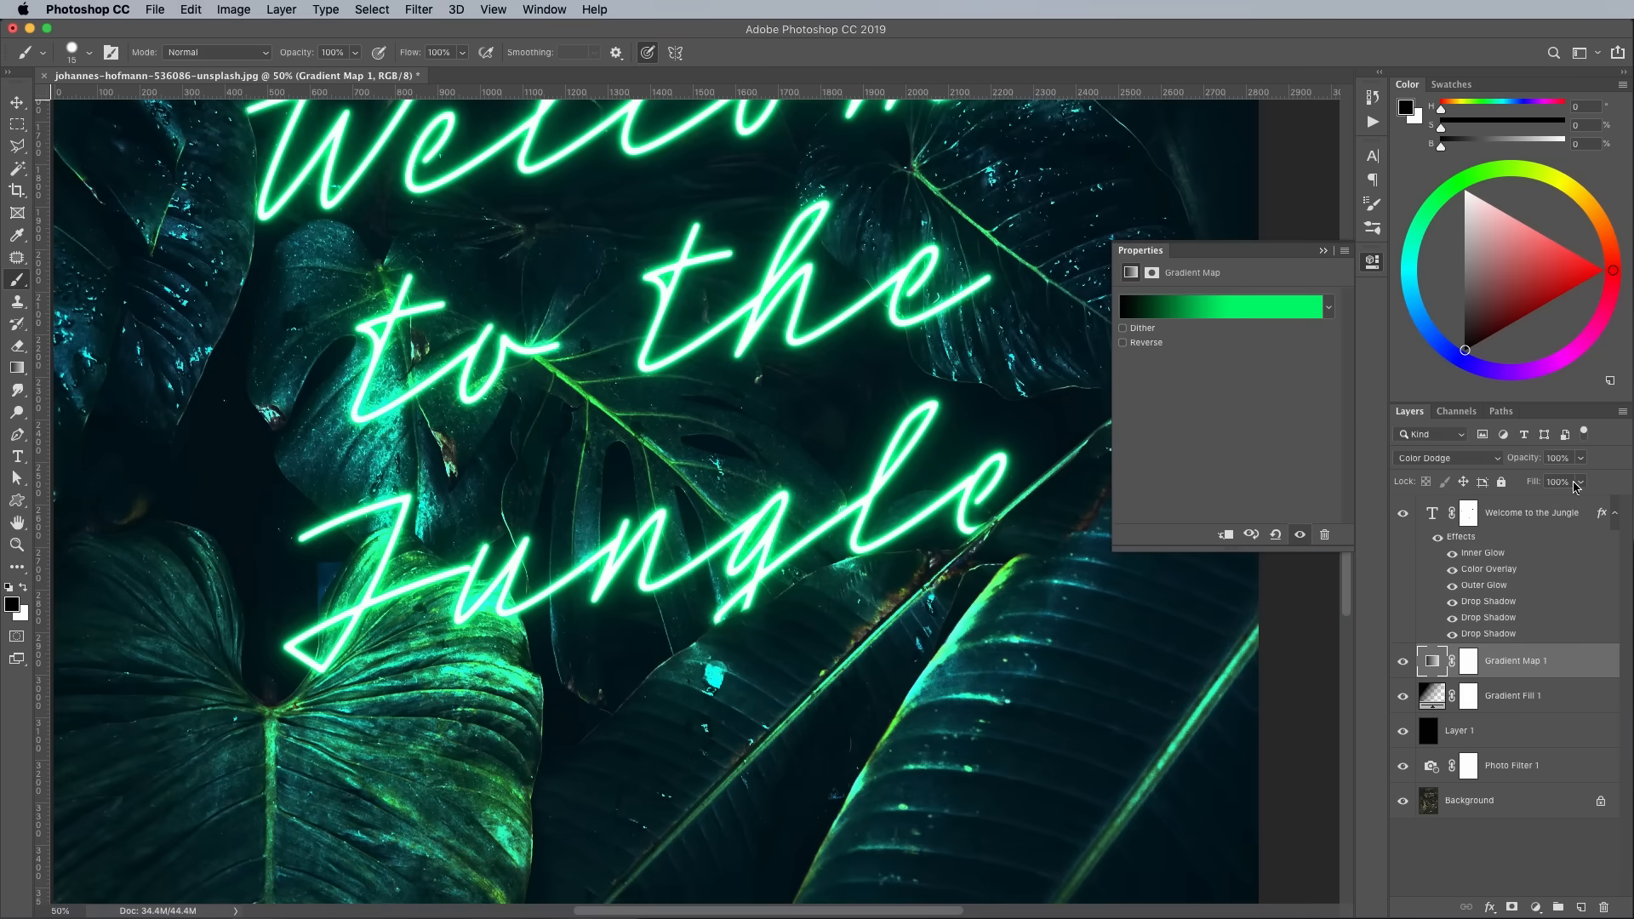
pyautogui.moveTo(1568, 482); pyautogui.dragTo(1537, 505)
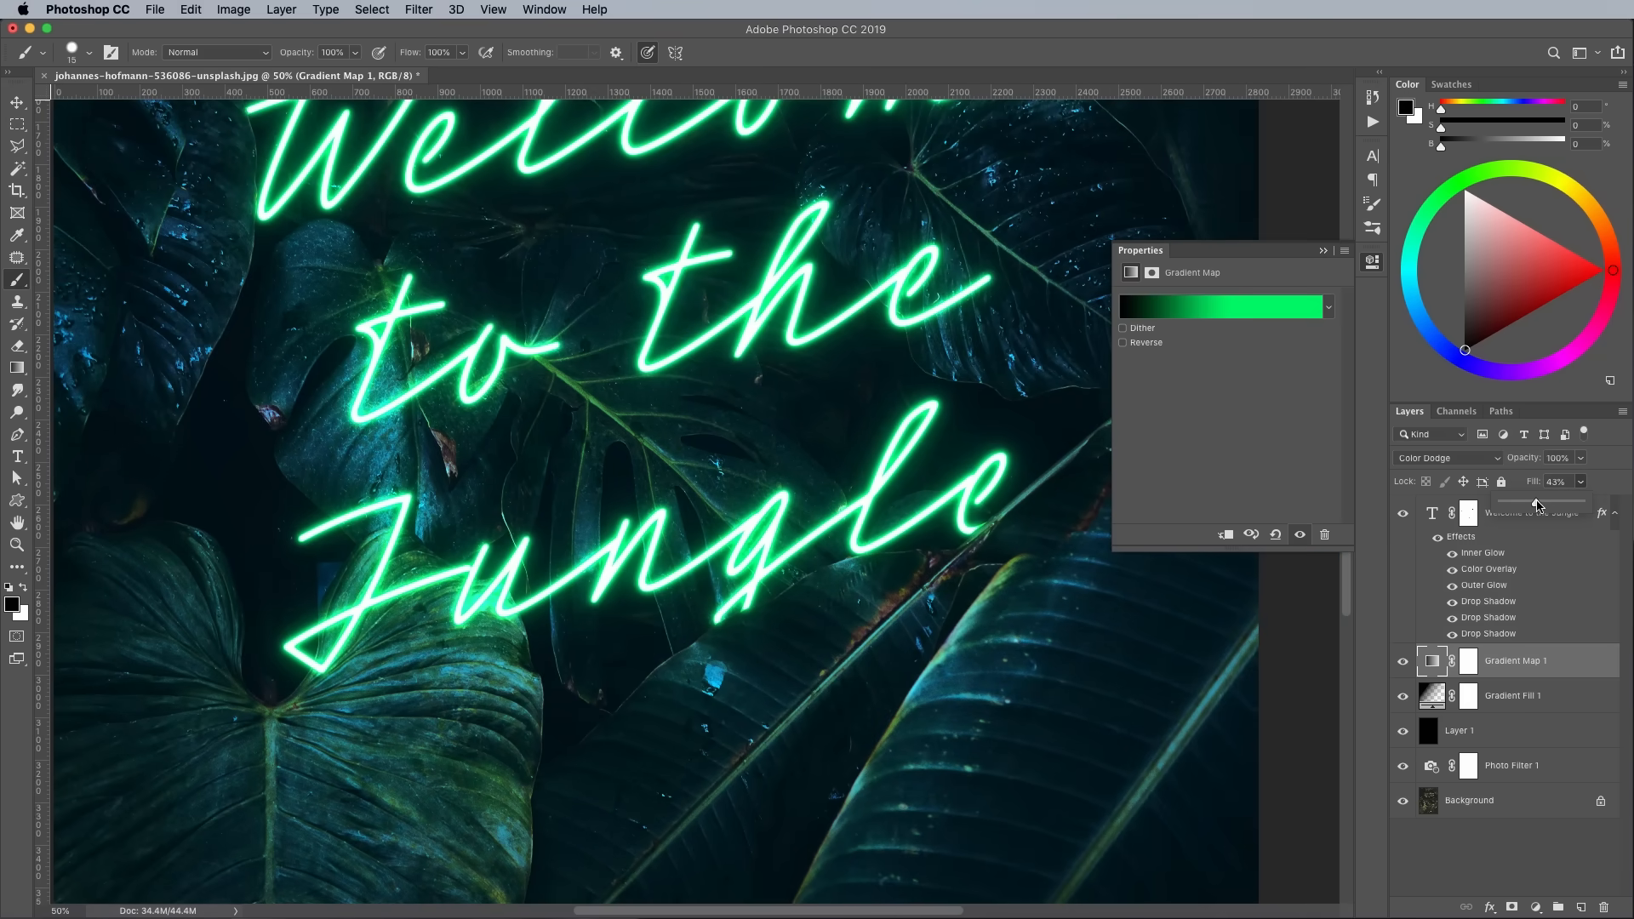
pyautogui.moveTo(1532, 504); pyautogui.dragTo(1563, 504)
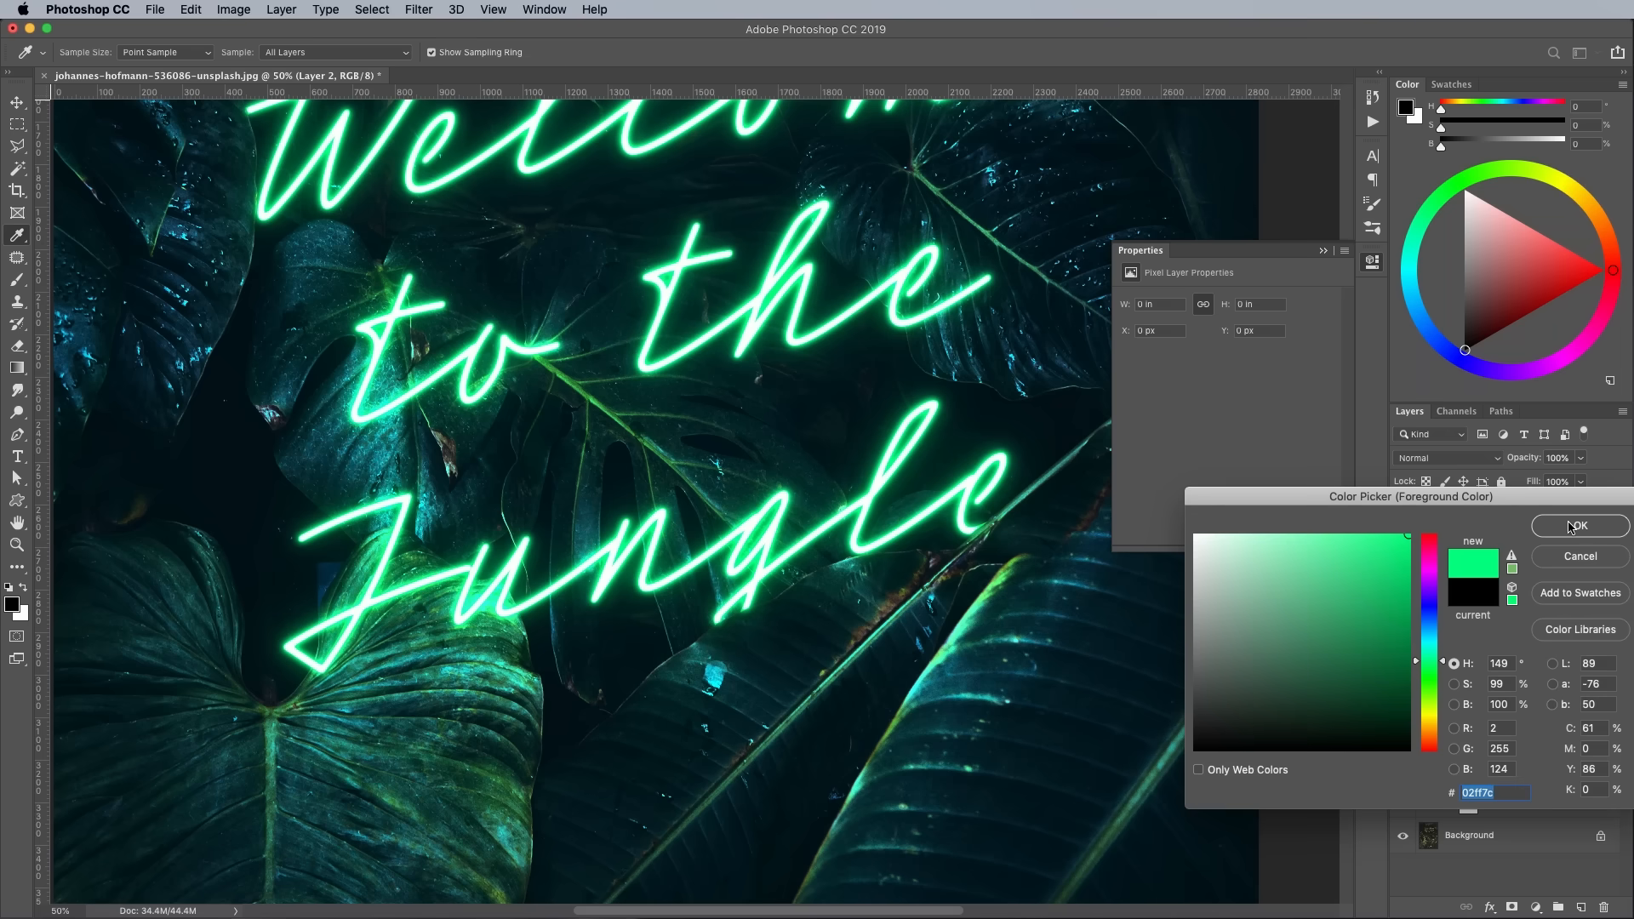
# - Paint a soft bright-green glow around the lettering on a new layer with a large brush
pyautogui.click(1580, 526)
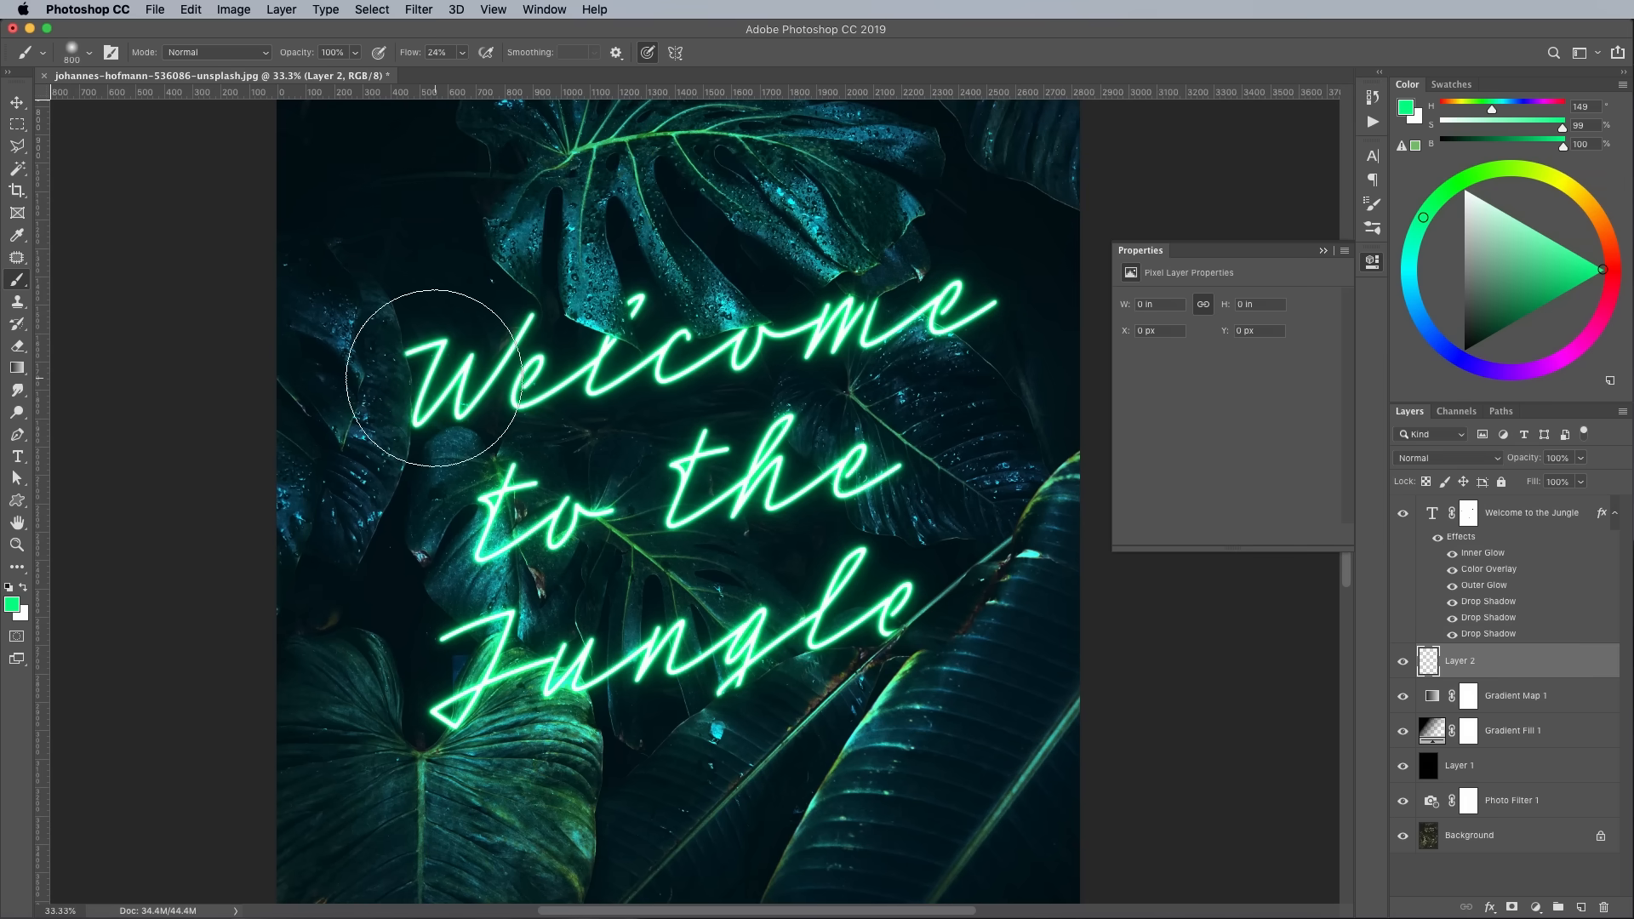
pyautogui.moveTo(427, 374); pyautogui.dragTo(928, 303)
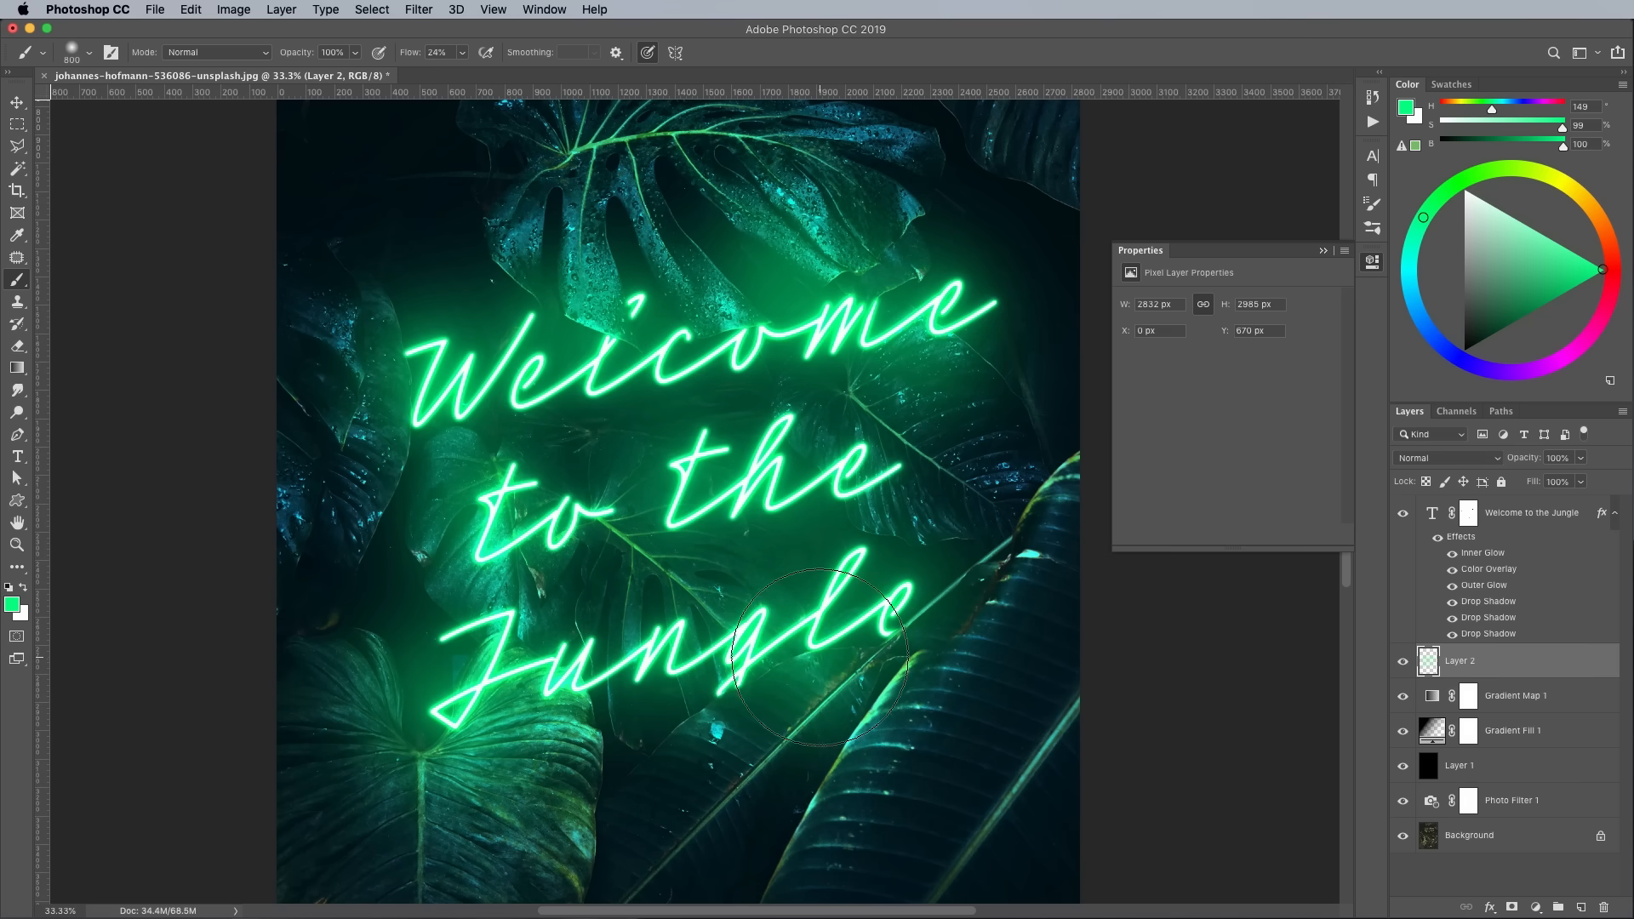
# - Blend the painted glow layer as Overlay at 48% opacity
pyautogui.click(1443, 458)
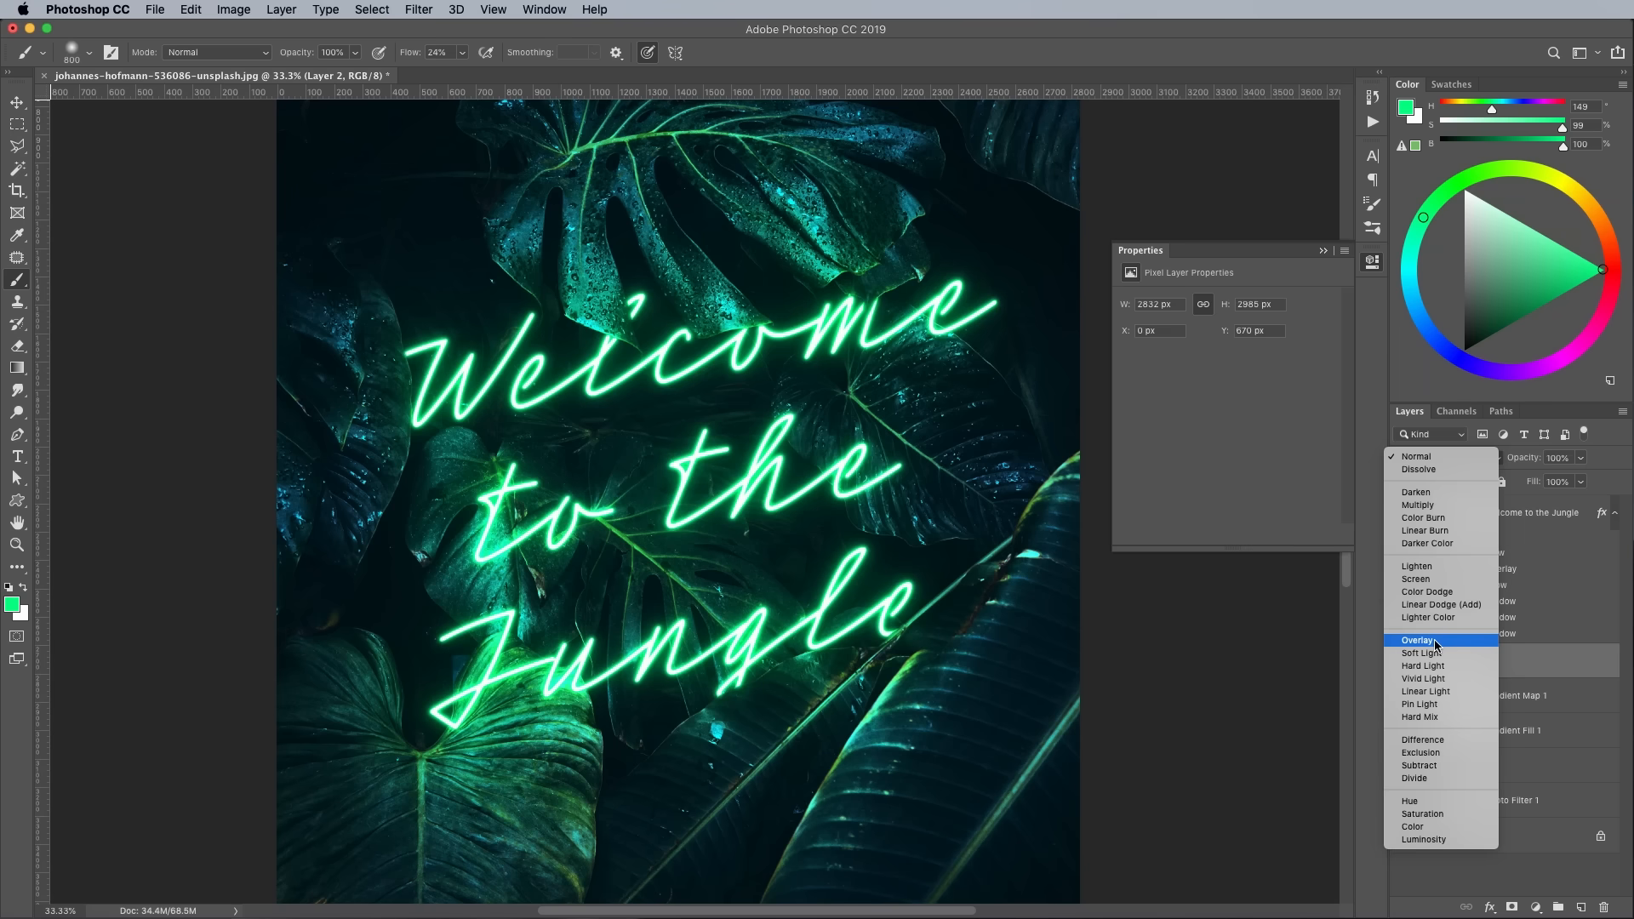
pyautogui.click(1418, 640)
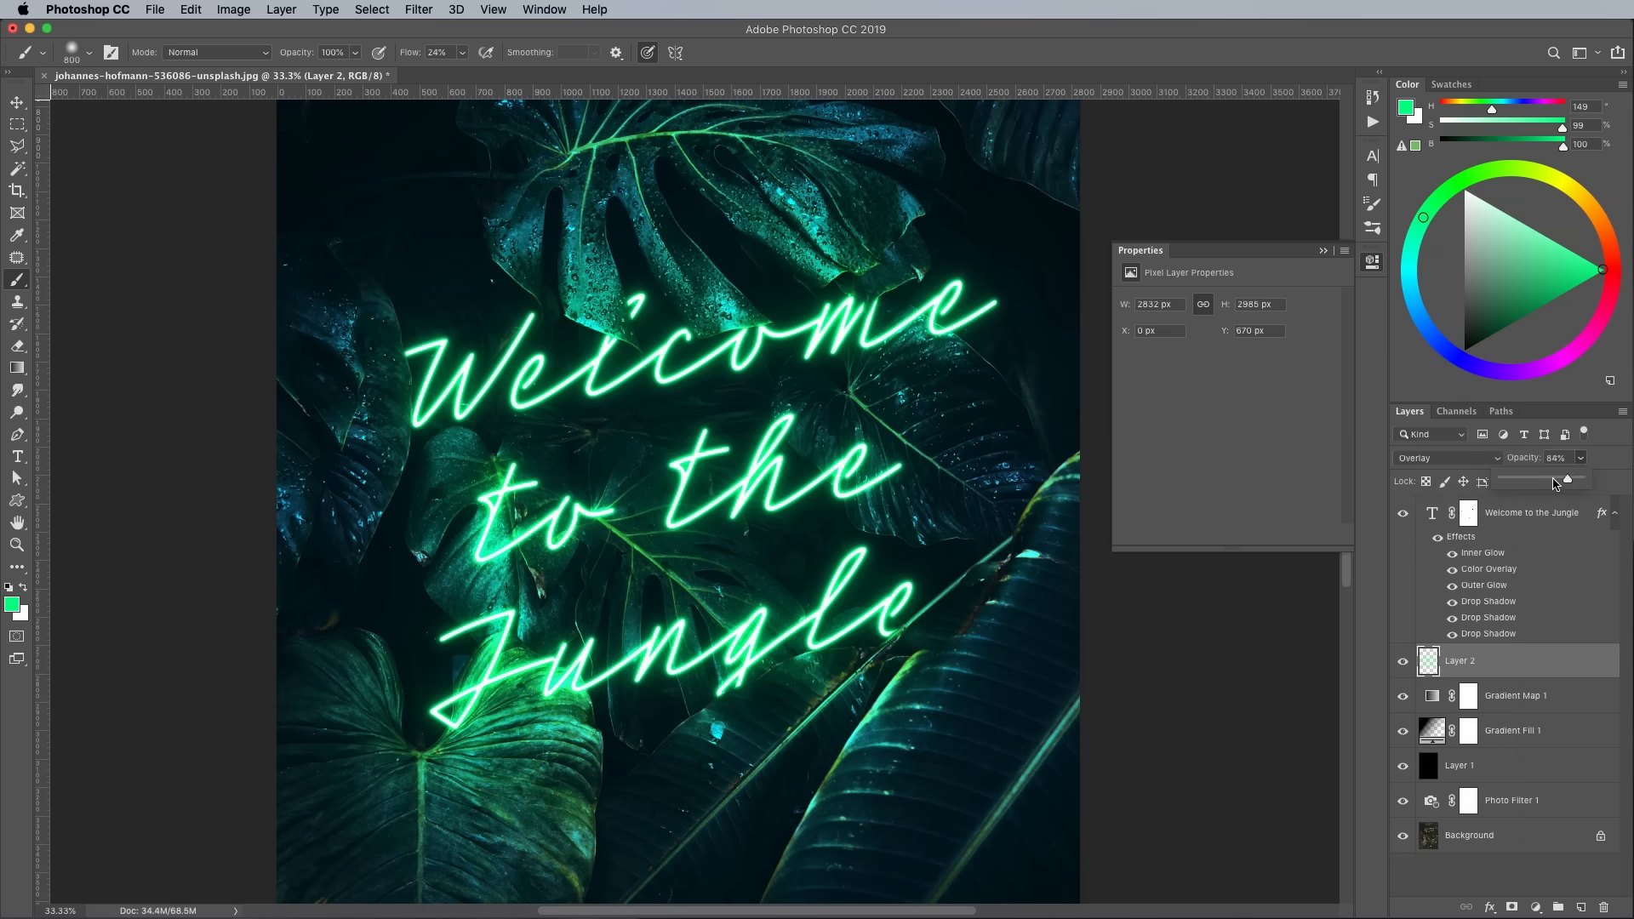
pyautogui.moveTo(1568, 478); pyautogui.dragTo(1539, 478)
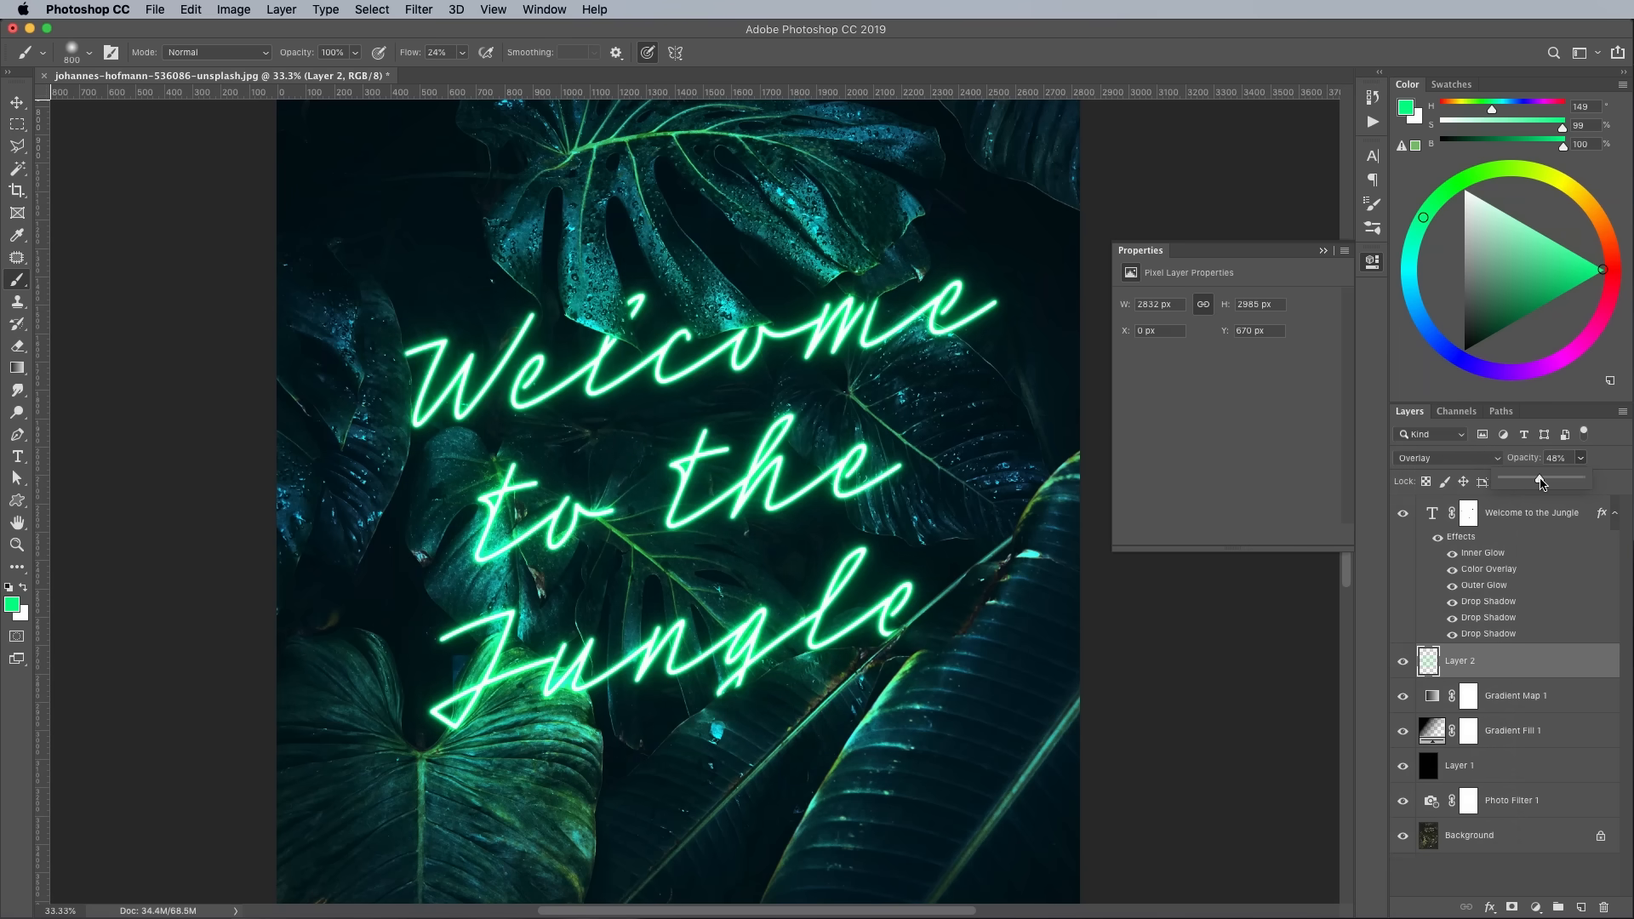